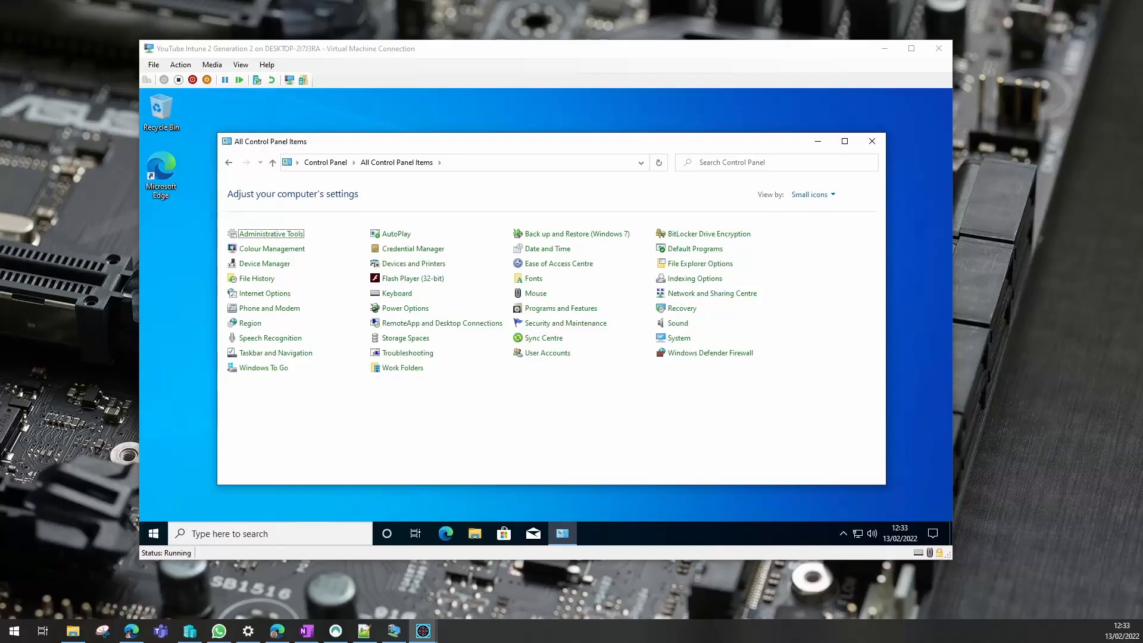
mouse_move(433, 247)
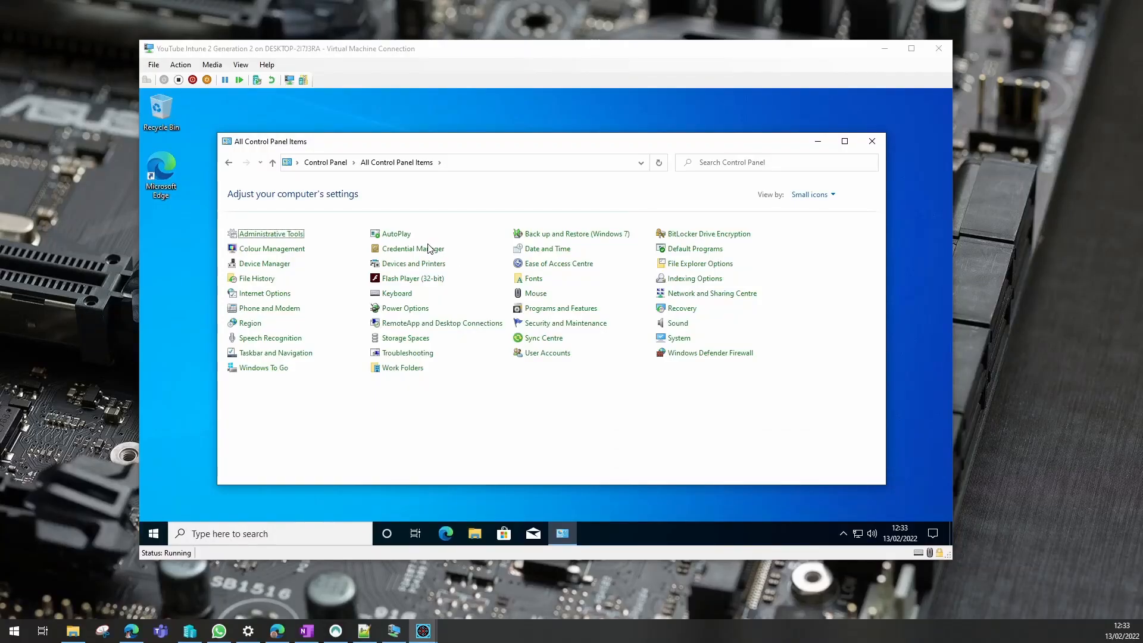
mouse_move(542, 328)
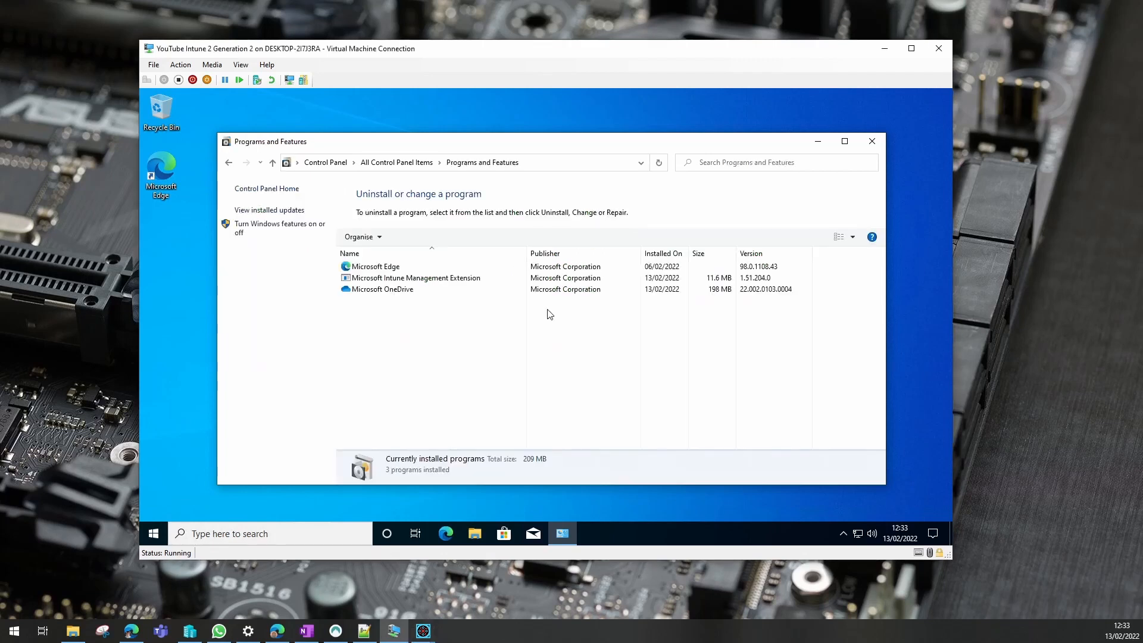
mouse_move(273, 228)
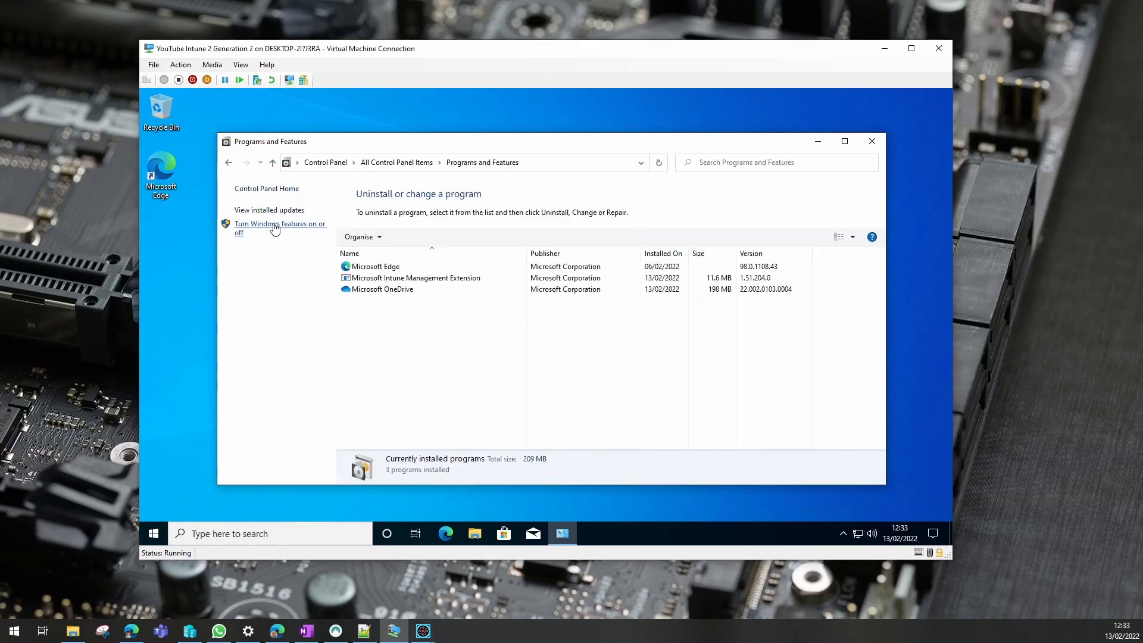
Open the Windows Features list from Programs and Features to check .NET Framework 3.5
left_click(276, 228)
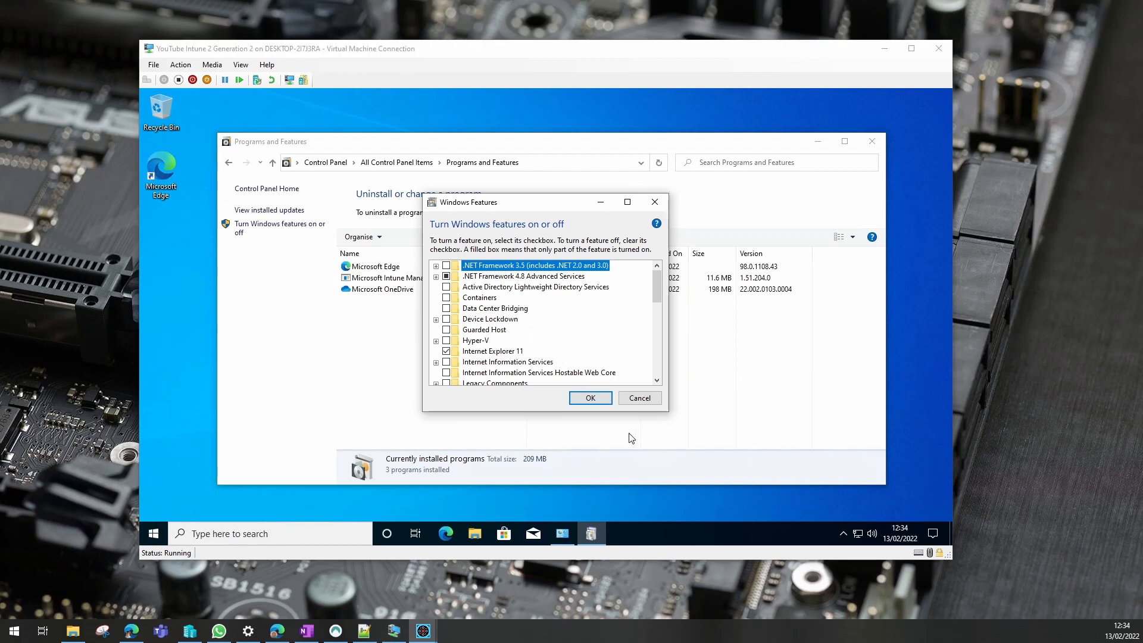
mouse_move(590, 398)
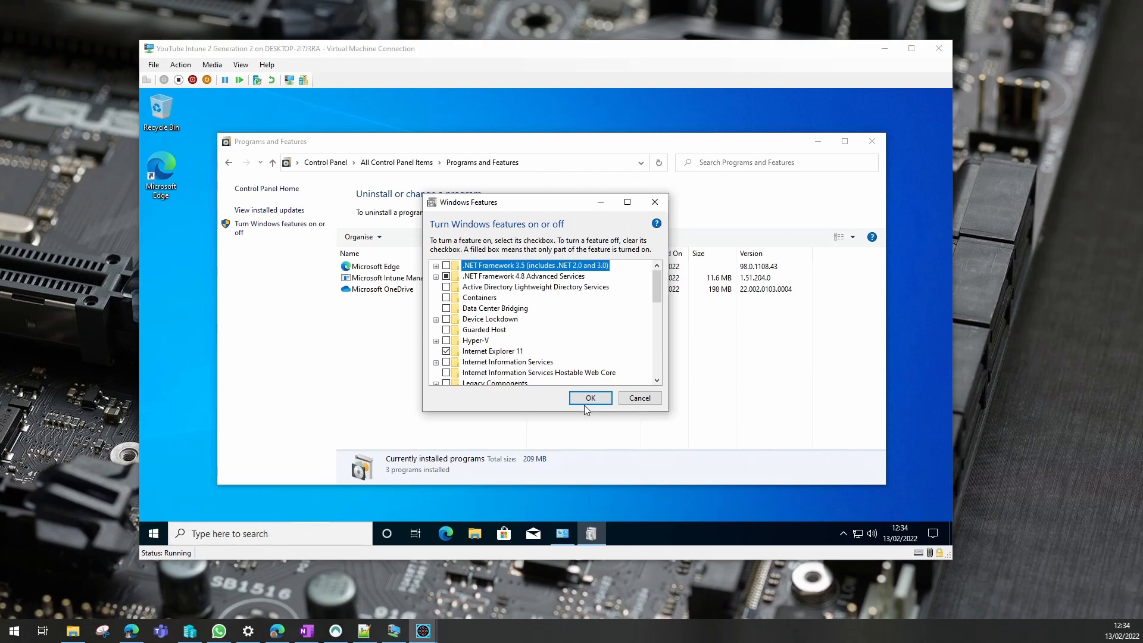
mouse_move(588, 398)
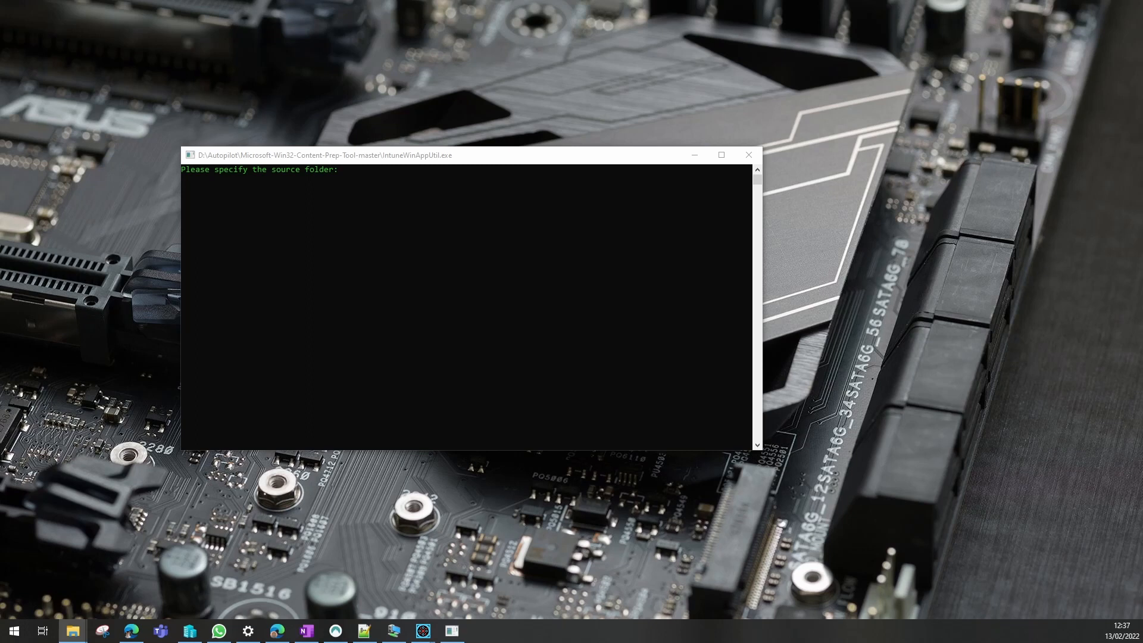
mouse_move(387, 205)
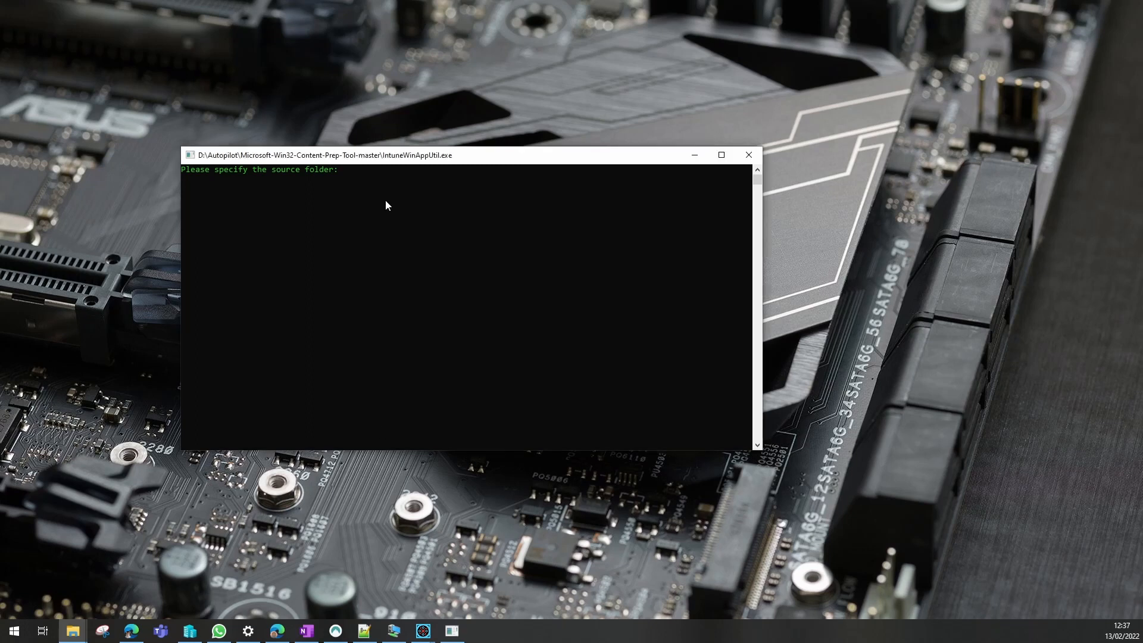
Package 'D:\Autopilot\Win32AppsSource\.NET .35 Installer' with setup file InstallDOTNET35.ps1, output to the same folder
type("D:\\Autopilot\\Win32AppsSource\\.NET .35 Installer")
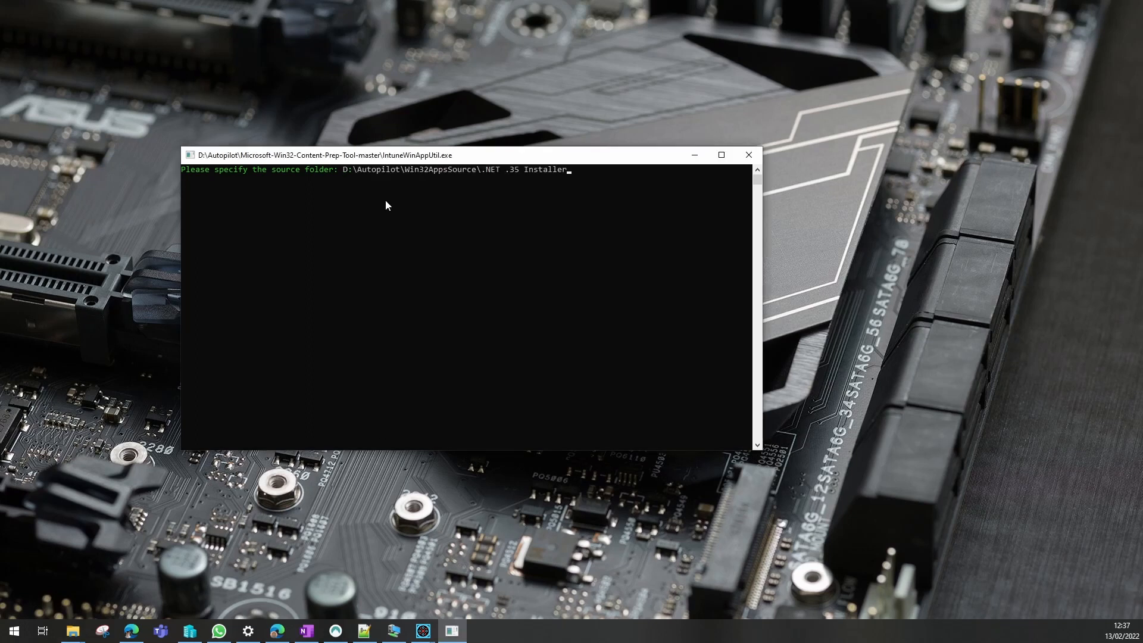
key("Enter")
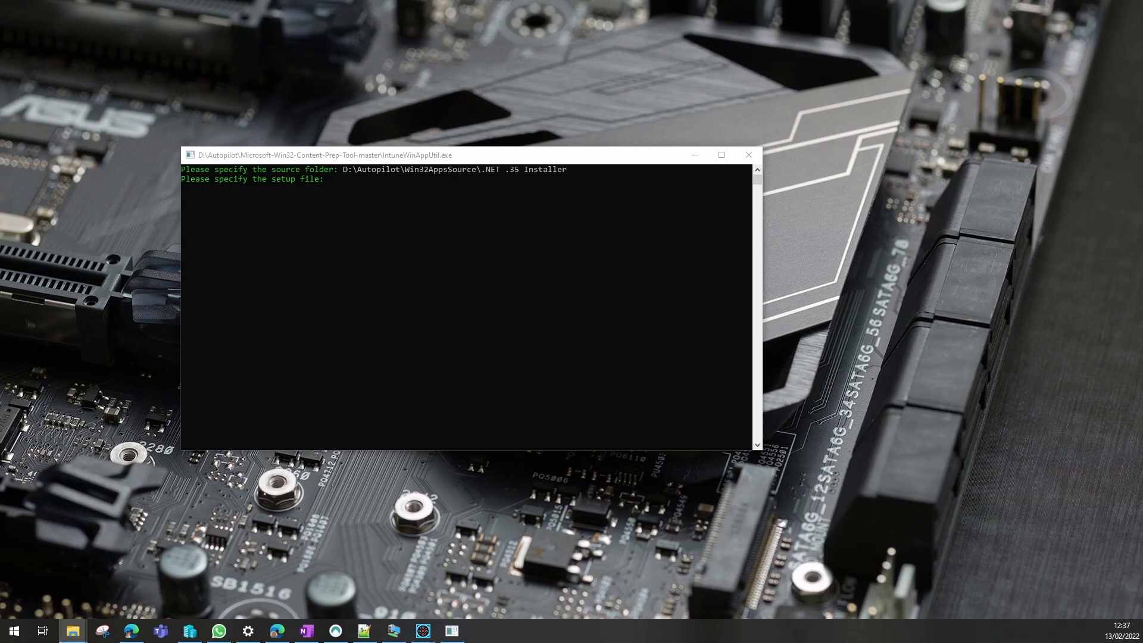
mouse_move(341, 192)
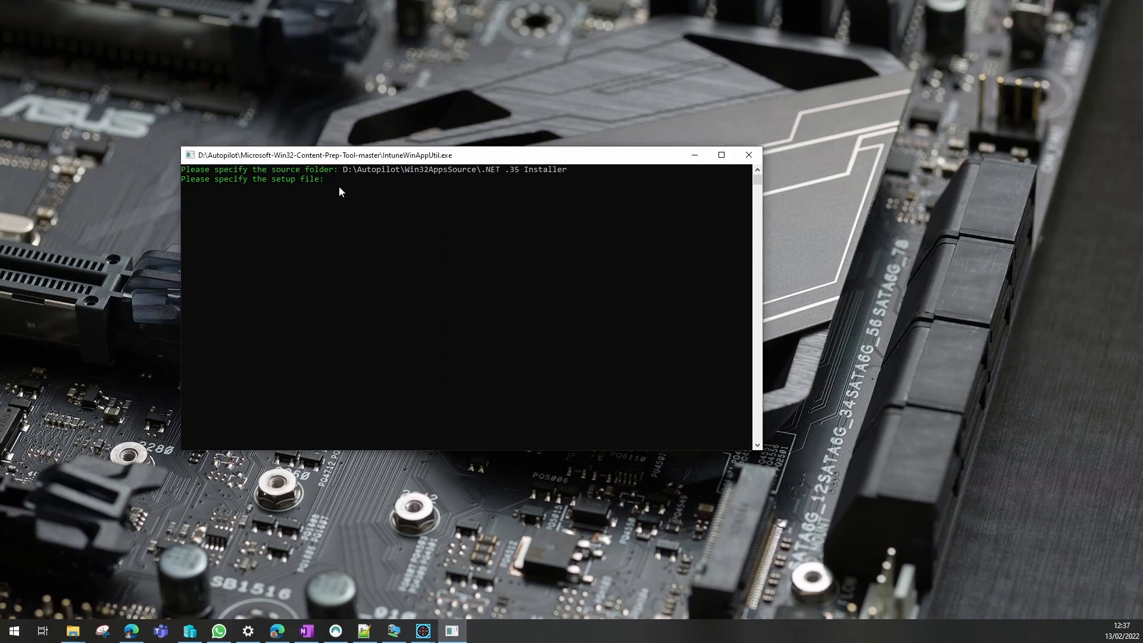
type("InstallDOTNET35.ps1")
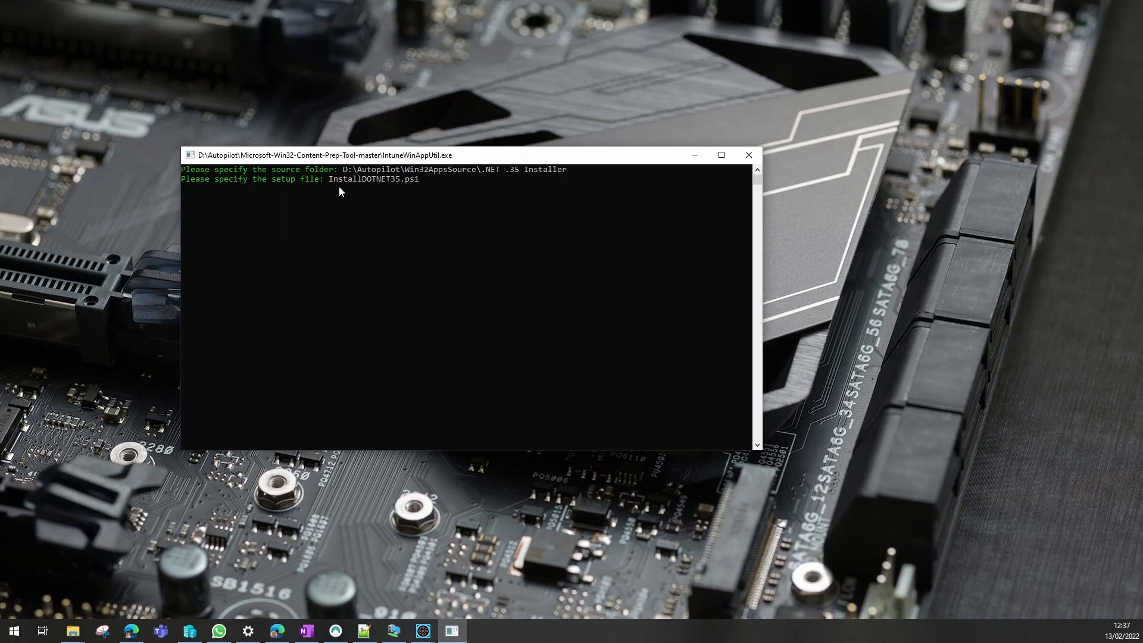
key("enter")
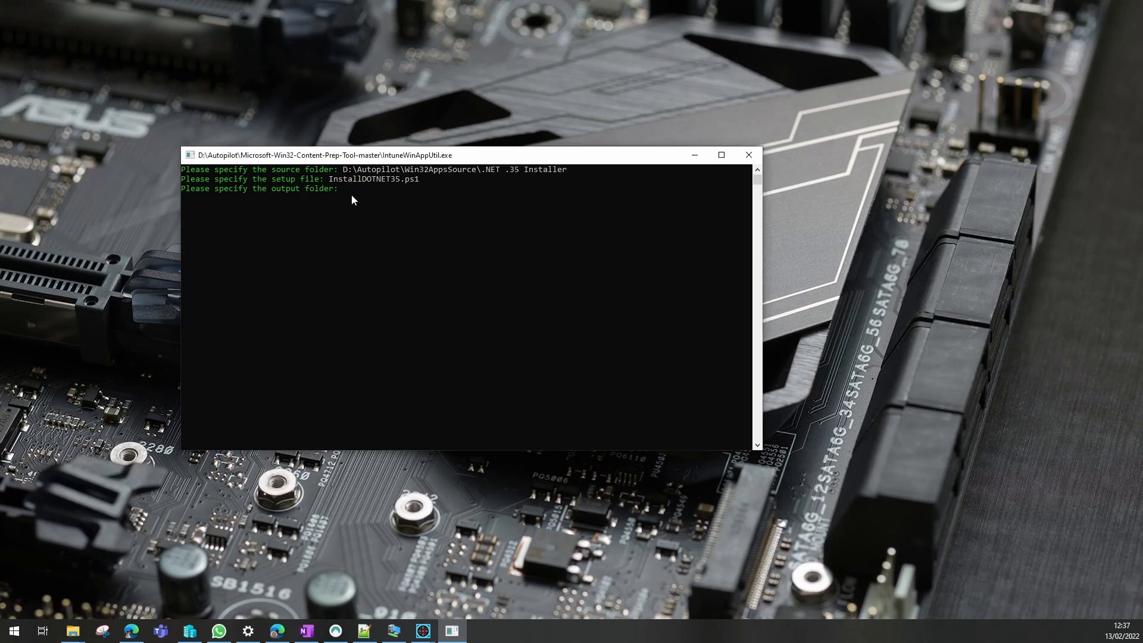
type("D:\\Autopilot\\Win32AppsSource\\.NET .35 Installer")
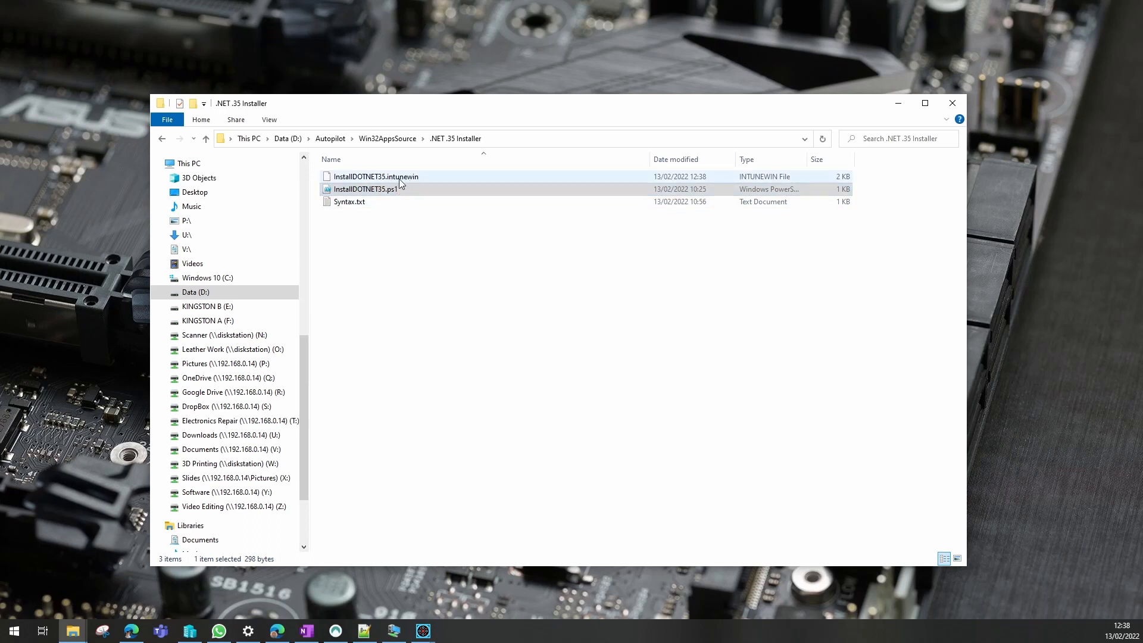
Confirm InstallDOTNET35.intunewin appears in the .NET .35 Installer folder
left_click(365, 189)
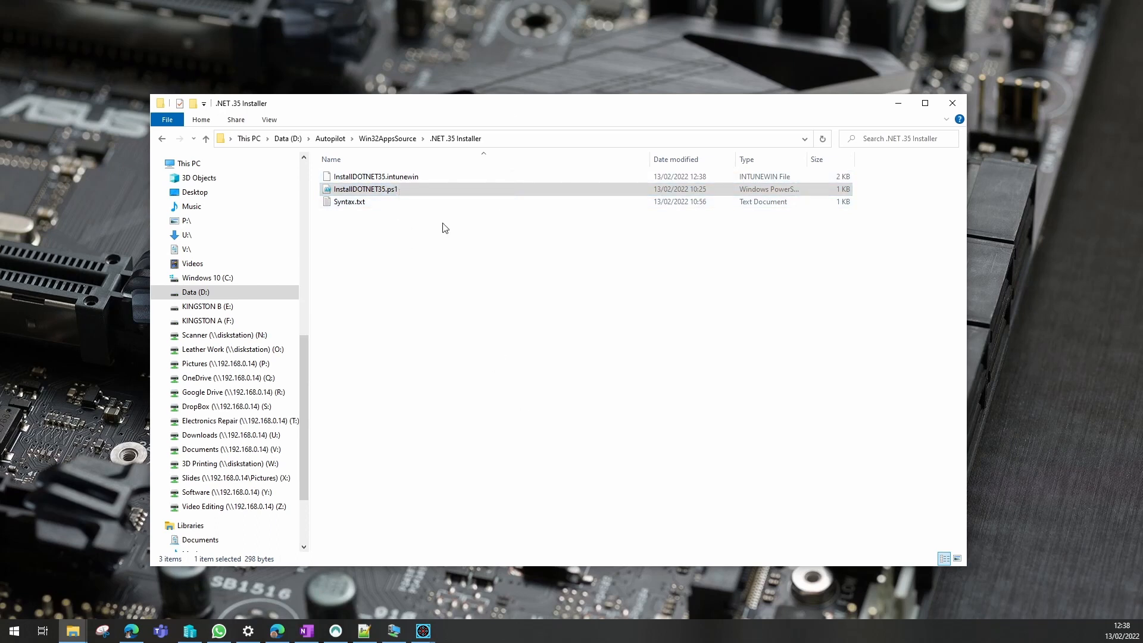
mouse_move(897, 112)
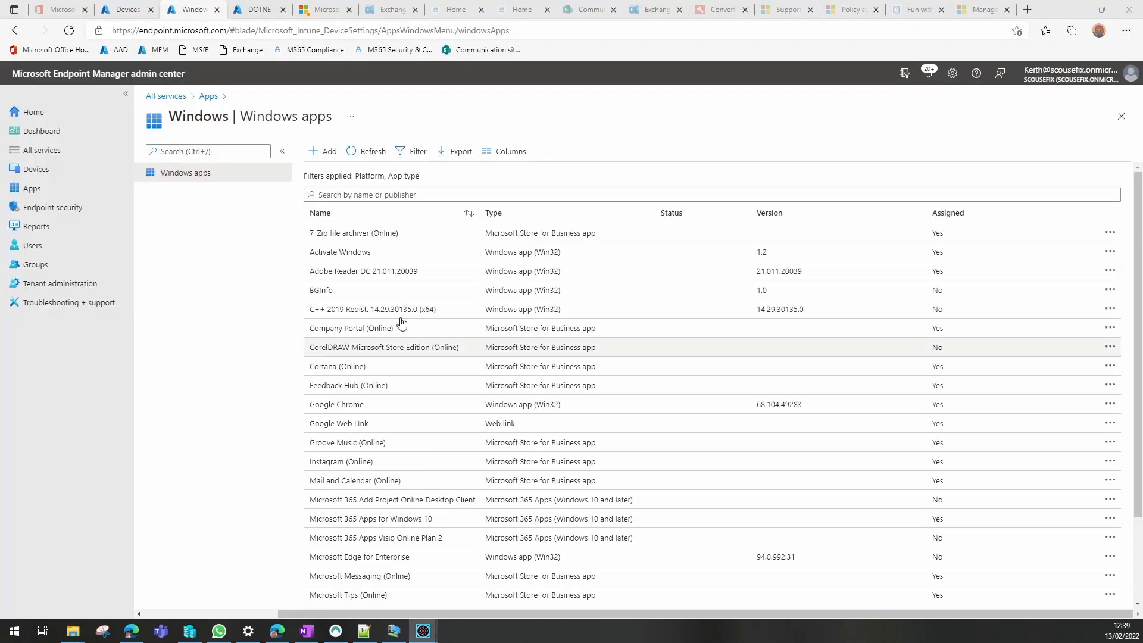
Start adding a new app of type Windows app (Win32)
left_click(324, 151)
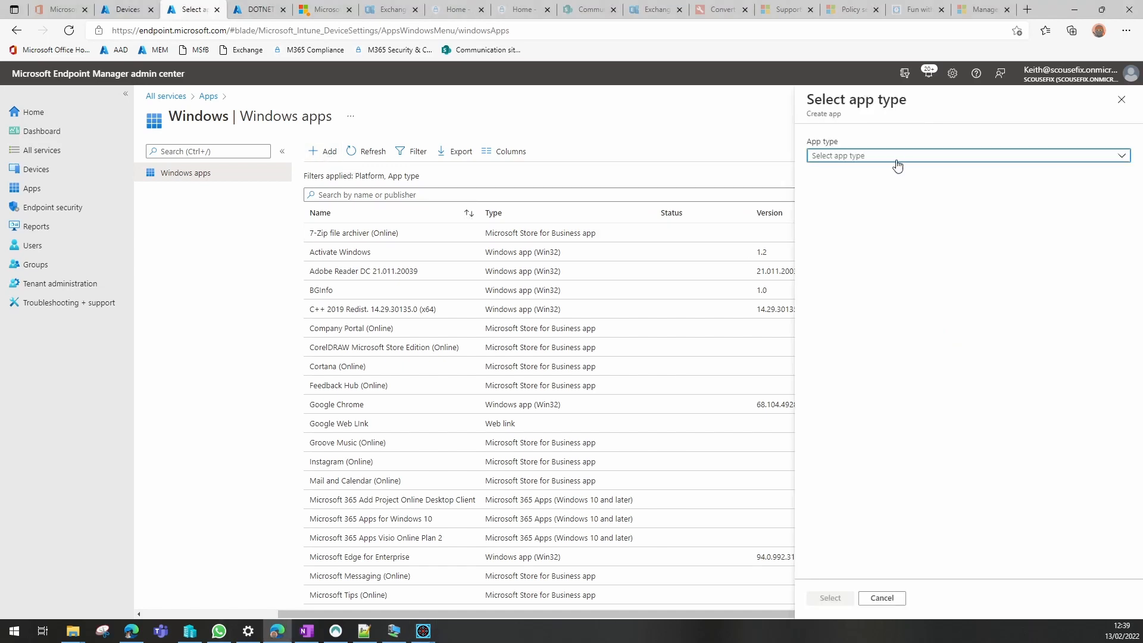
mouse_move(886, 166)
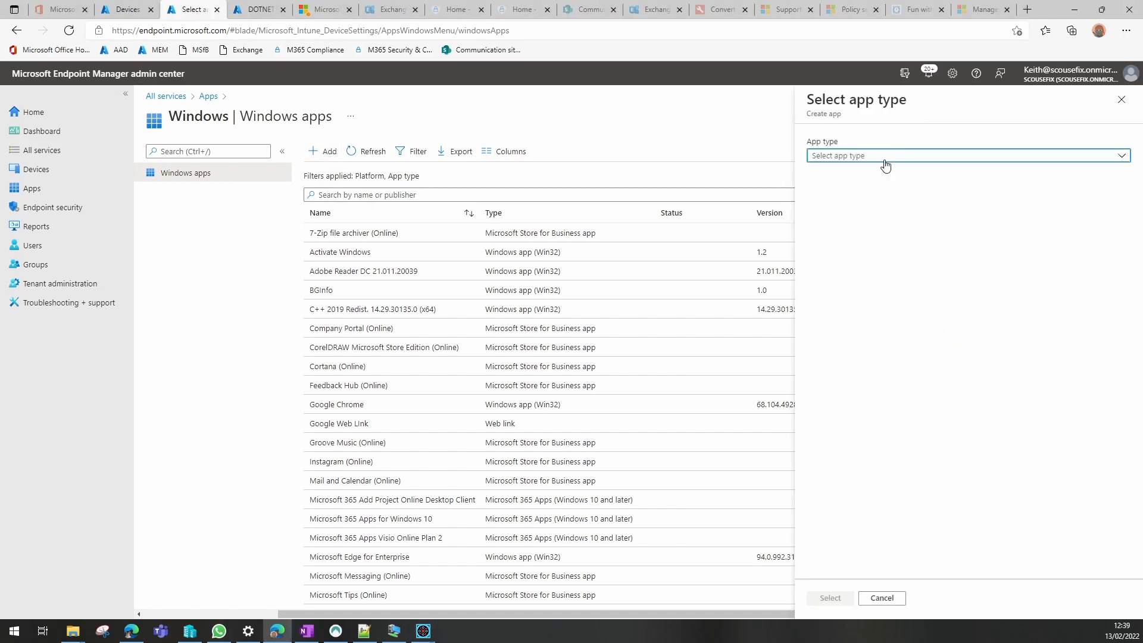
left_click(968, 156)
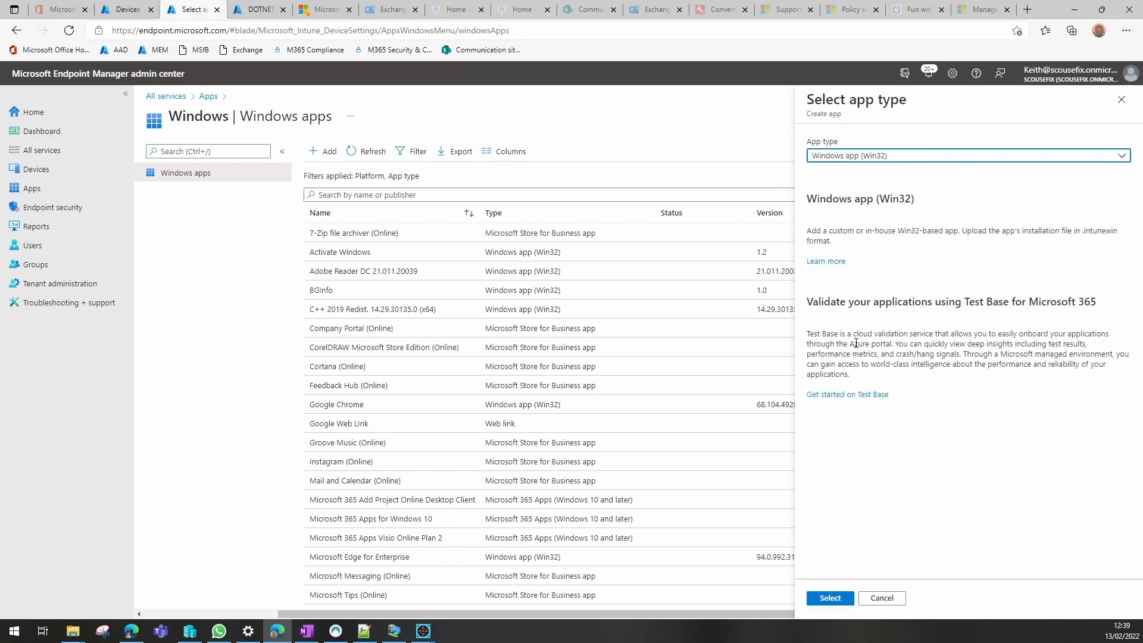
left_click(830, 598)
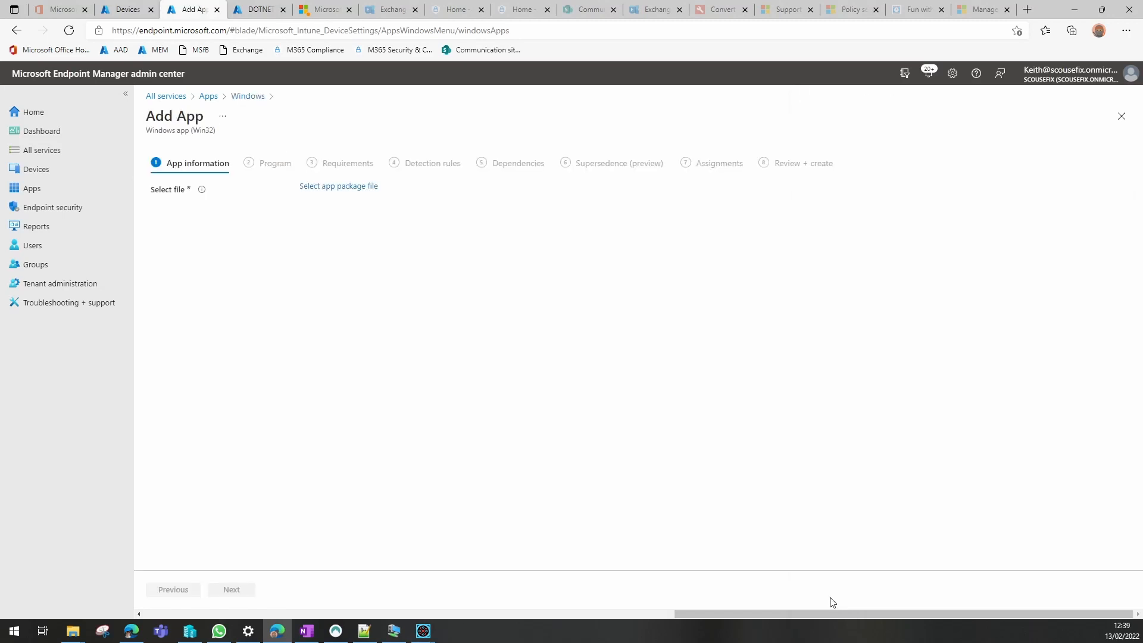
Upload InstallDOTNET35.intunewin from Autopilot\Win32AppsSource\.NET .35 Installer as the package file
left_click(338, 186)
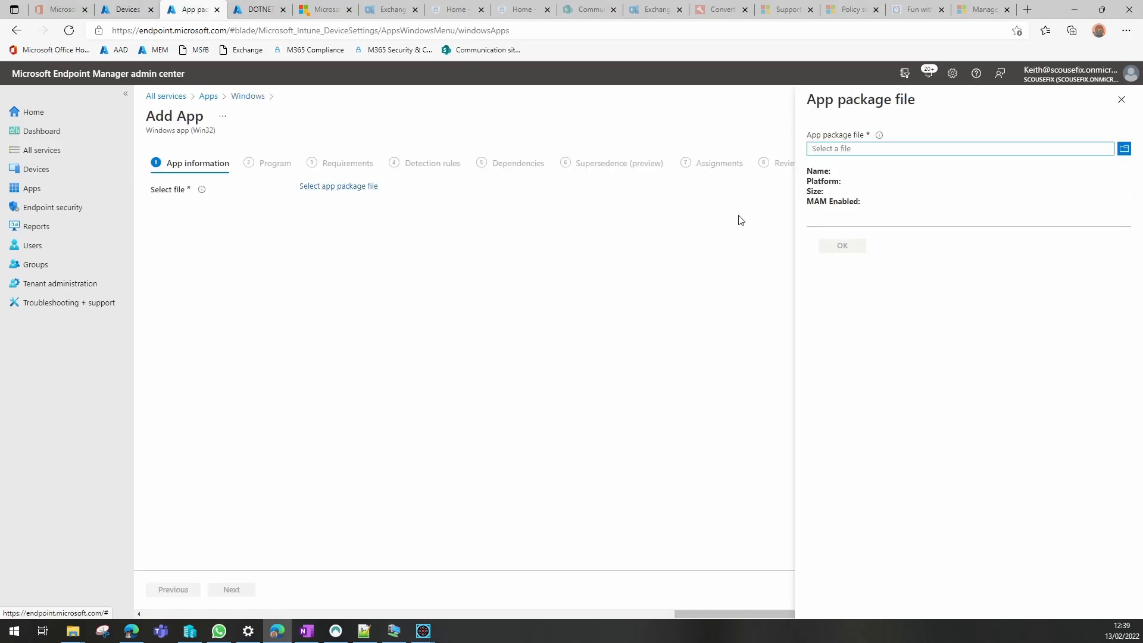
left_click(1126, 148)
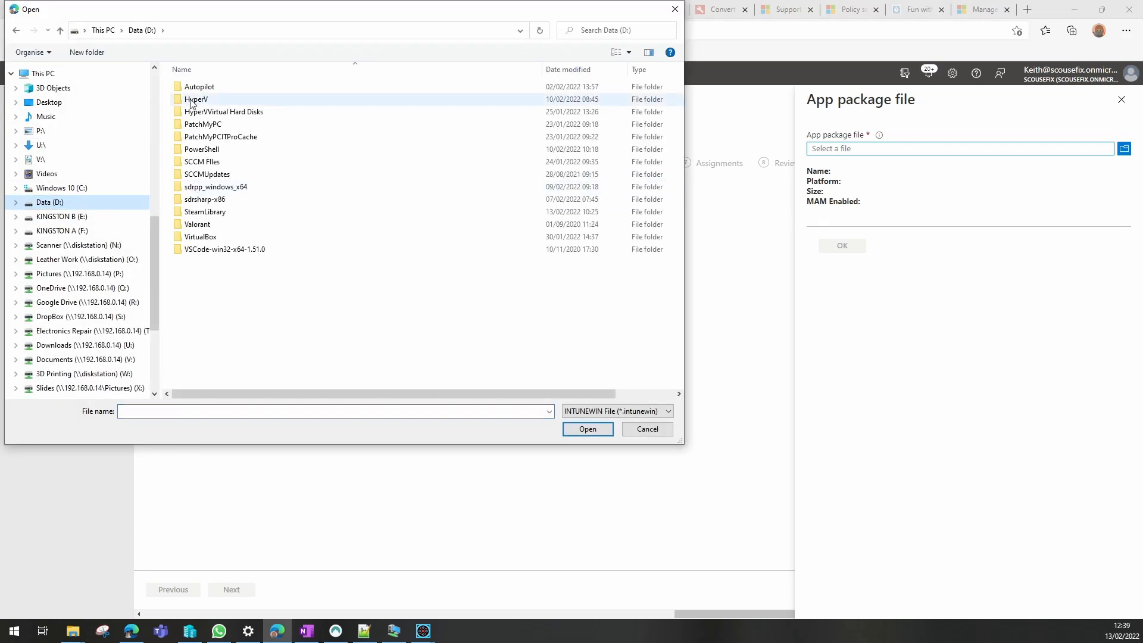
double_click(200, 87)
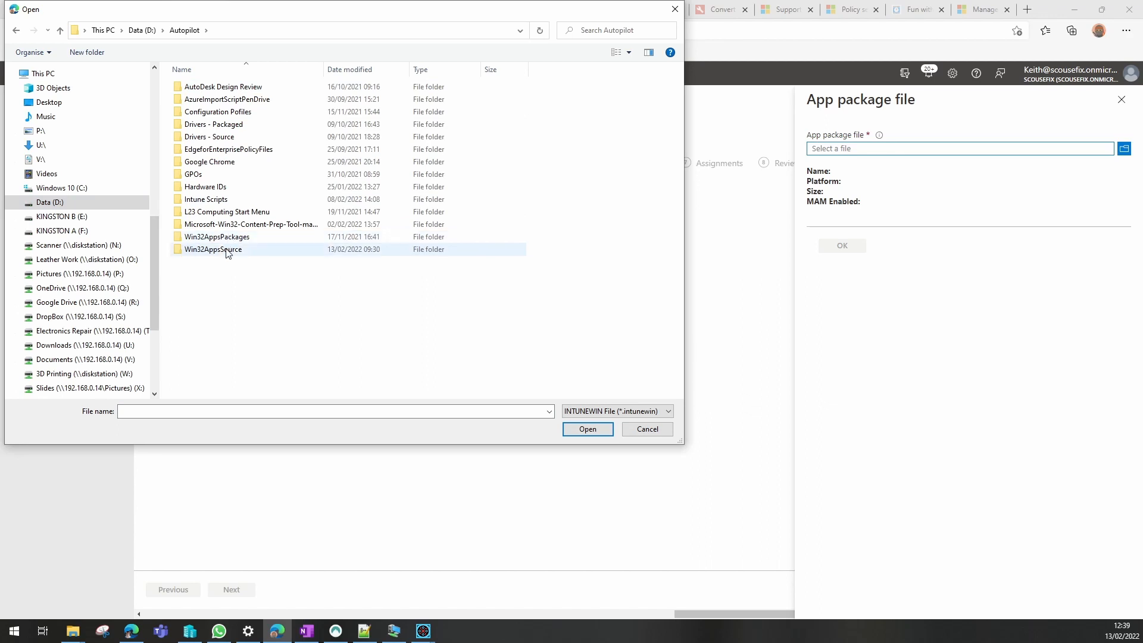
double_click(212, 249)
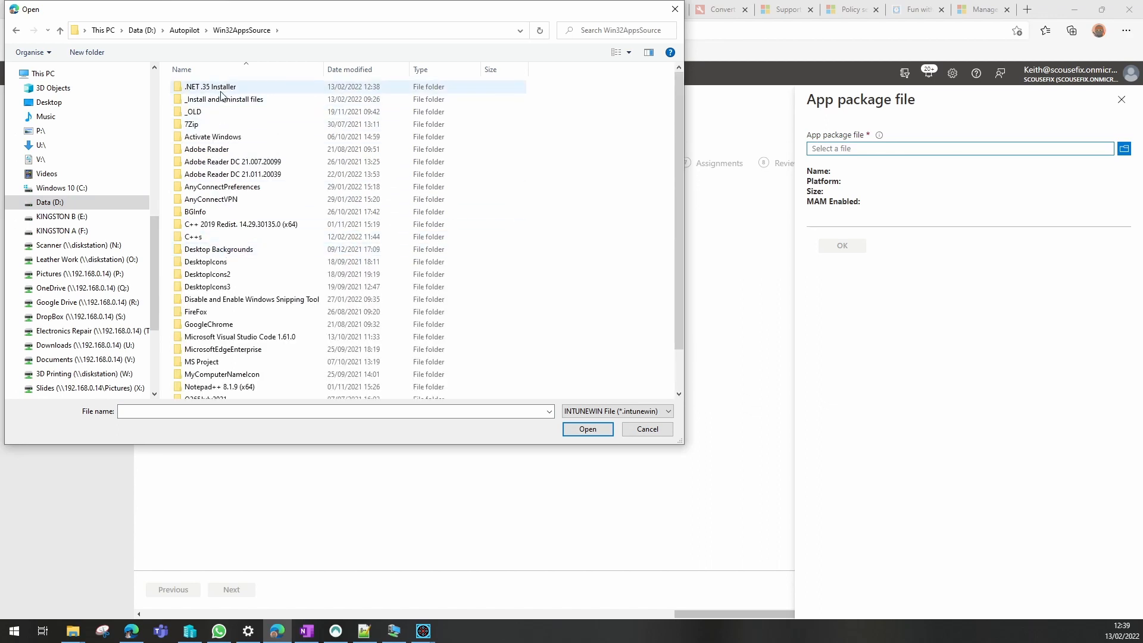
double_click(208, 86)
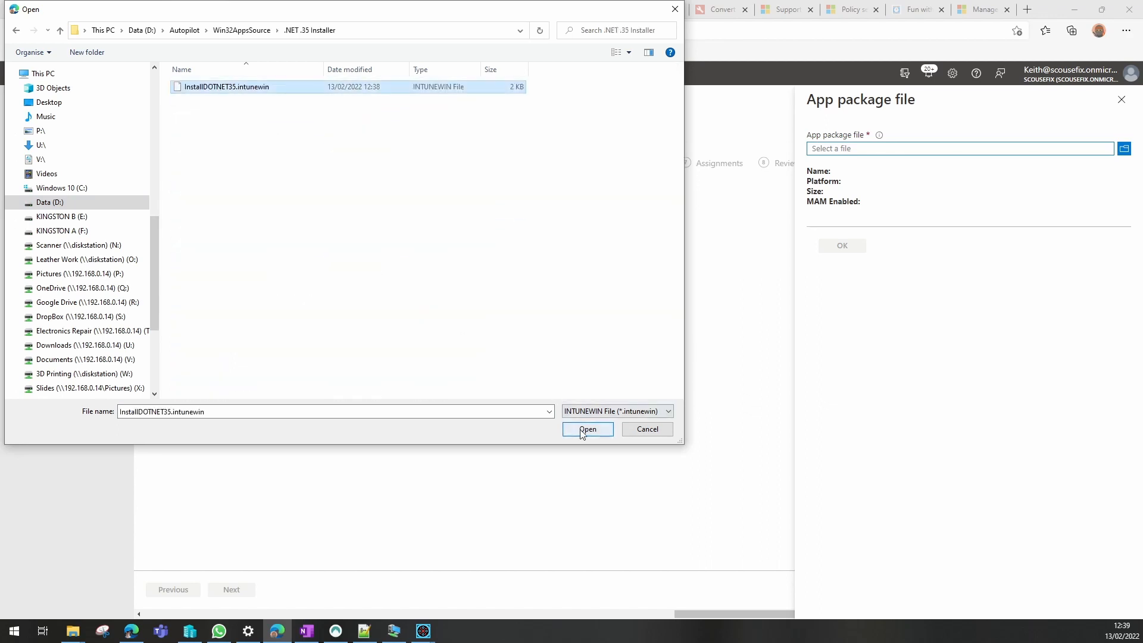
left_click(587, 429)
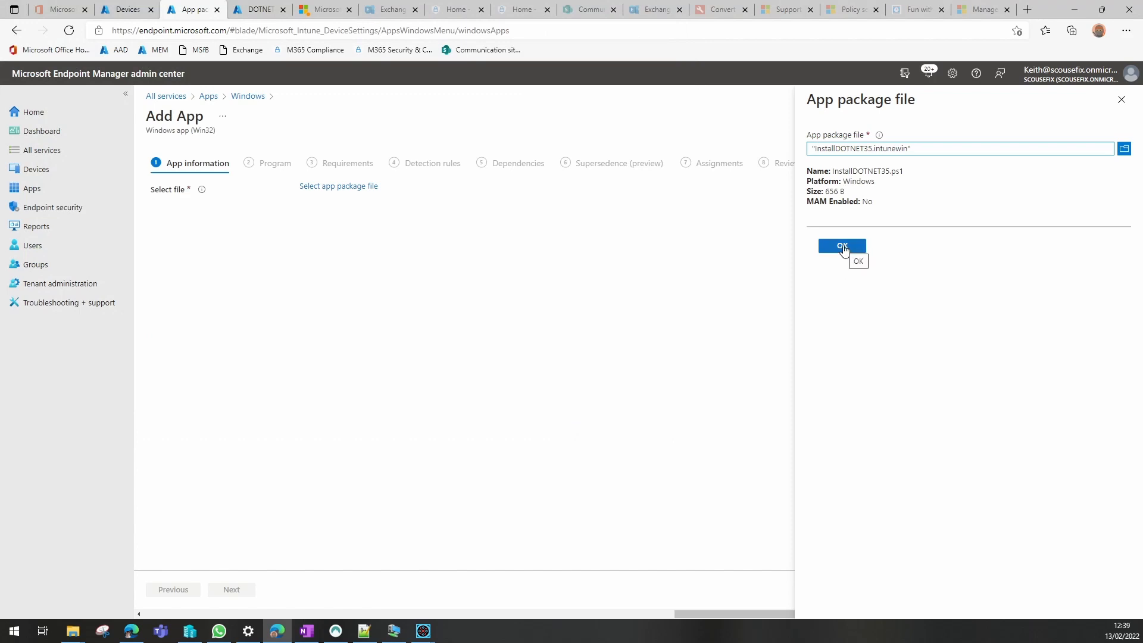
left_click(842, 246)
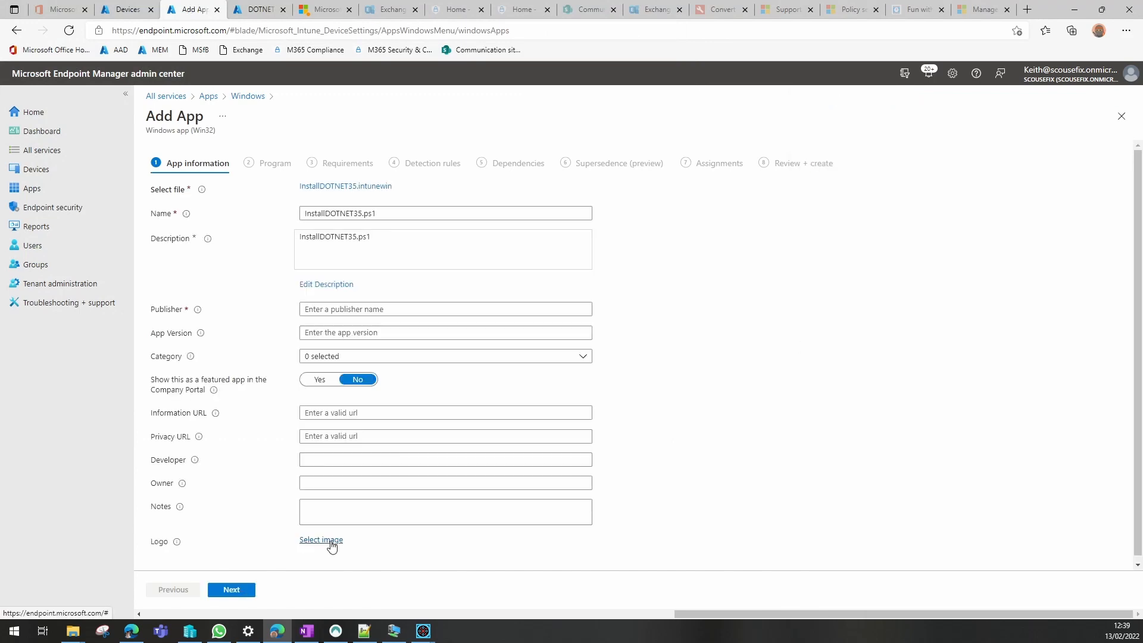
Set the app logo to the .NET icon from the P: drive Icons folder
left_click(321, 539)
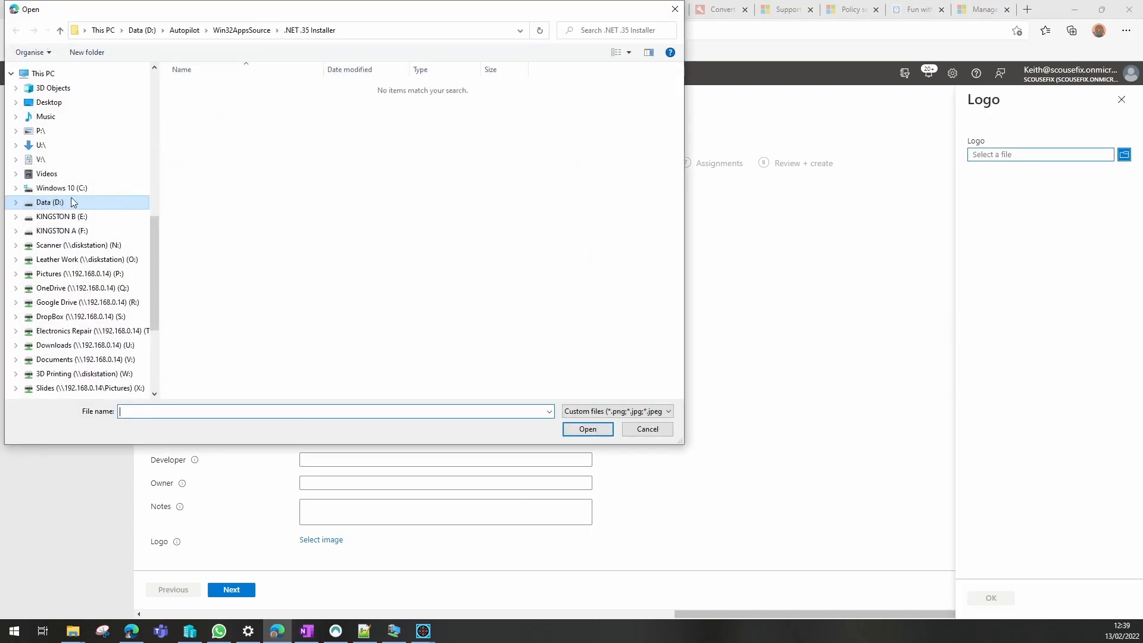
left_click(36, 130)
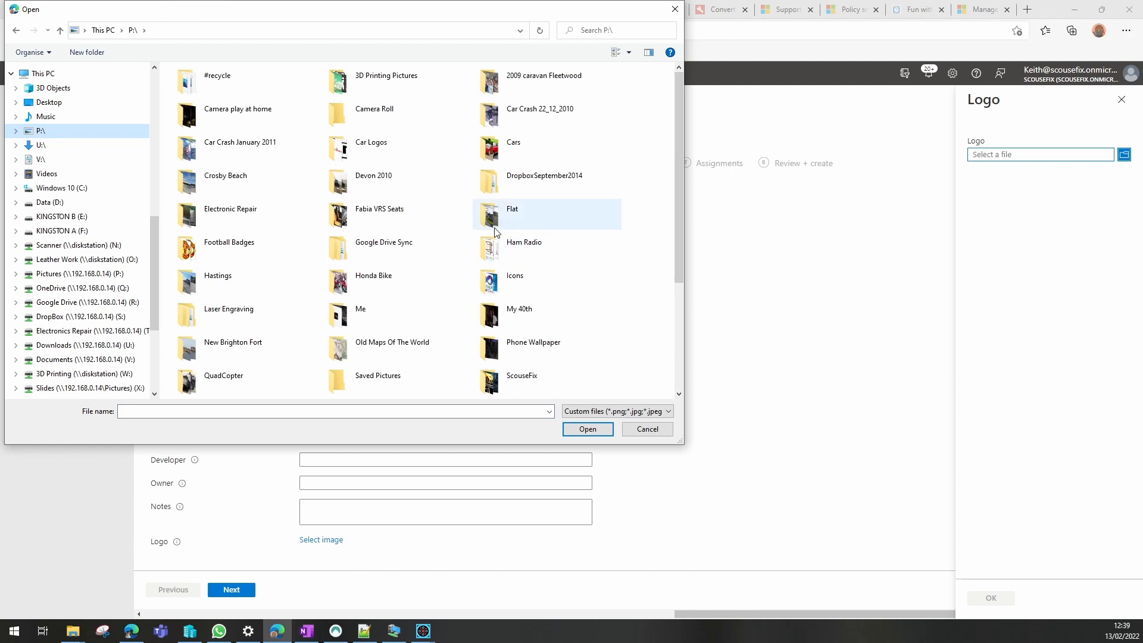
double_click(515, 281)
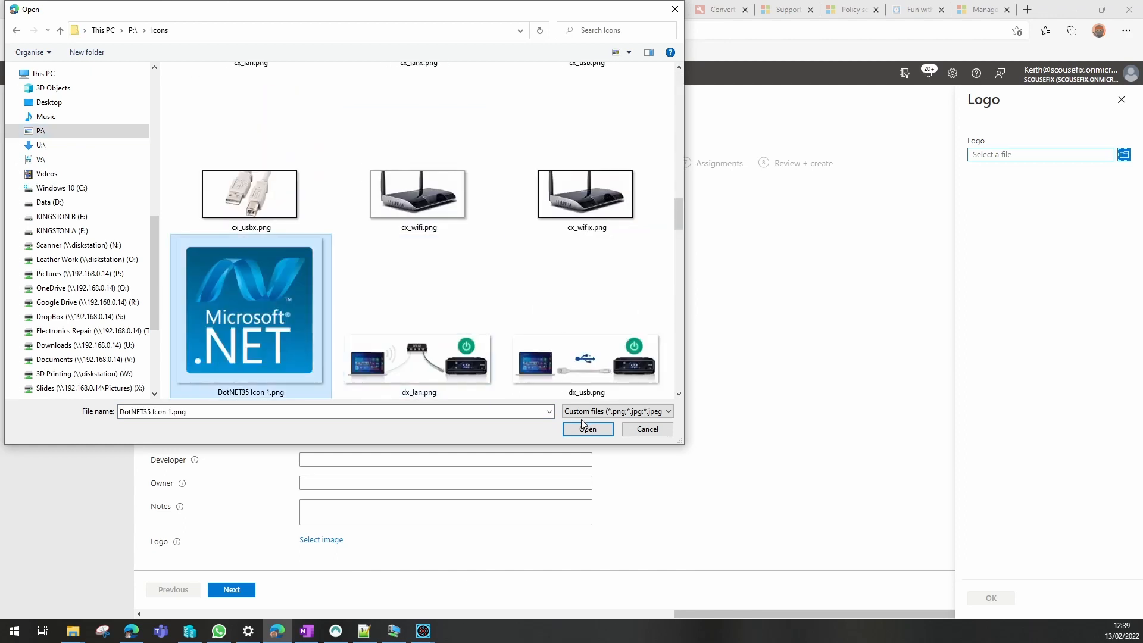
left_click(588, 429)
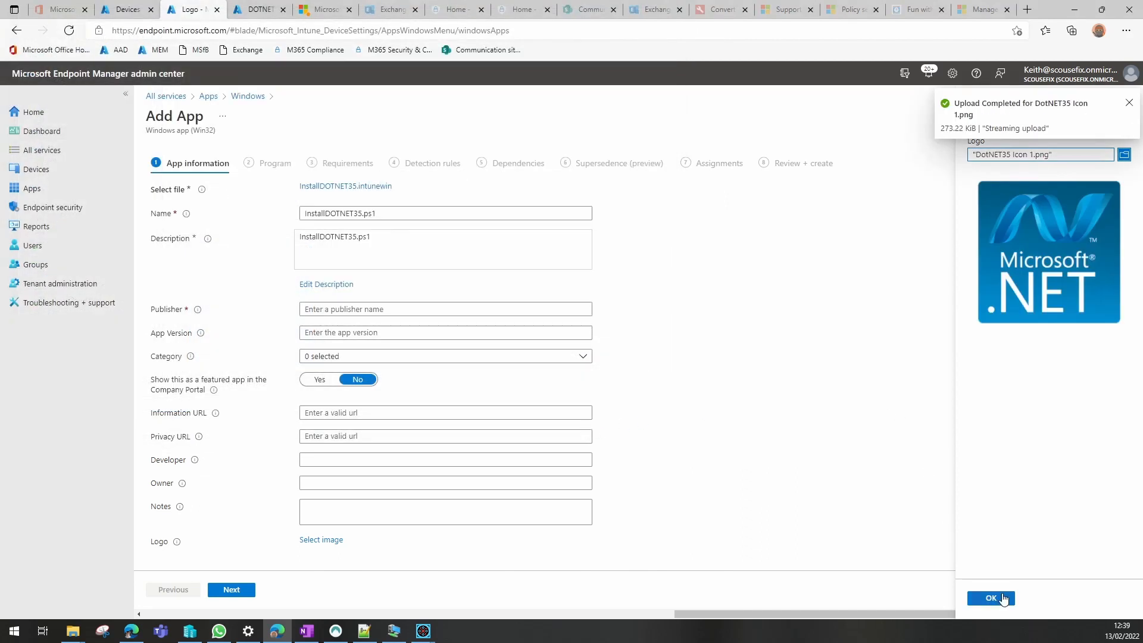
Rename the app to 'DOTNET 3.5 Installer for YouTube'
left_click(991, 599)
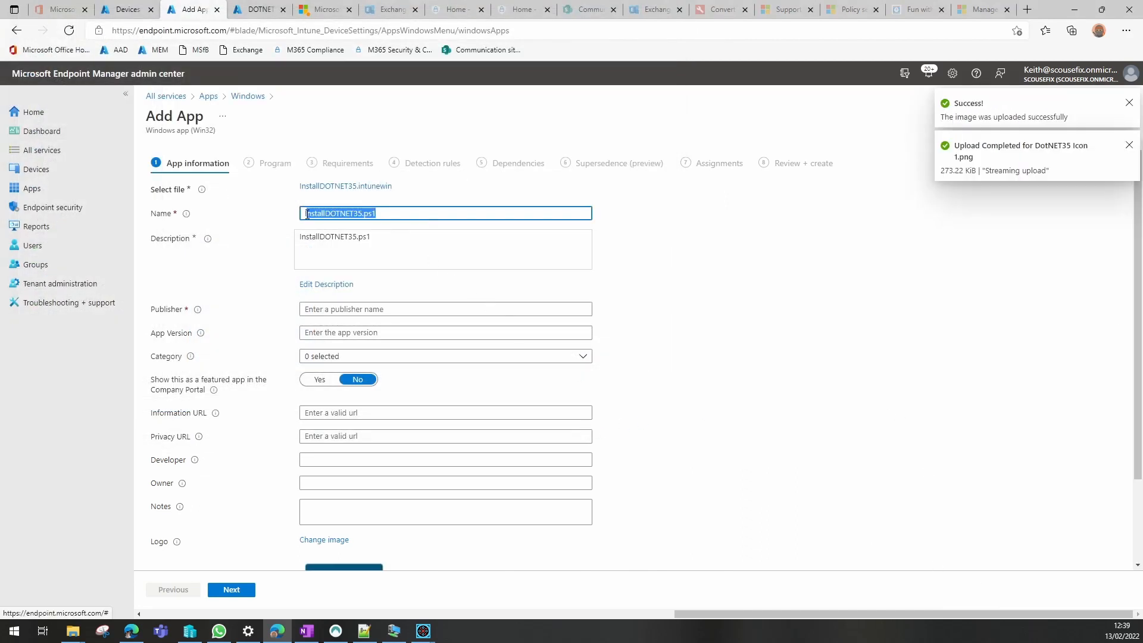
type("D")
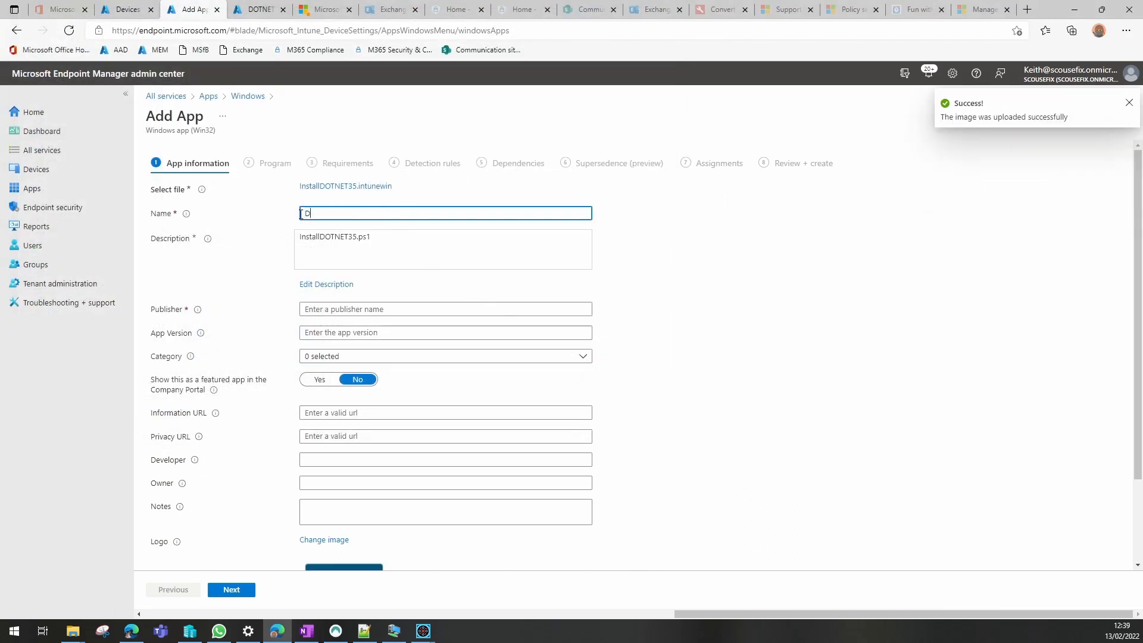
type("DOTNET 3.5 Installer for")
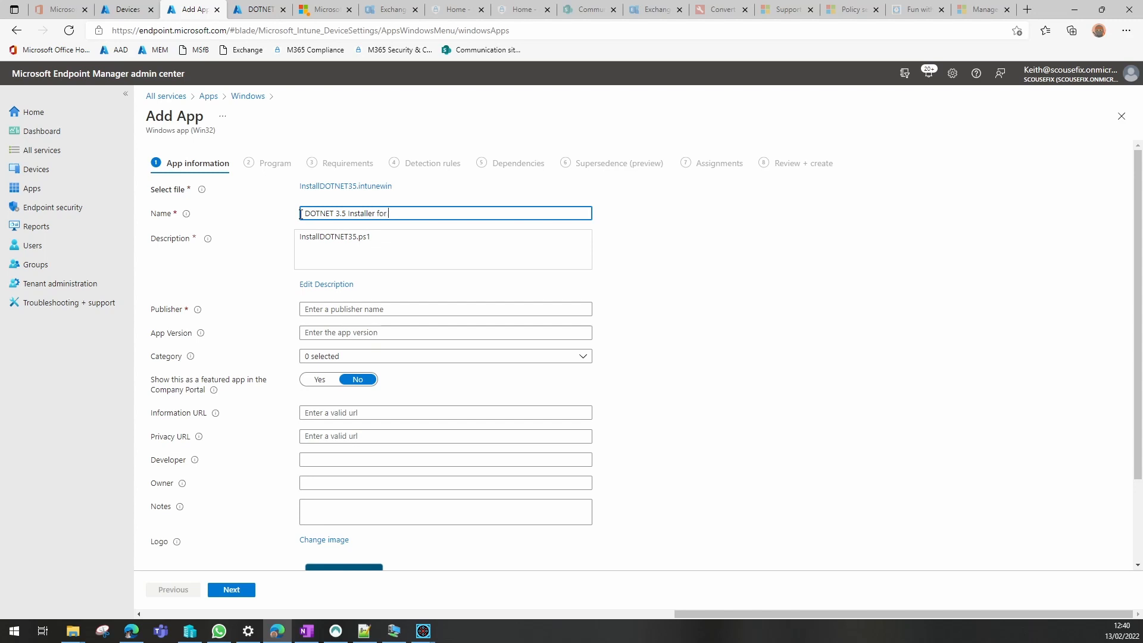
type("YouTube")
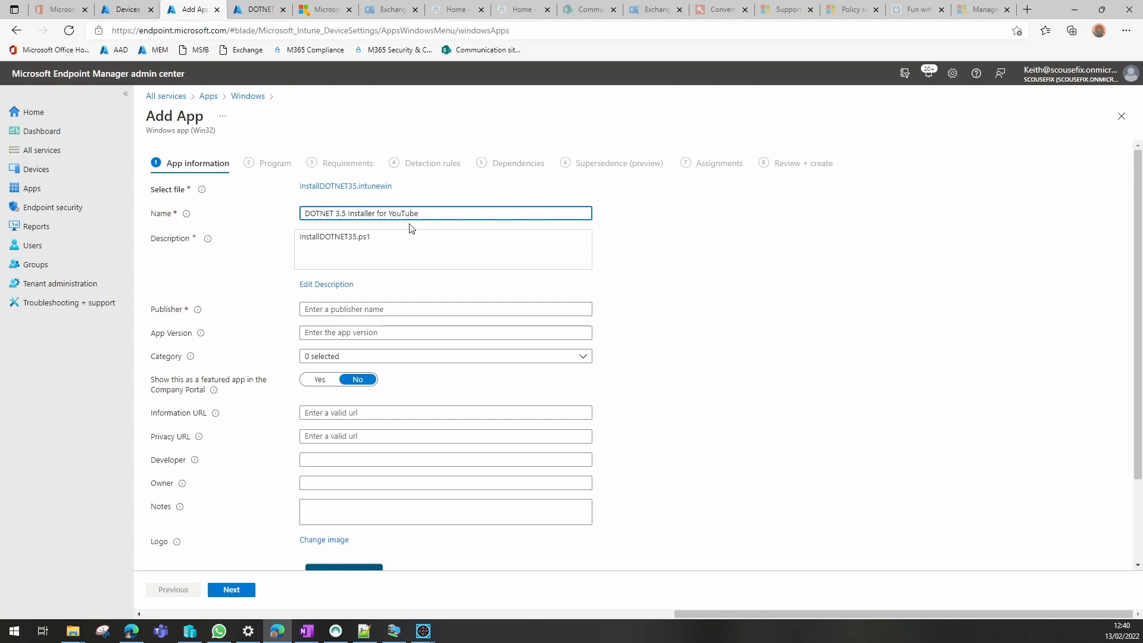
triple_click(367, 213)
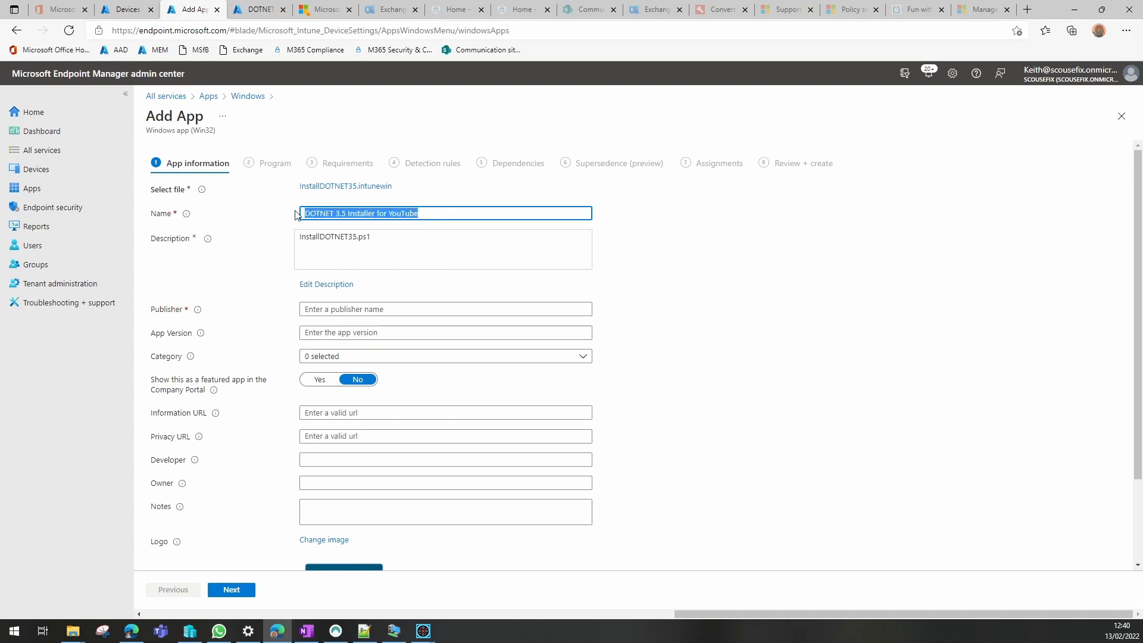
Set description 'DOTNET 3.5 Installer for YouTube', publisher ScsouseFix and app version 1.00
left_click(326, 284)
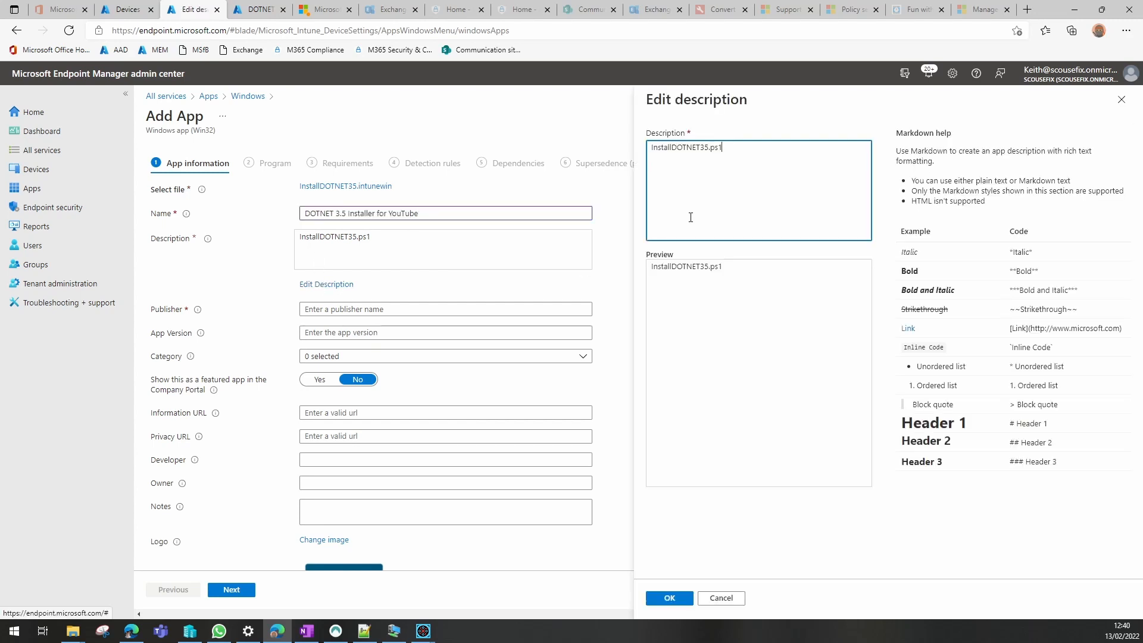
type("DOTNET 3.5 Installer for YouTube")
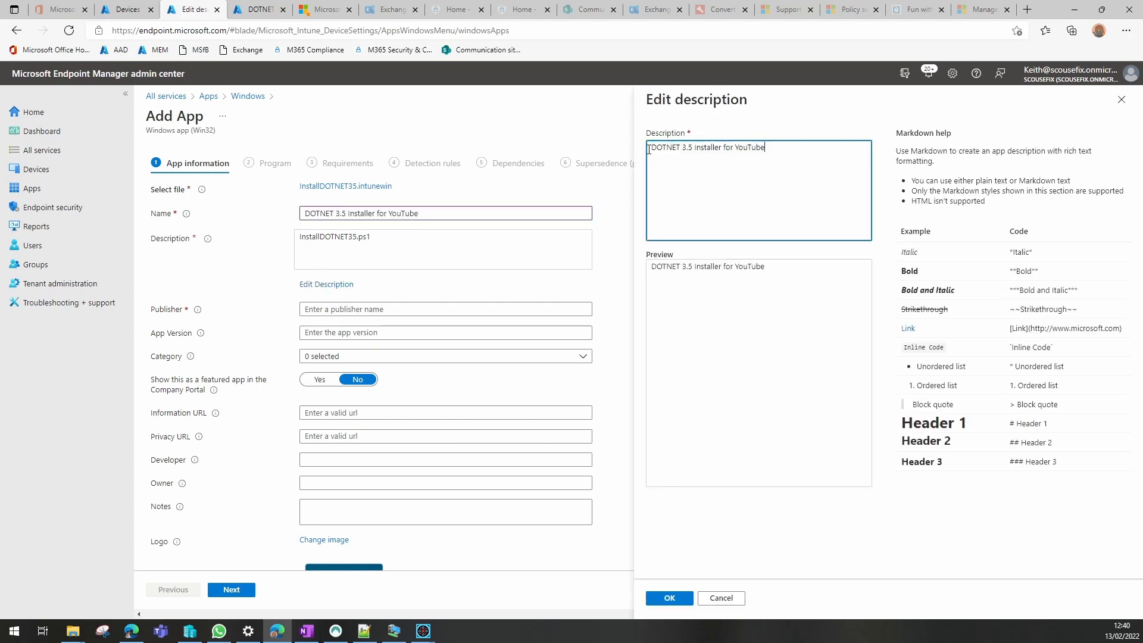
left_click(669, 598)
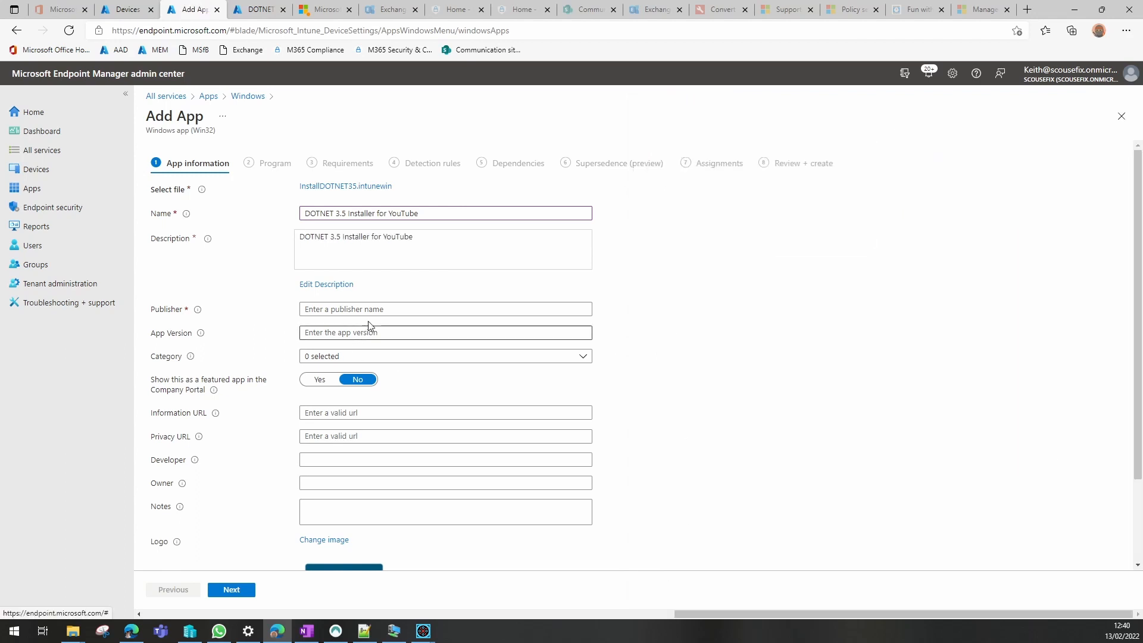
type("Scsousef")
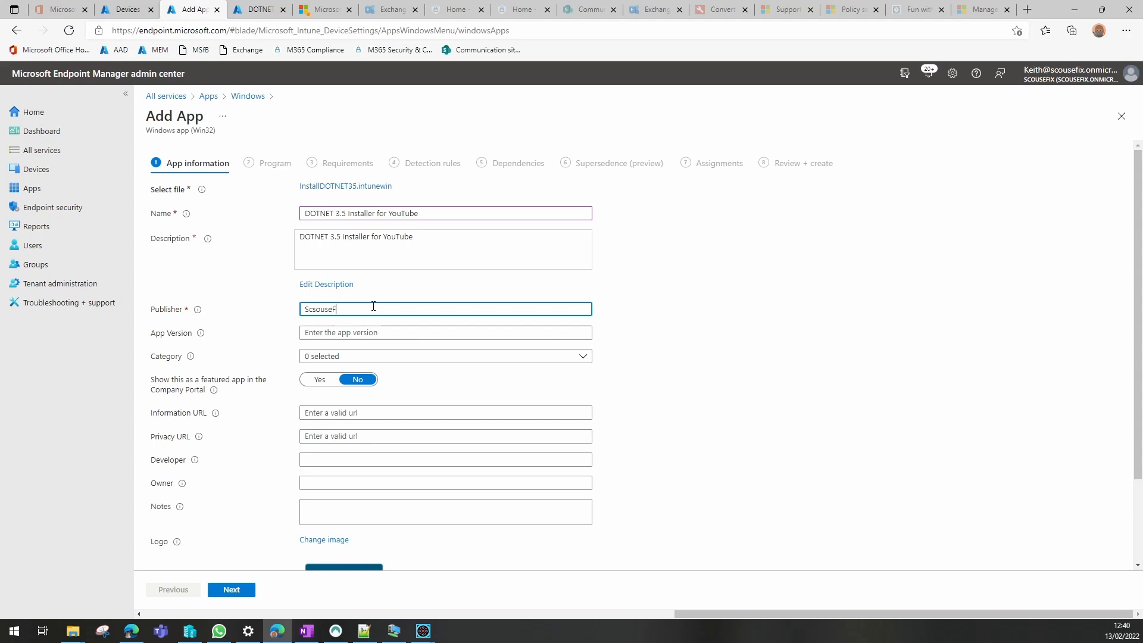
left_click(445, 333)
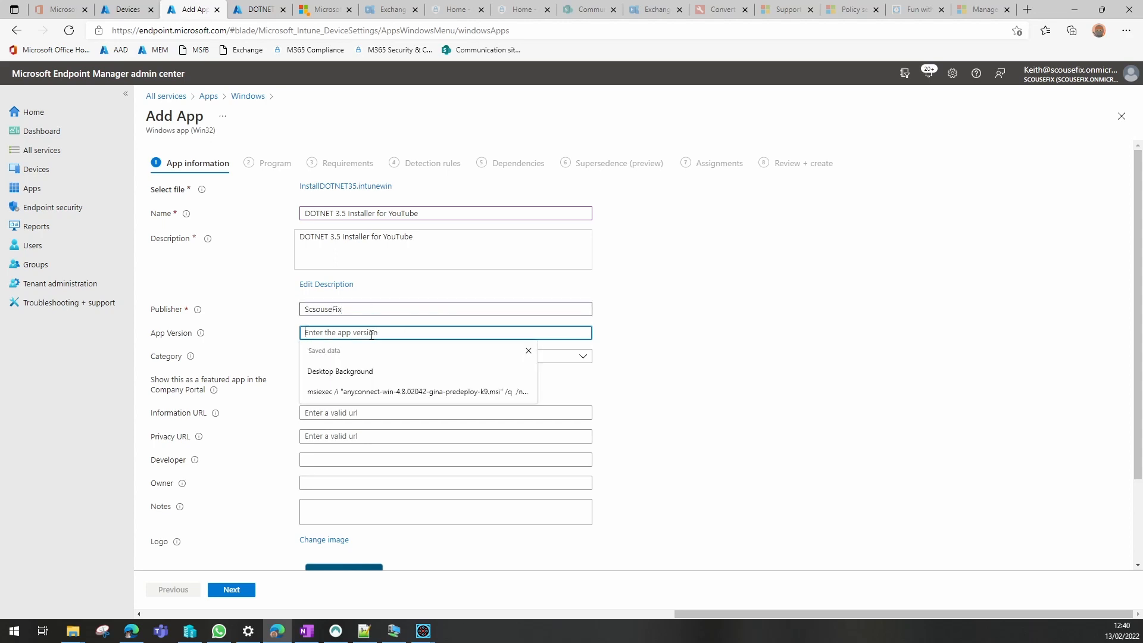
type("1.00")
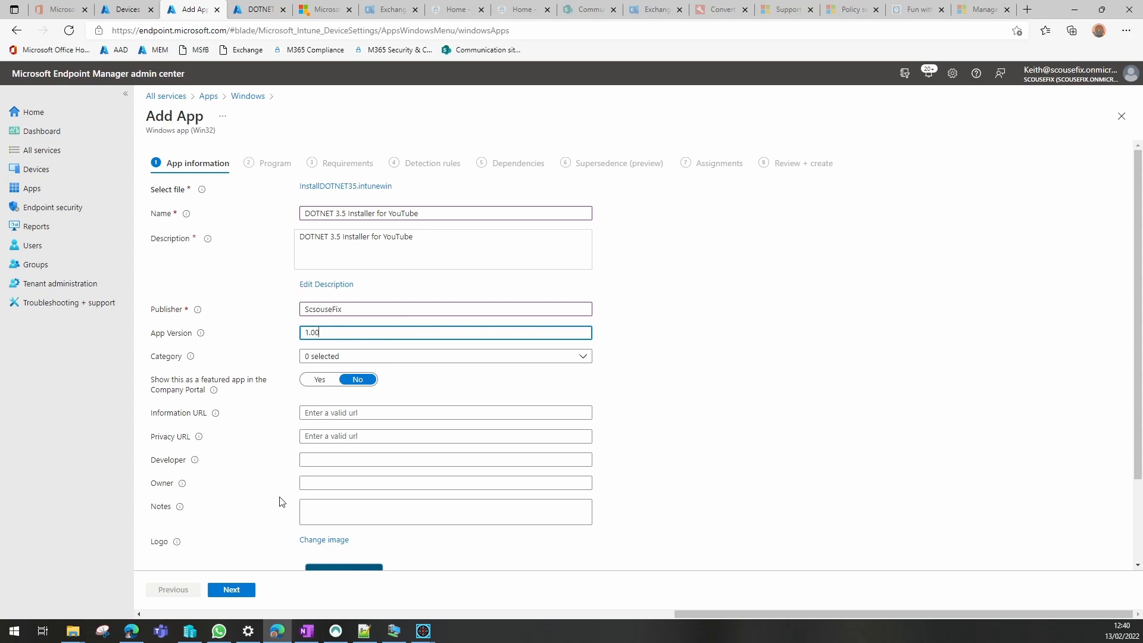
mouse_move(238, 591)
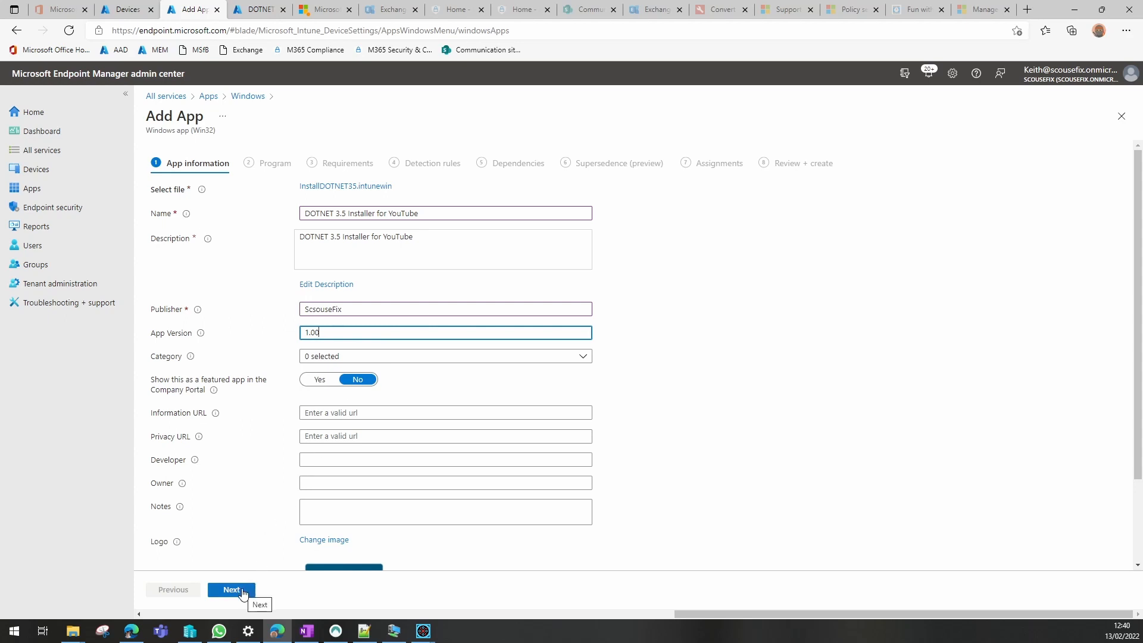
Enter install and uninstall commands running InstallDOTNET35.ps1 with -Mode ADD and -Mode REMOVE
left_click(231, 589)
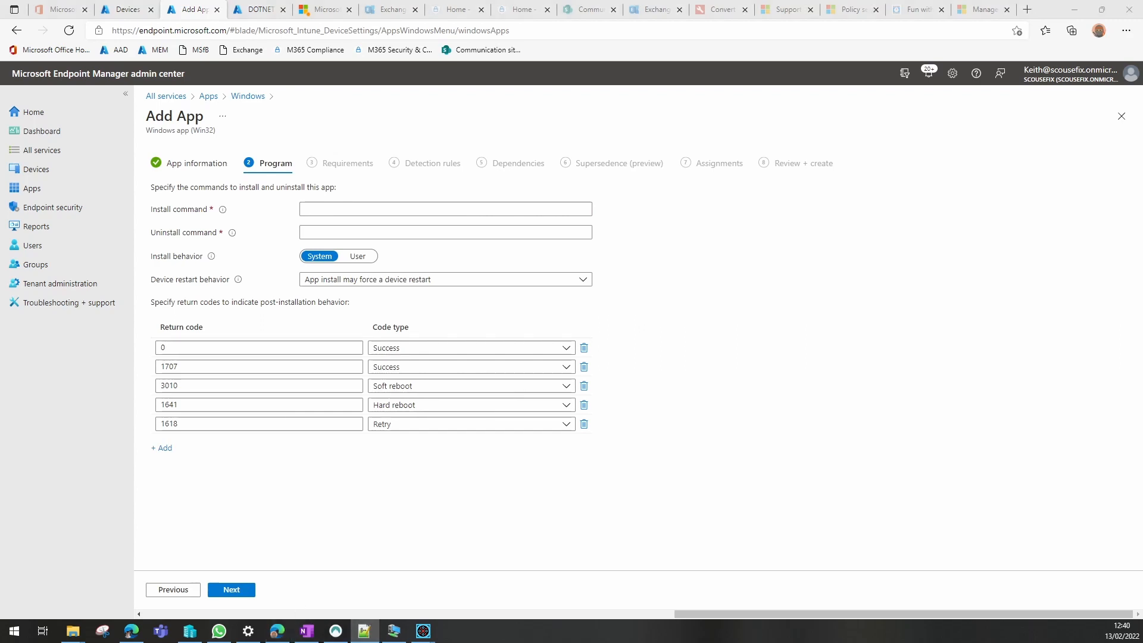
left_click(363, 209)
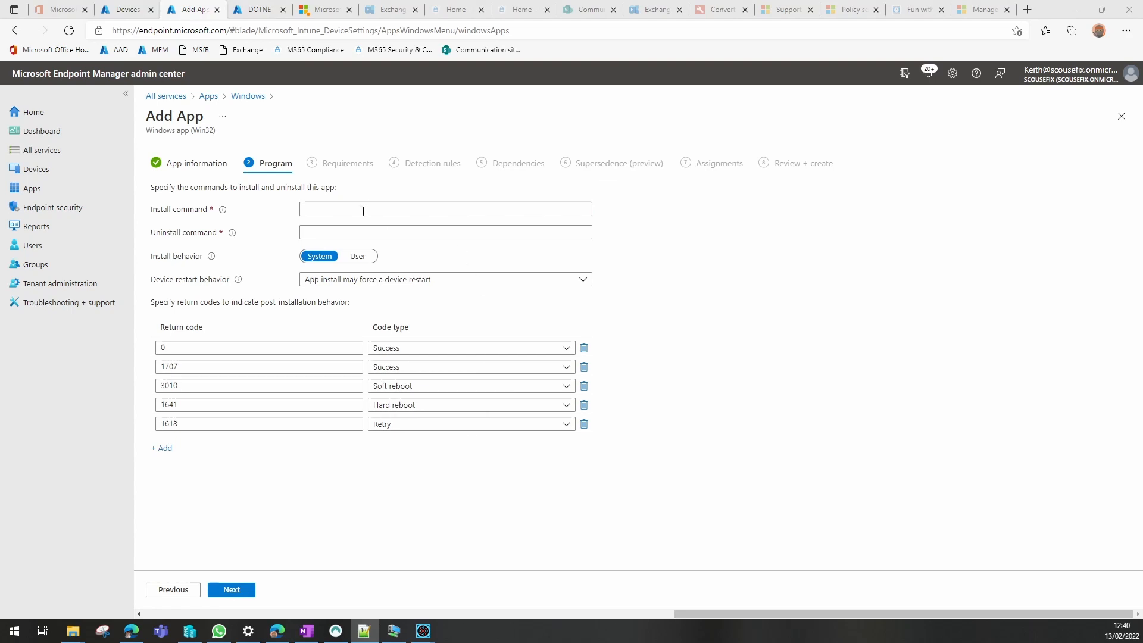
type("powershell.exe -ExecutionPolicy Bypass -file InstallDOTNET35.ps1 -Mode ADD")
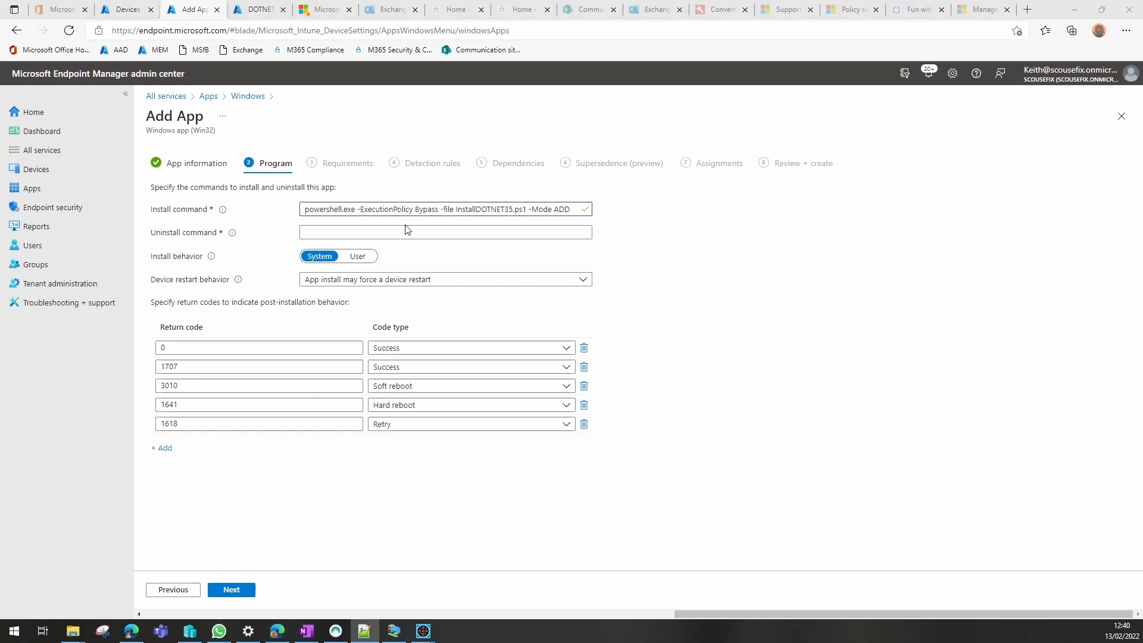
type("powershell.exe -ExecutionPolicy Bypass -file InstallDOTNET35.ps1 -Mode REMOVE")
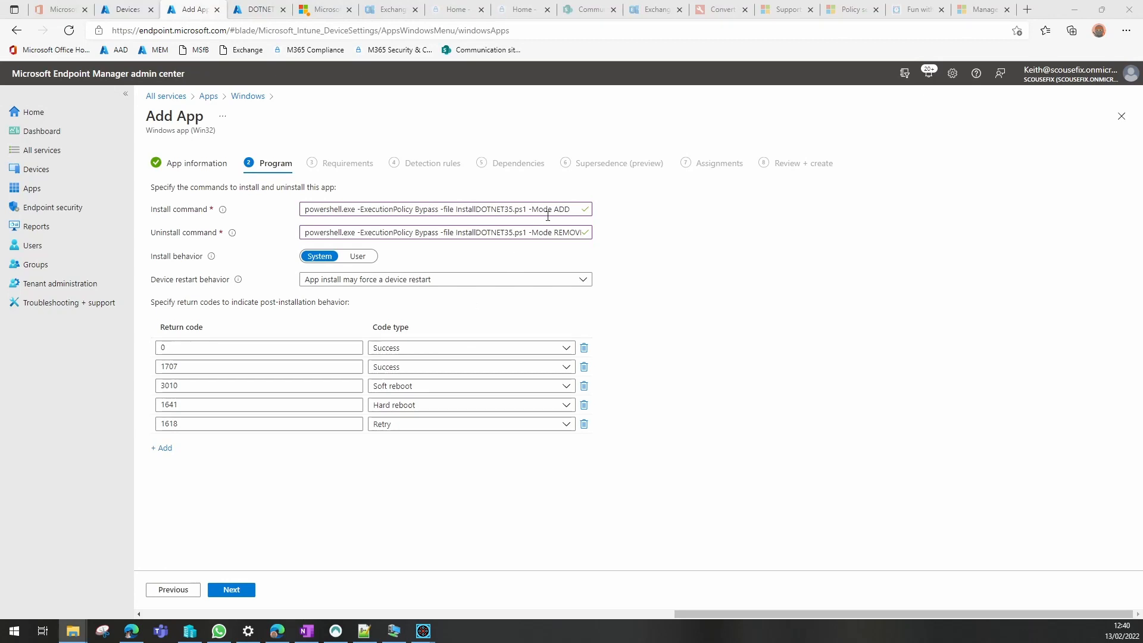
mouse_move(582, 247)
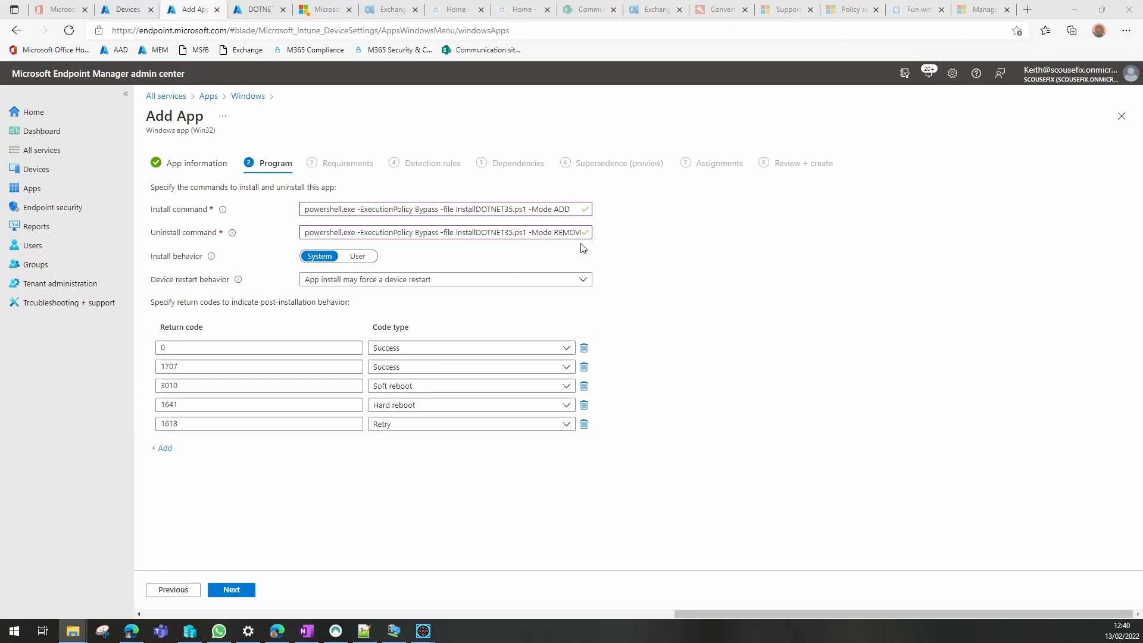
mouse_move(461, 296)
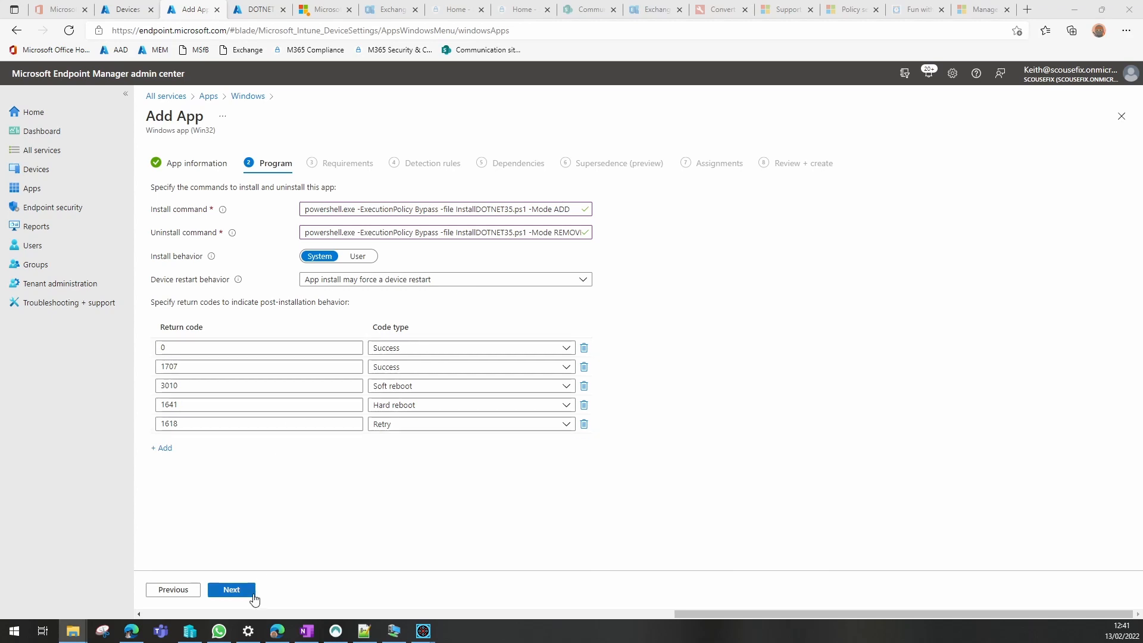
Require two architectures and minimum Windows 10 1909, then continue to detection rules
left_click(231, 589)
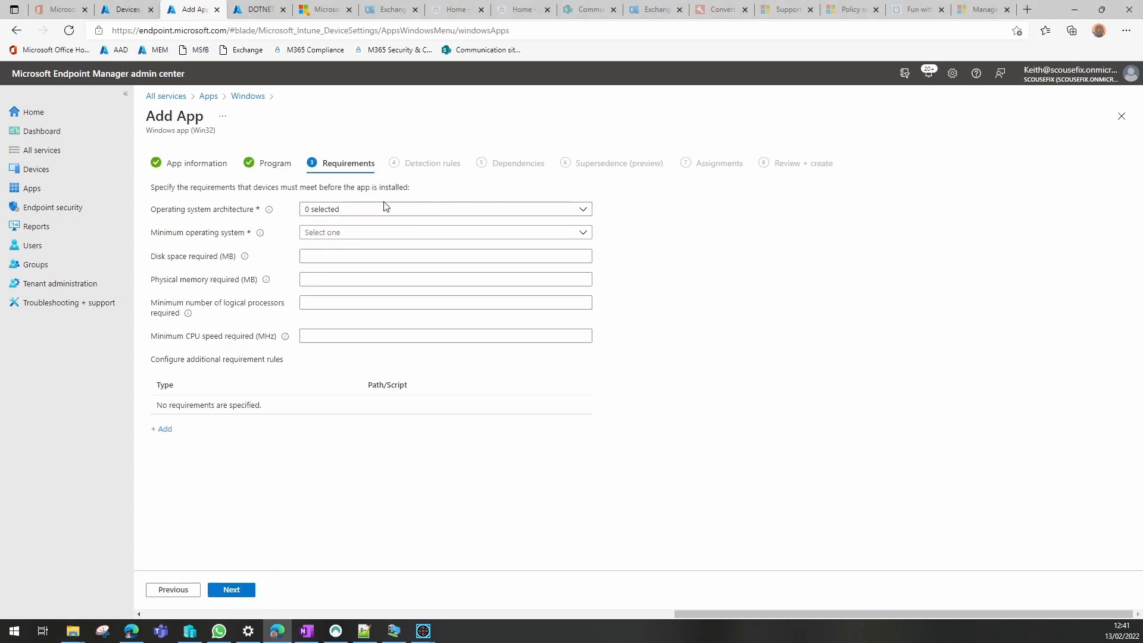
left_click(446, 209)
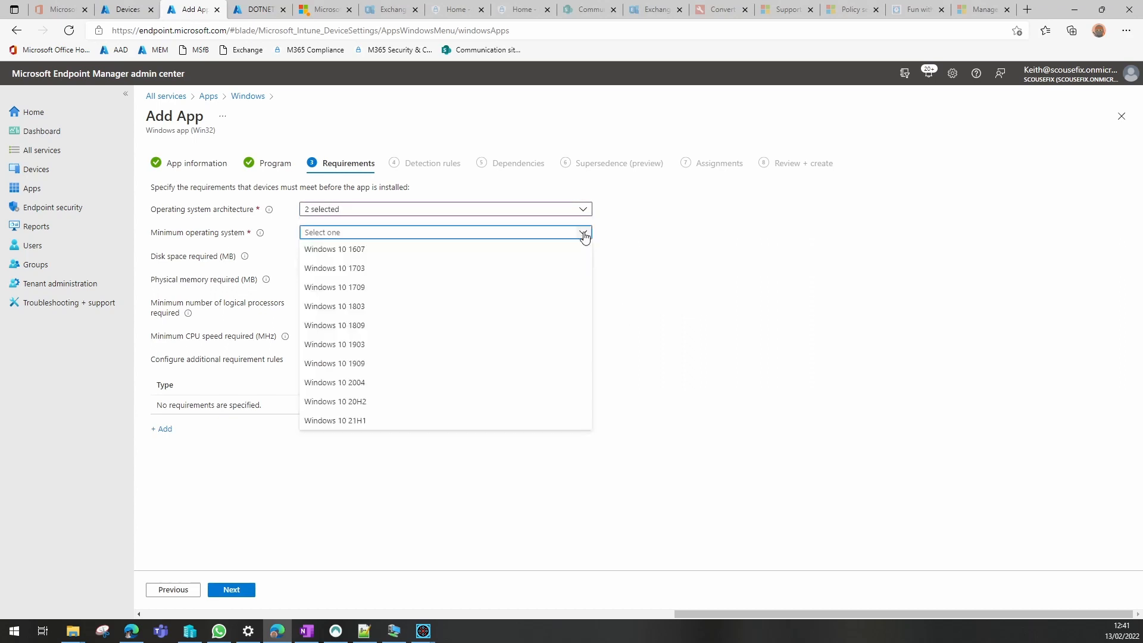
left_click(334, 364)
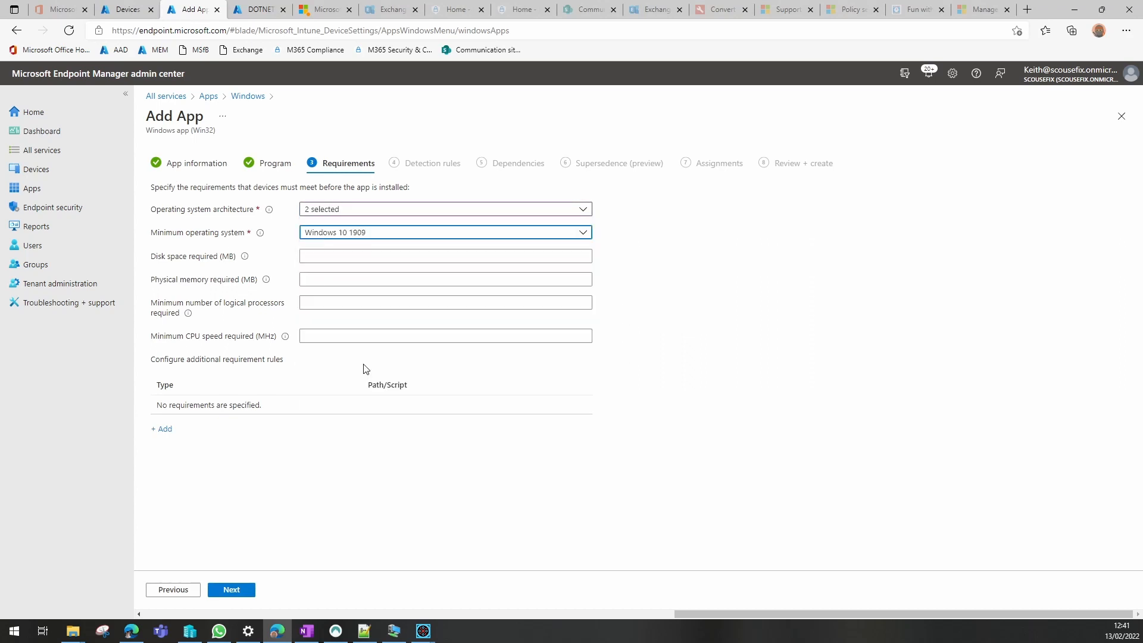
left_click(231, 589)
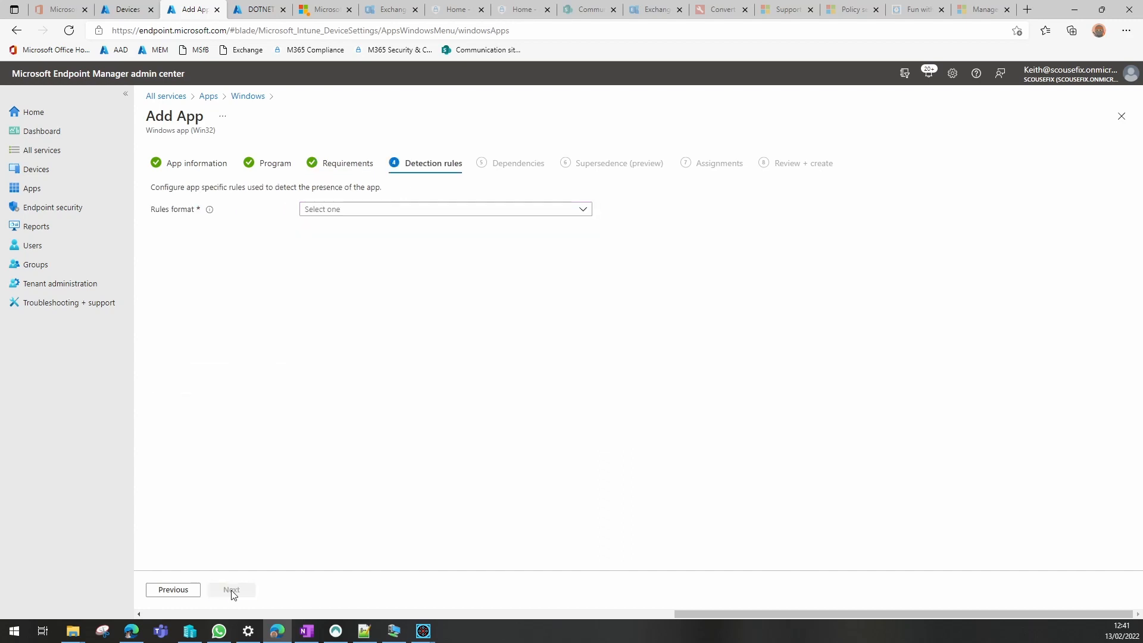
Add a manual registry rule detecting key HKLM\SOFTWARE\Microsoft\.NETFramework\v3.0 exists
left_click(445, 209)
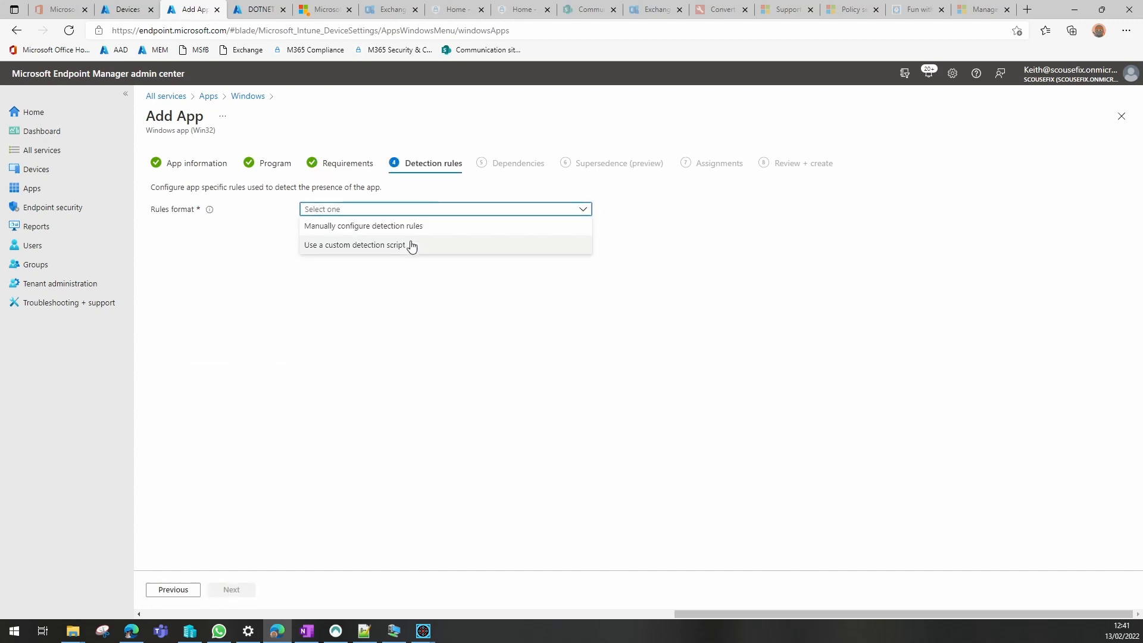
left_click(363, 226)
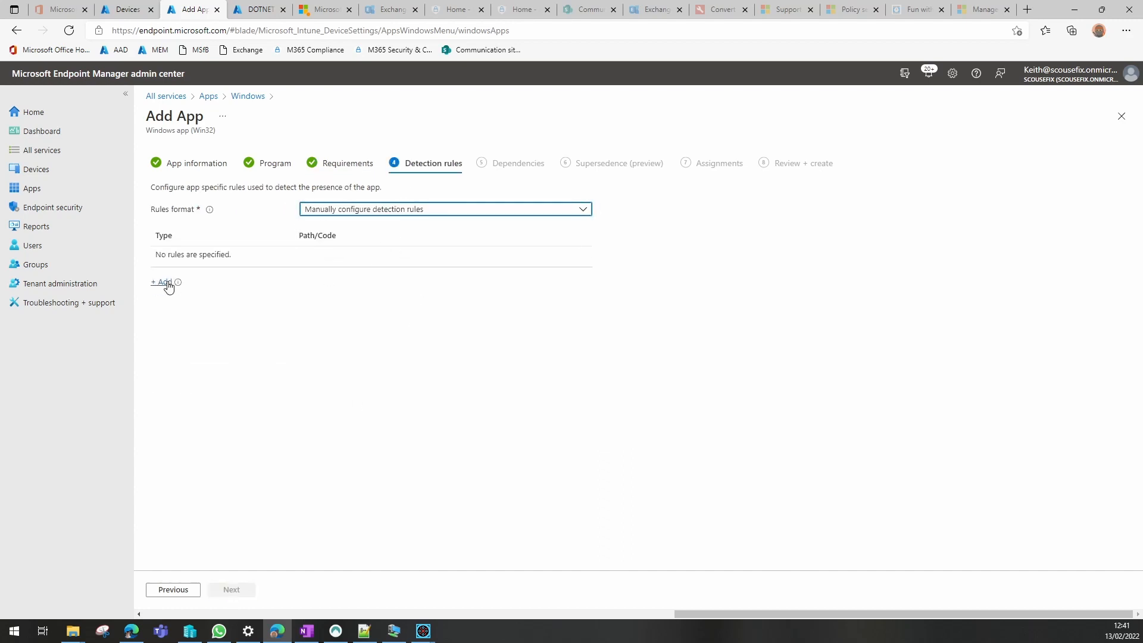
left_click(162, 282)
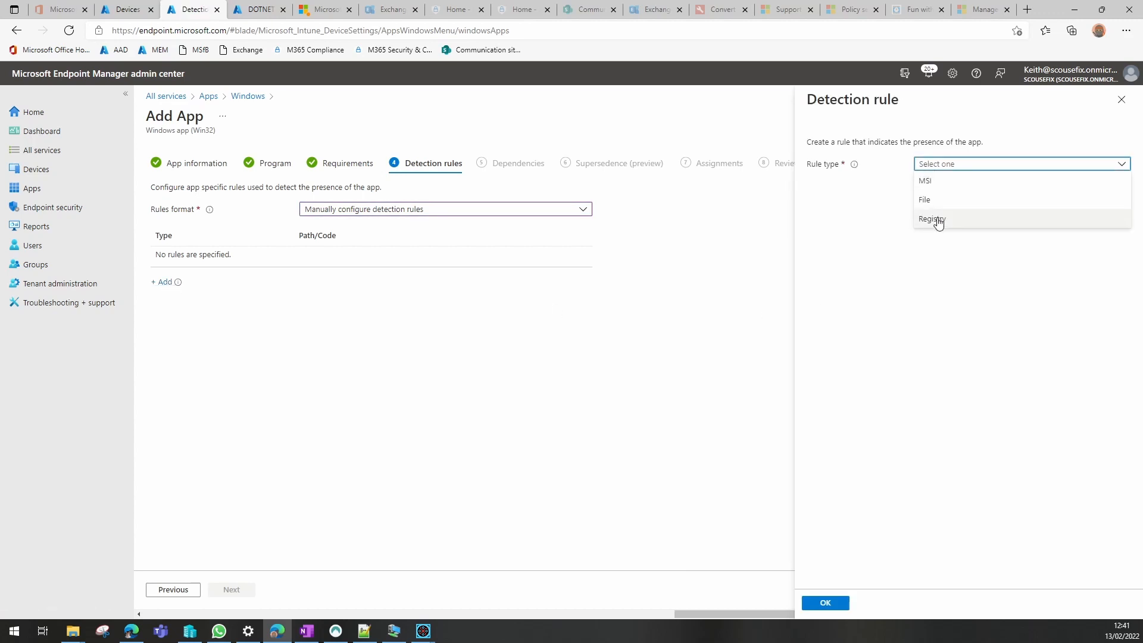
left_click(933, 219)
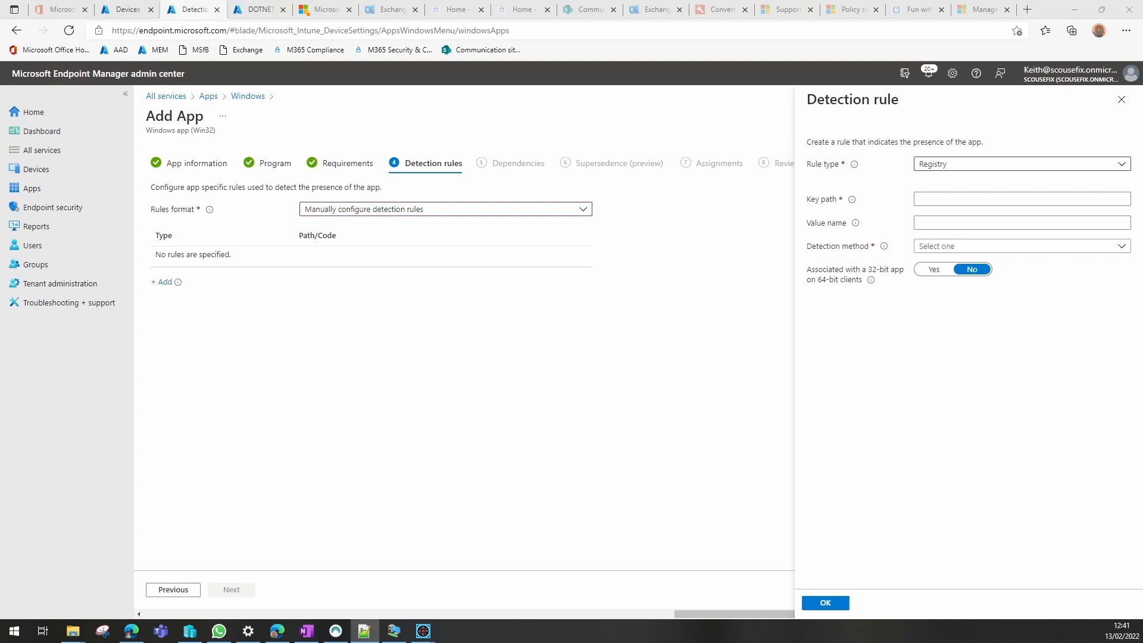
mouse_move(953, 215)
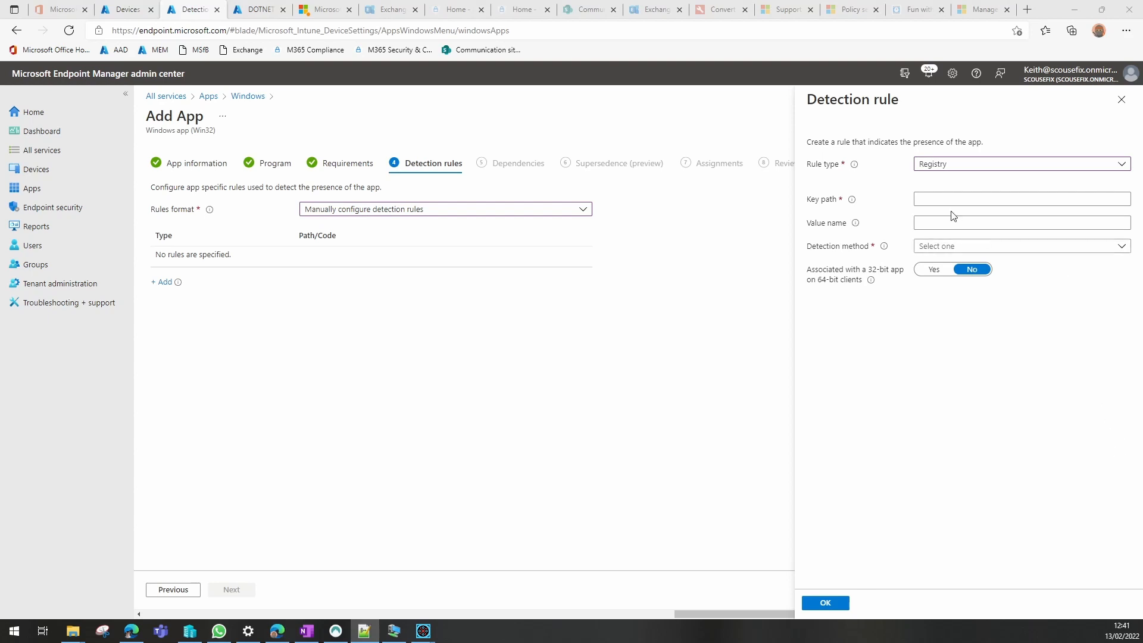
type("HKEY_LOCAL_MACHINE\\SOFTWARE\\Microsoft\\.NETFramework\\v3.0")
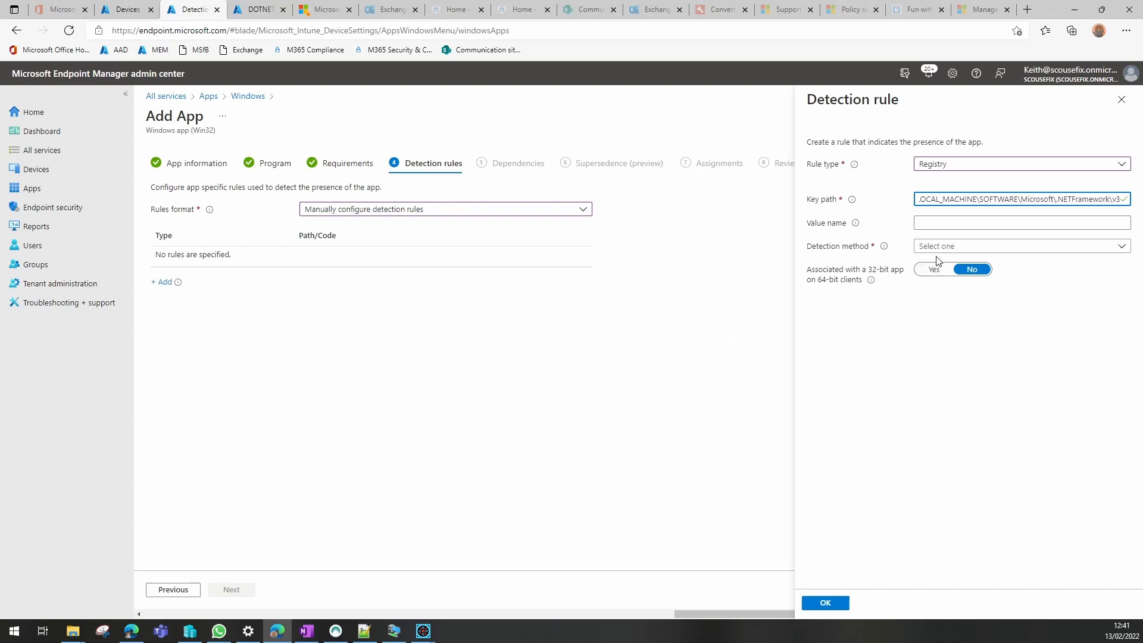
left_click(1021, 246)
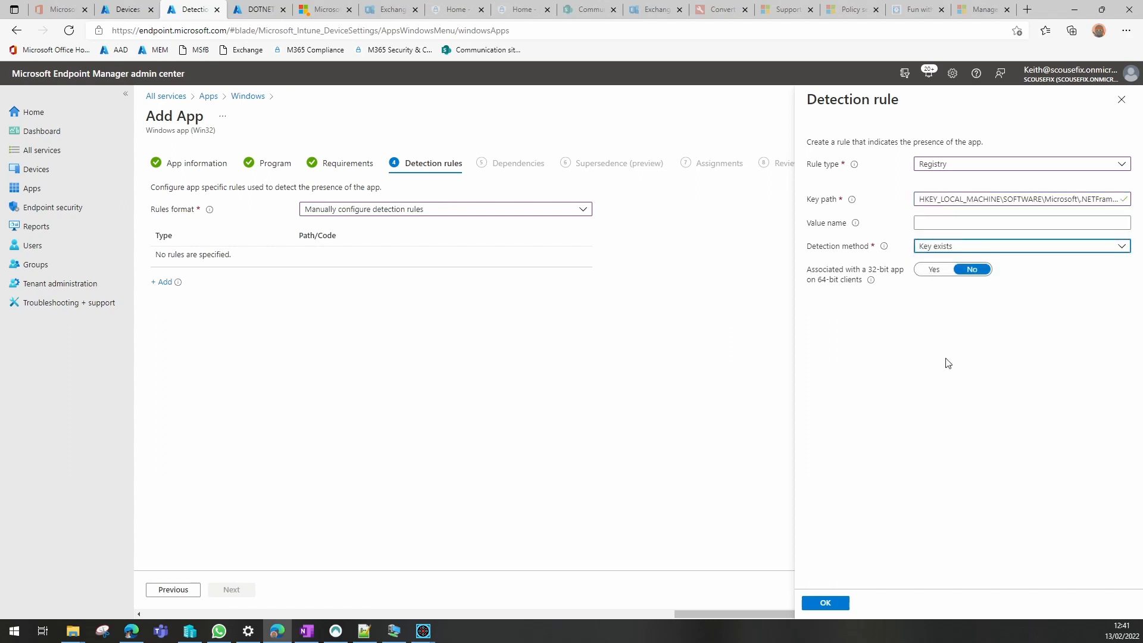
mouse_move(829, 607)
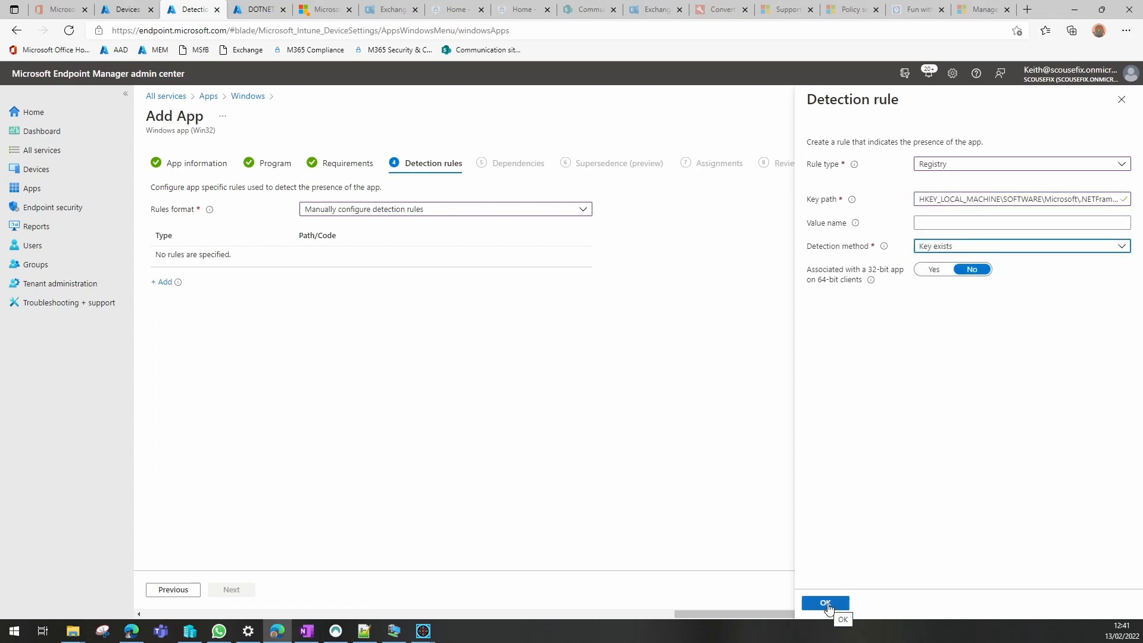
left_click(825, 603)
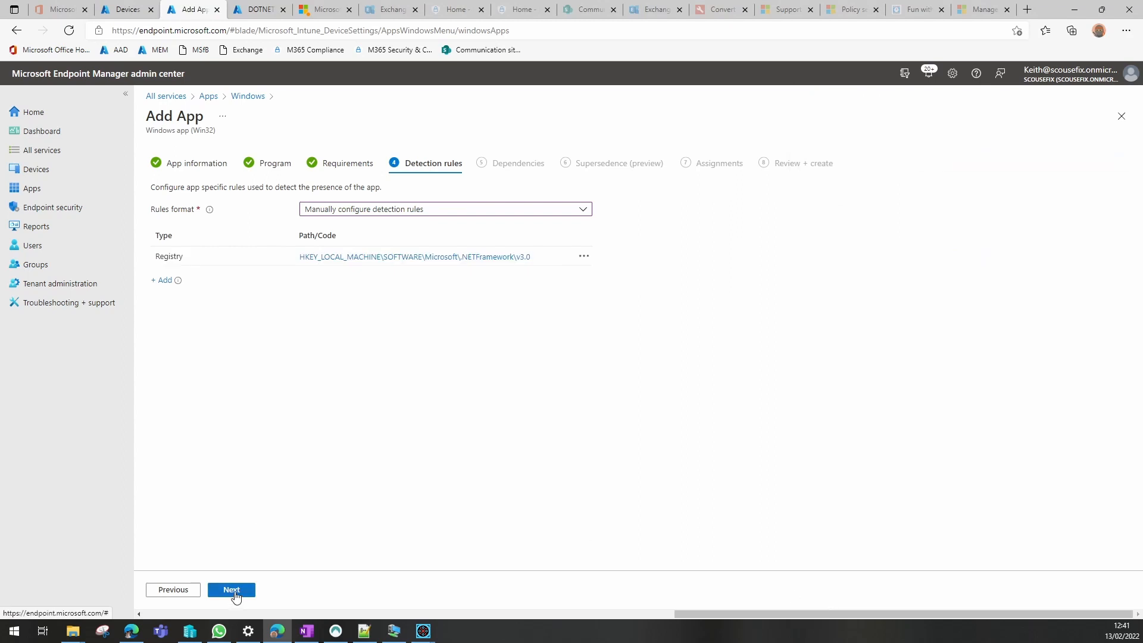
Skip dependencies and supersedence, then assign YouTube Users as available for enrolled devices
left_click(231, 590)
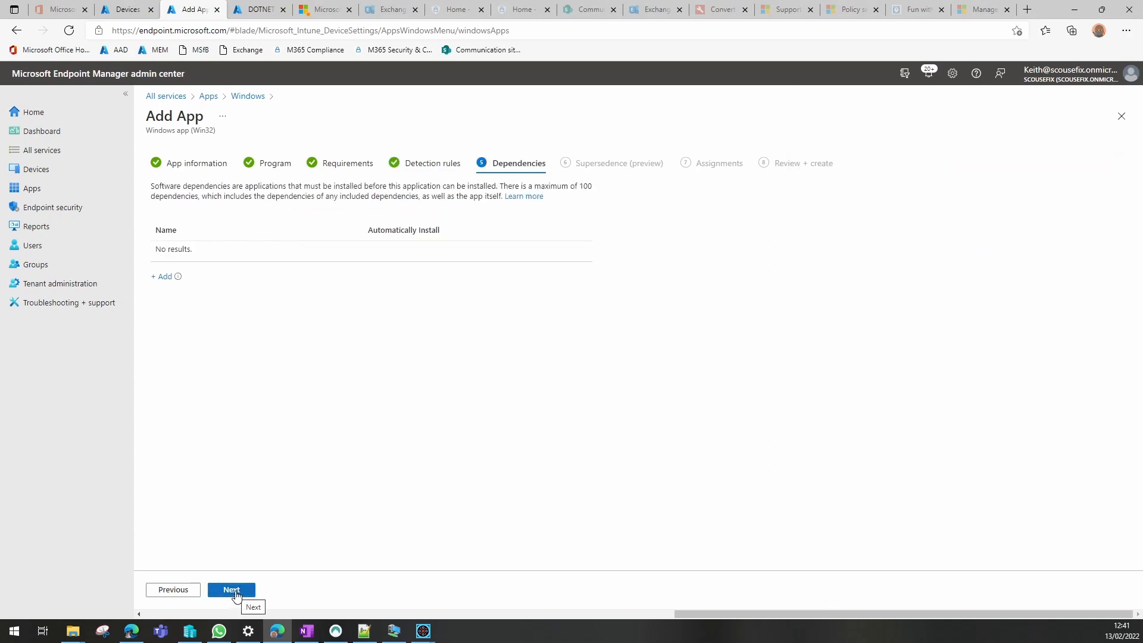
left_click(231, 590)
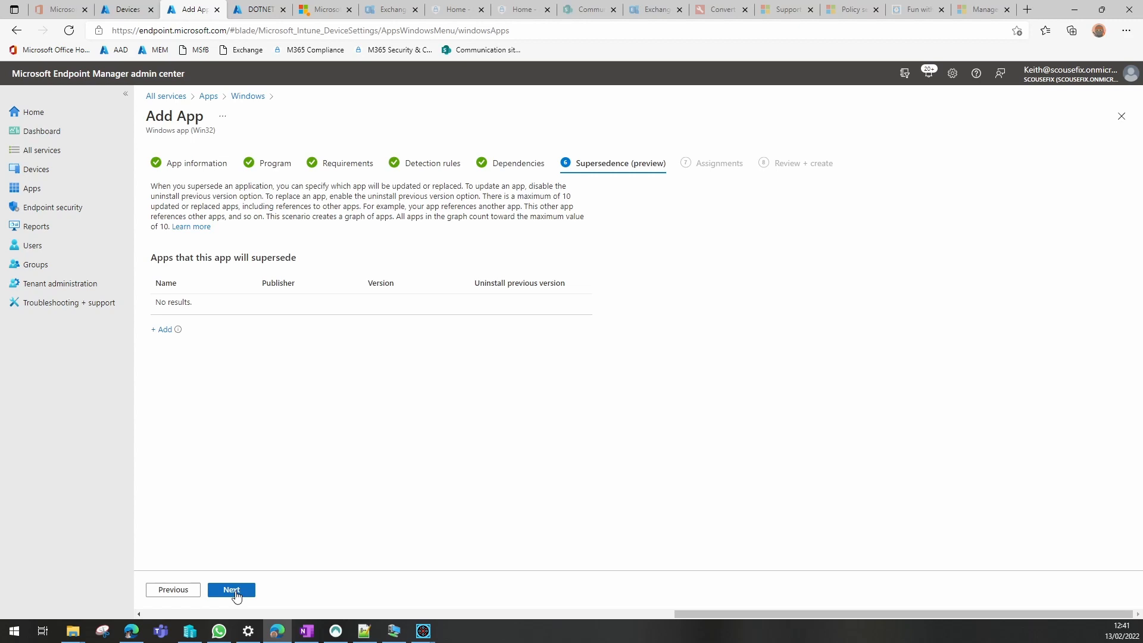
left_click(231, 590)
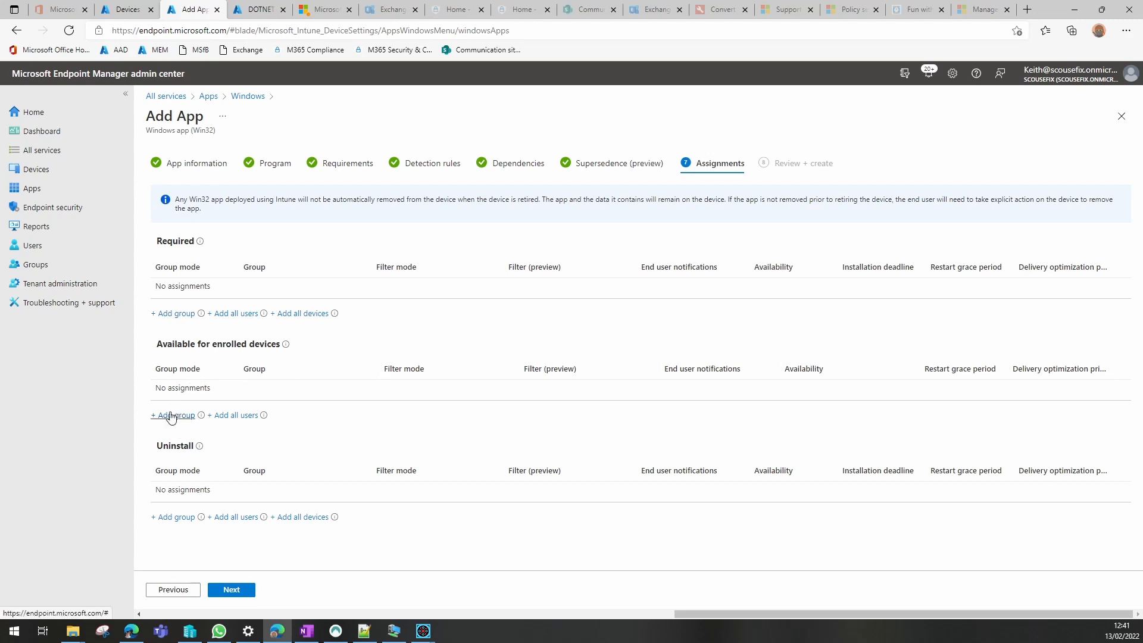
left_click(174, 415)
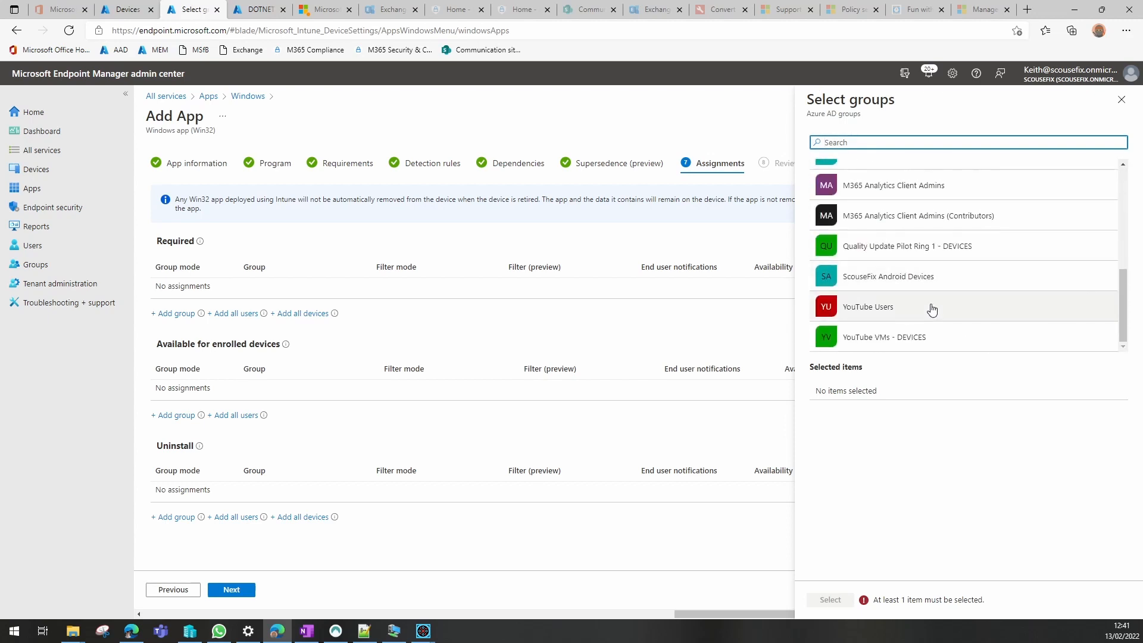
left_click(892, 307)
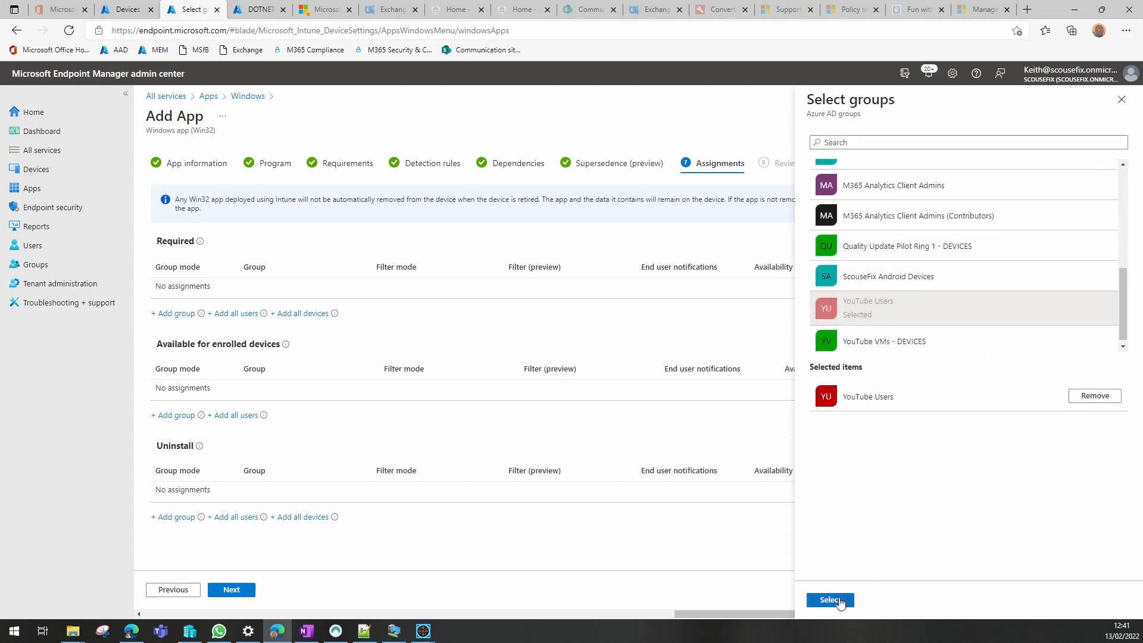
left_click(830, 599)
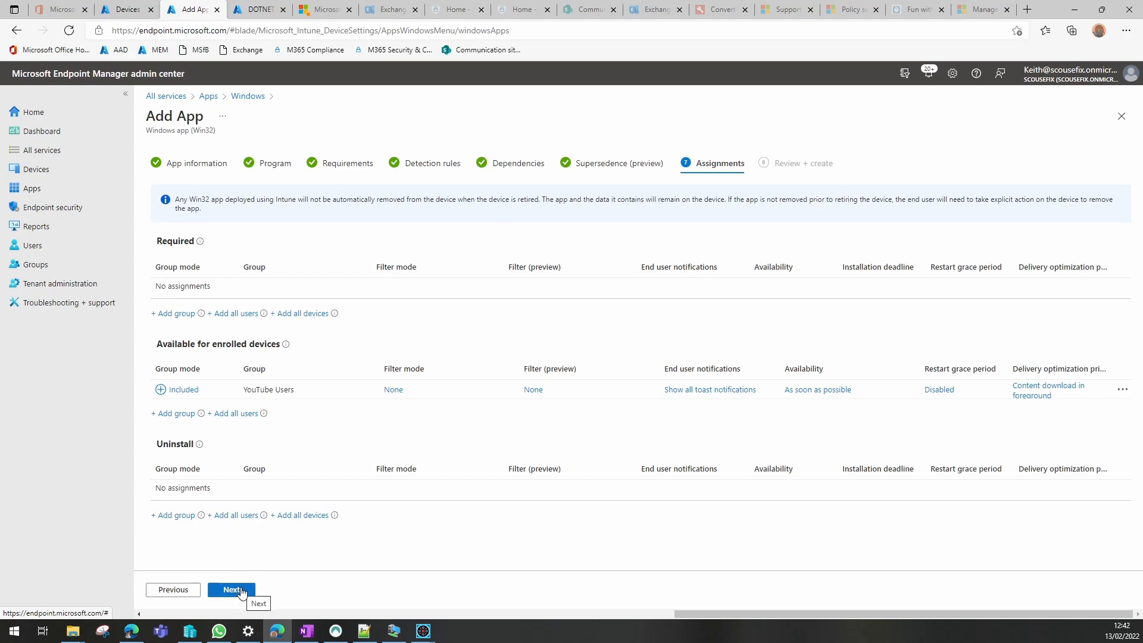
Review the summary and create the DOTNET 3.5 Installer for YouTube app
left_click(231, 590)
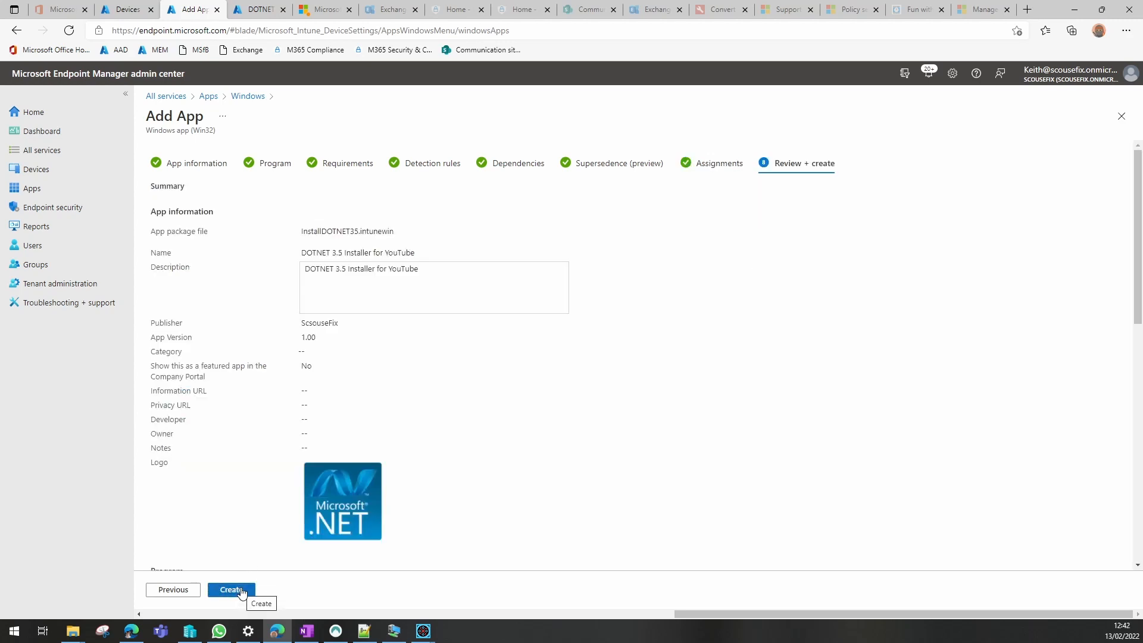
left_click(231, 589)
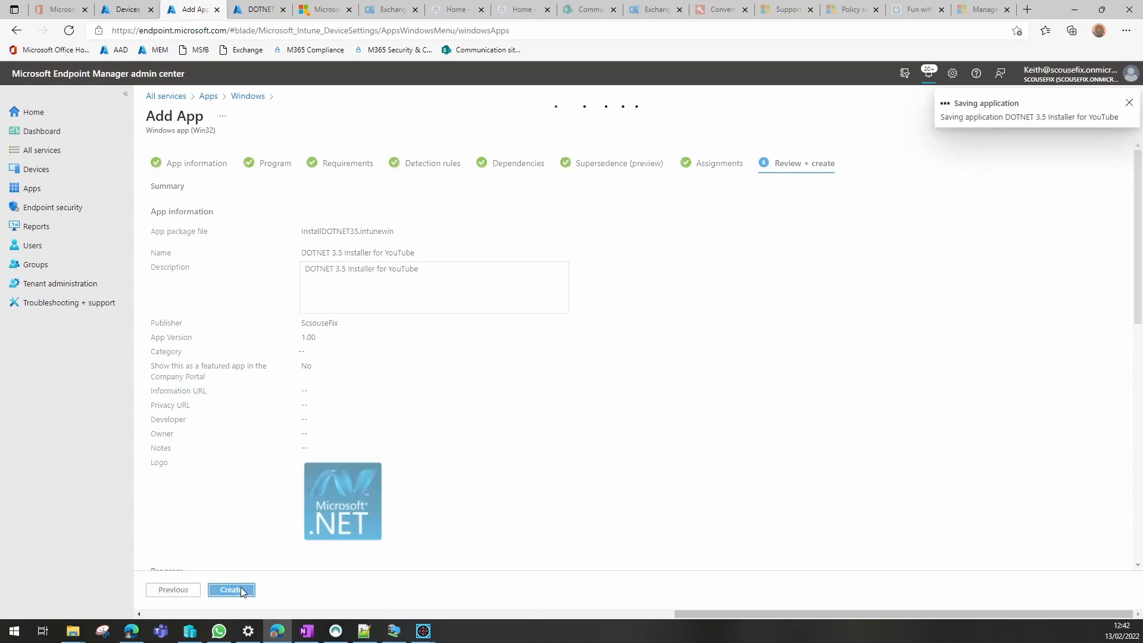
left_click(231, 589)
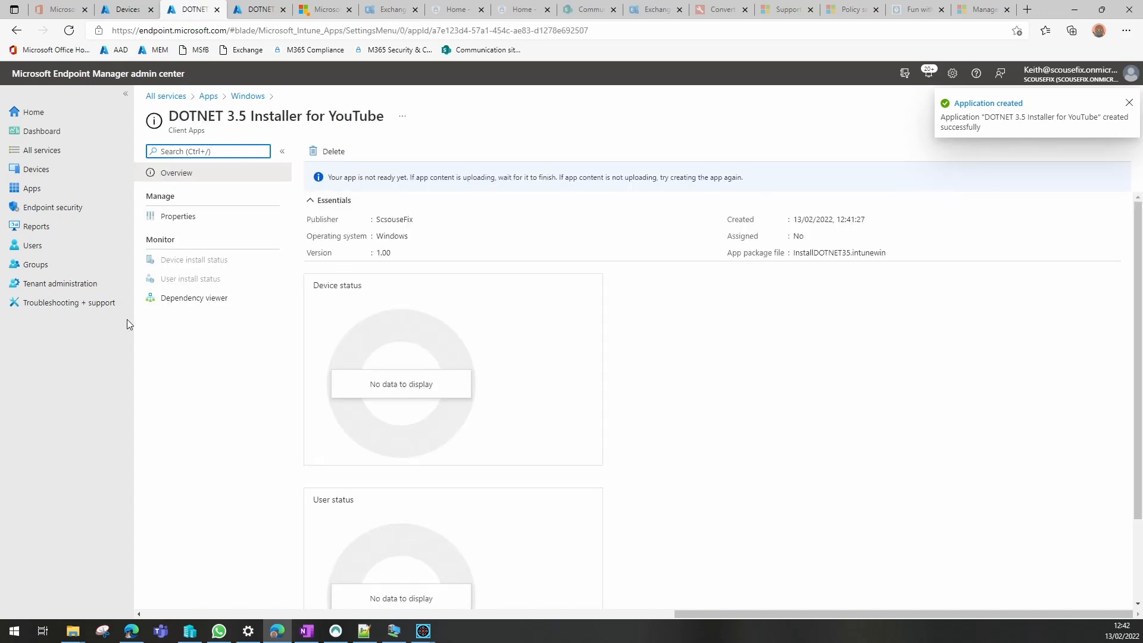
mouse_move(306, 297)
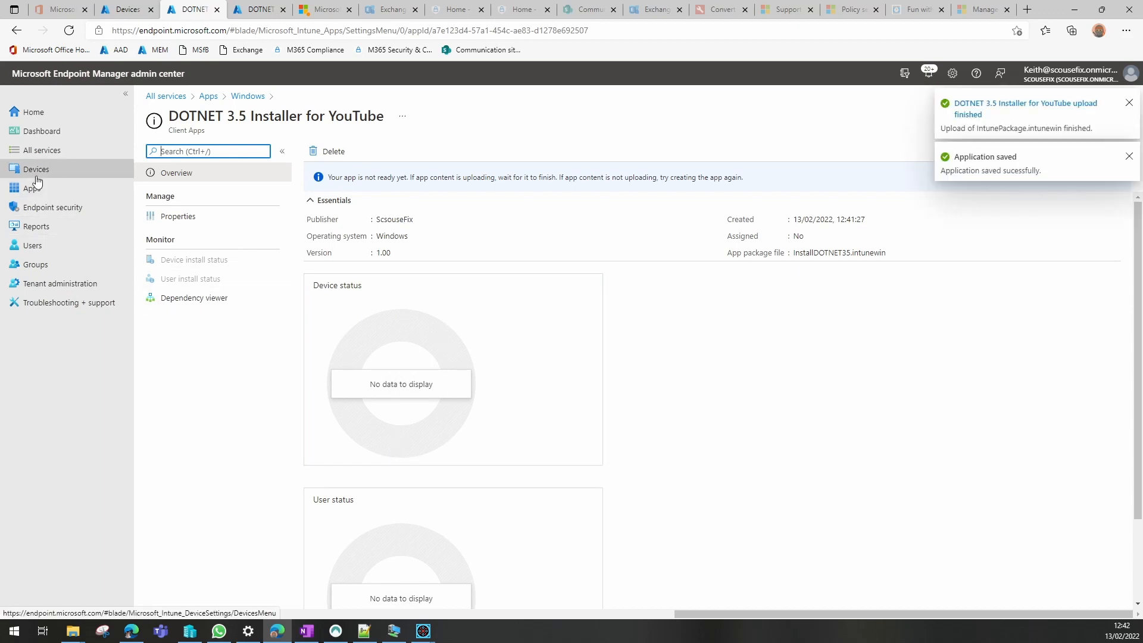
mouse_move(35, 169)
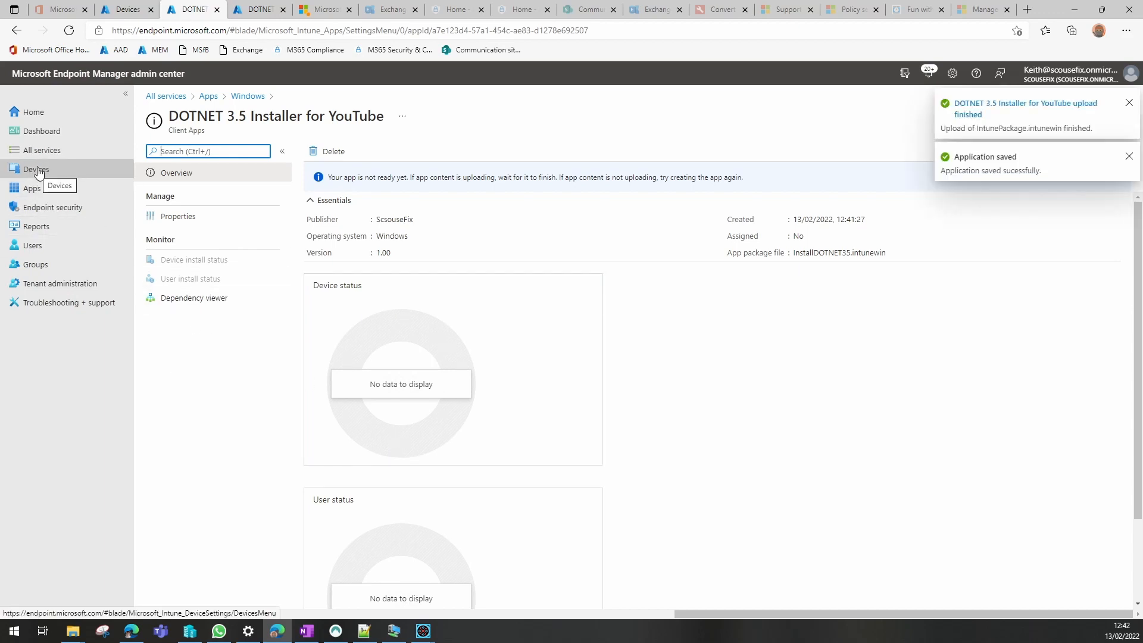
Navigate to the YouTube ESP enrollment status page profile under Devices > Enroll devices
left_click(36, 169)
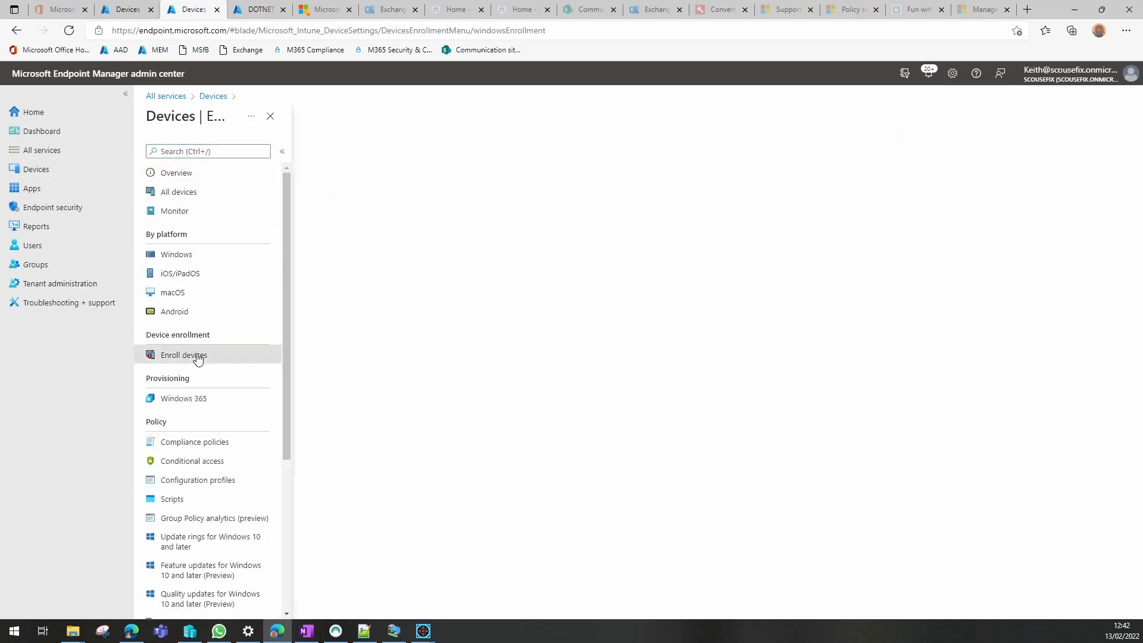
left_click(185, 355)
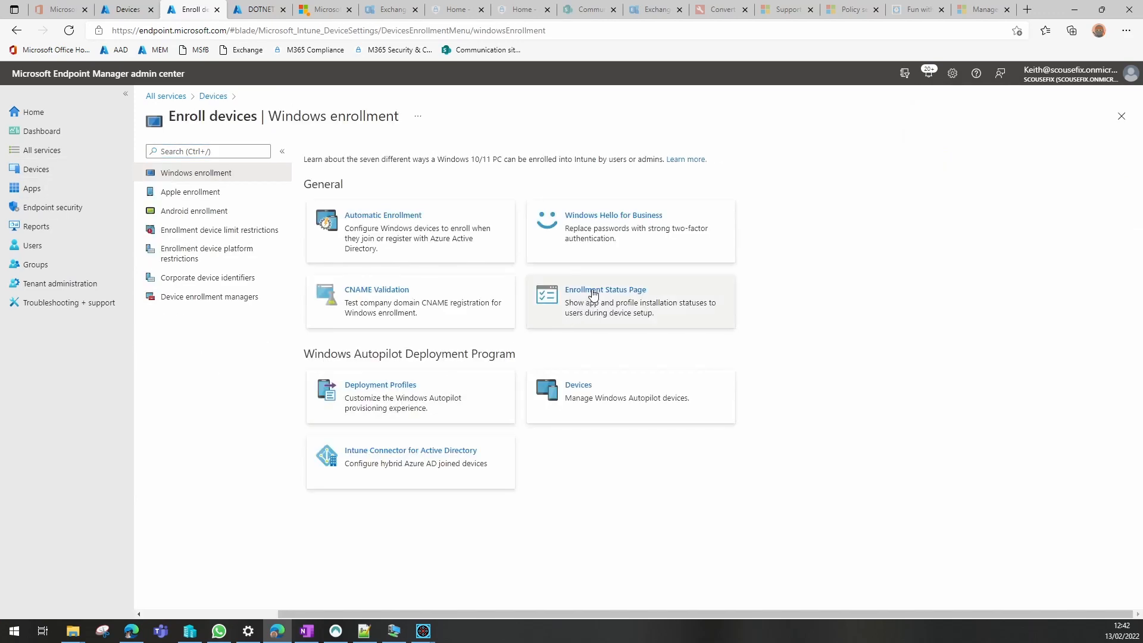
left_click(606, 290)
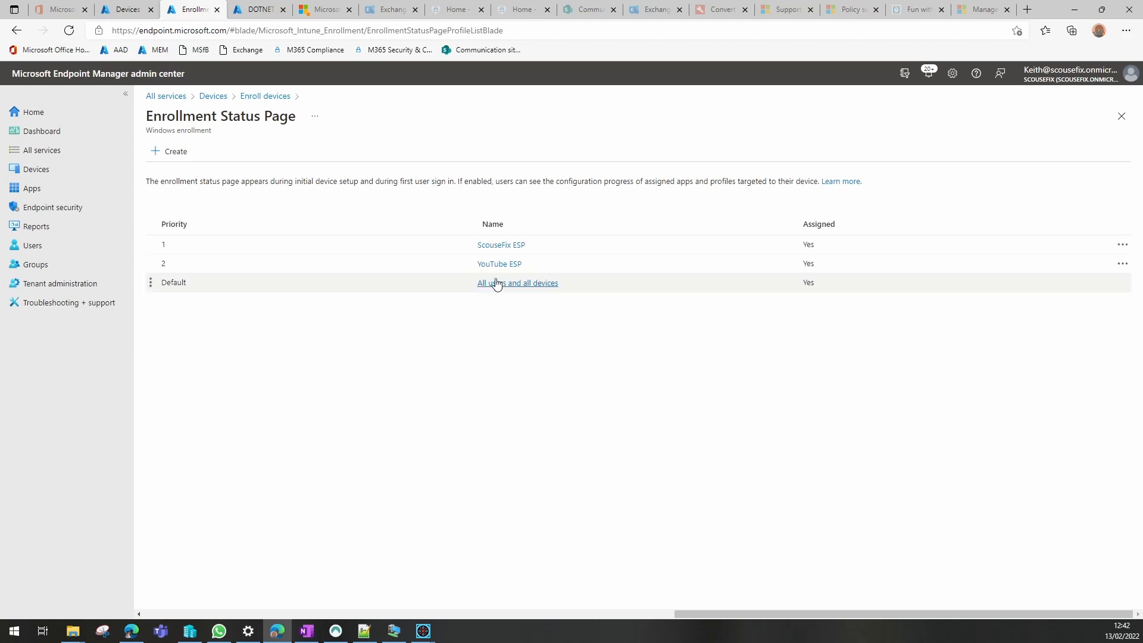
left_click(499, 263)
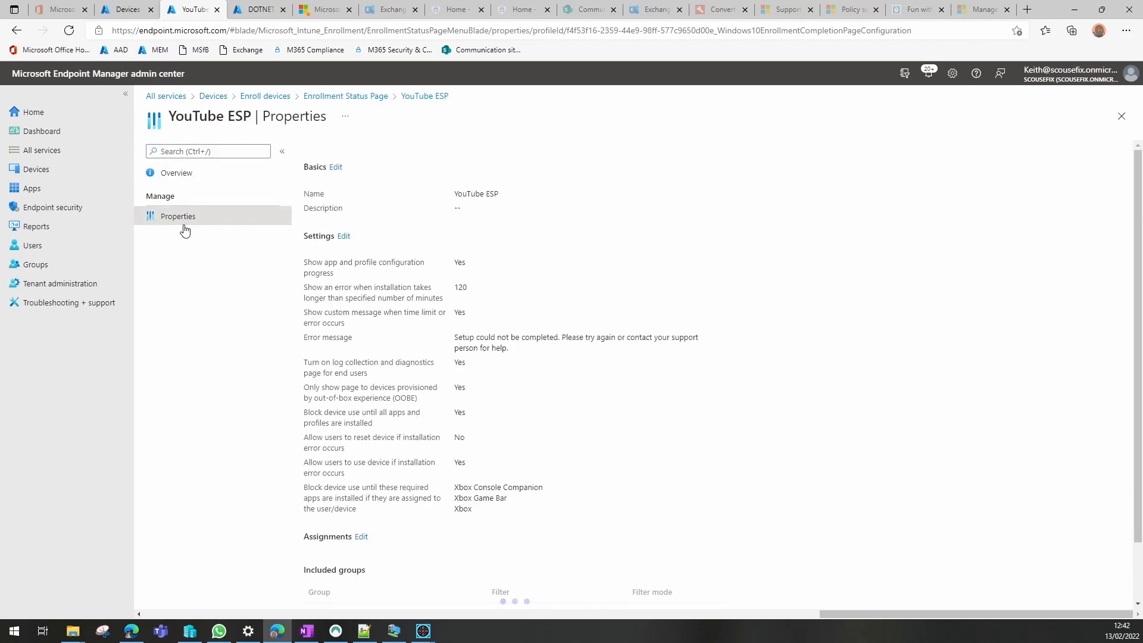
mouse_move(342, 239)
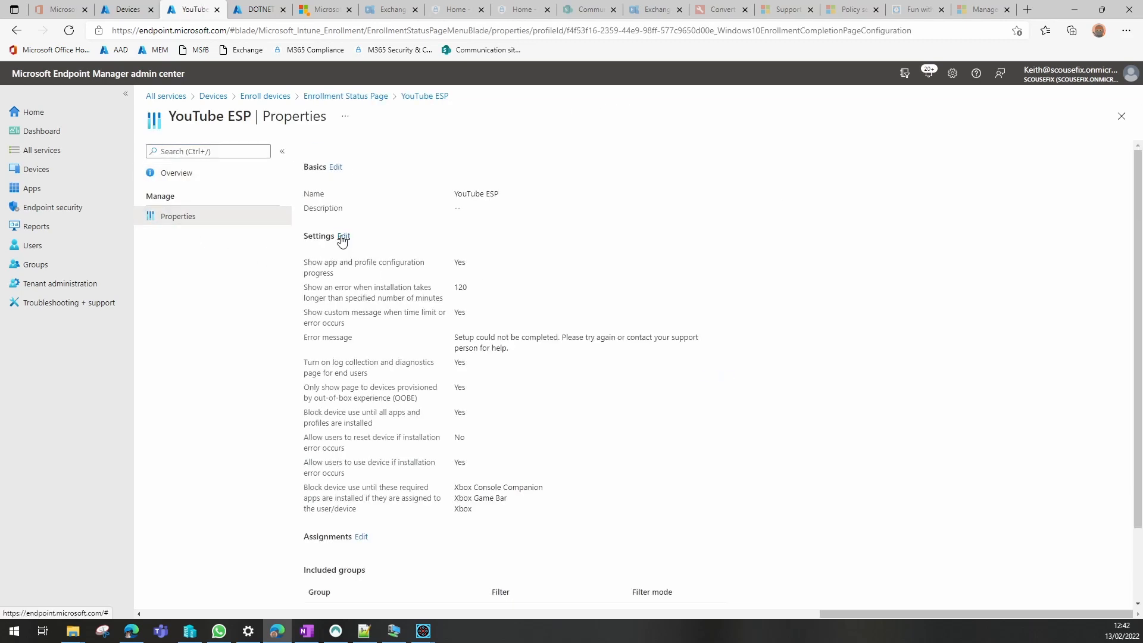
Select DOTNET 3.5 Installer as a required app in the ESP settings, then discard the edits
left_click(344, 237)
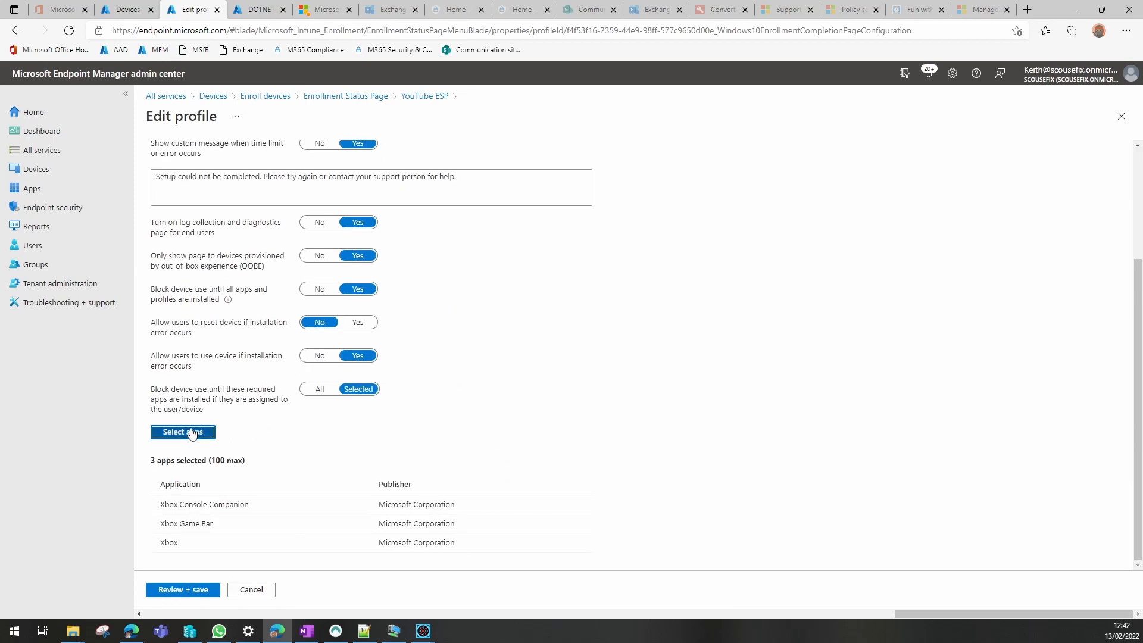
left_click(183, 432)
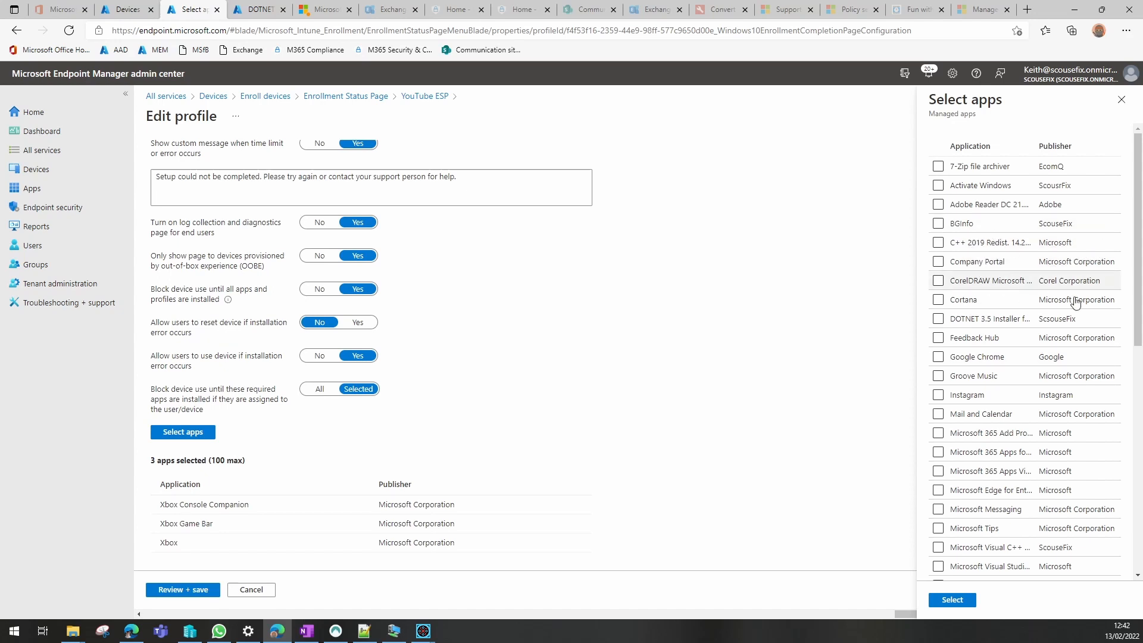
left_click(938, 318)
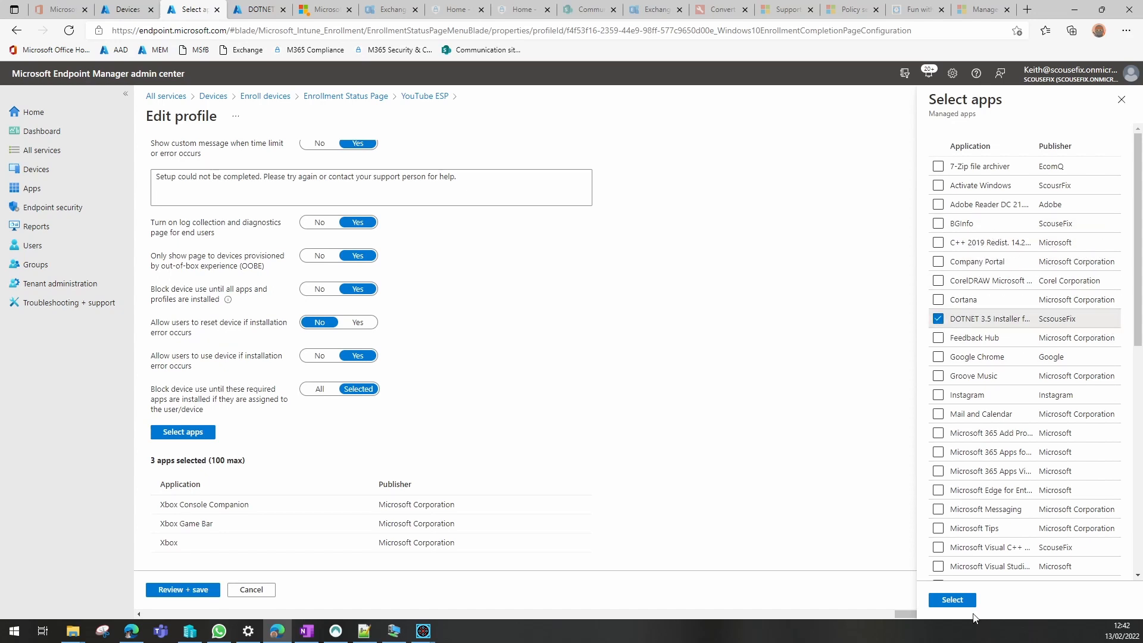
left_click(952, 599)
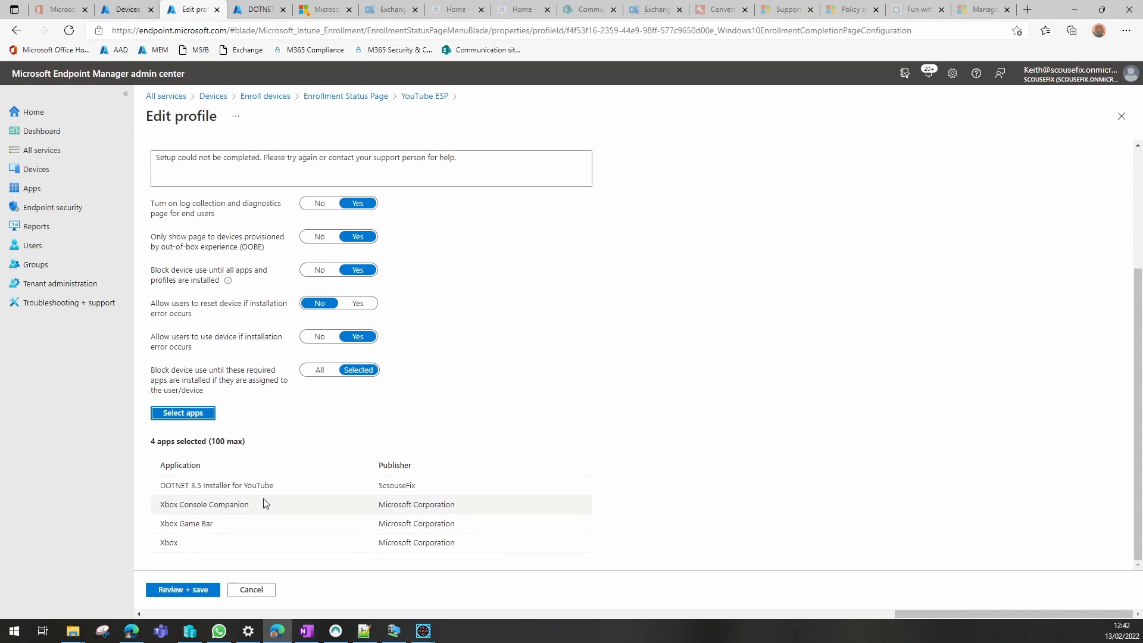
mouse_move(322, 523)
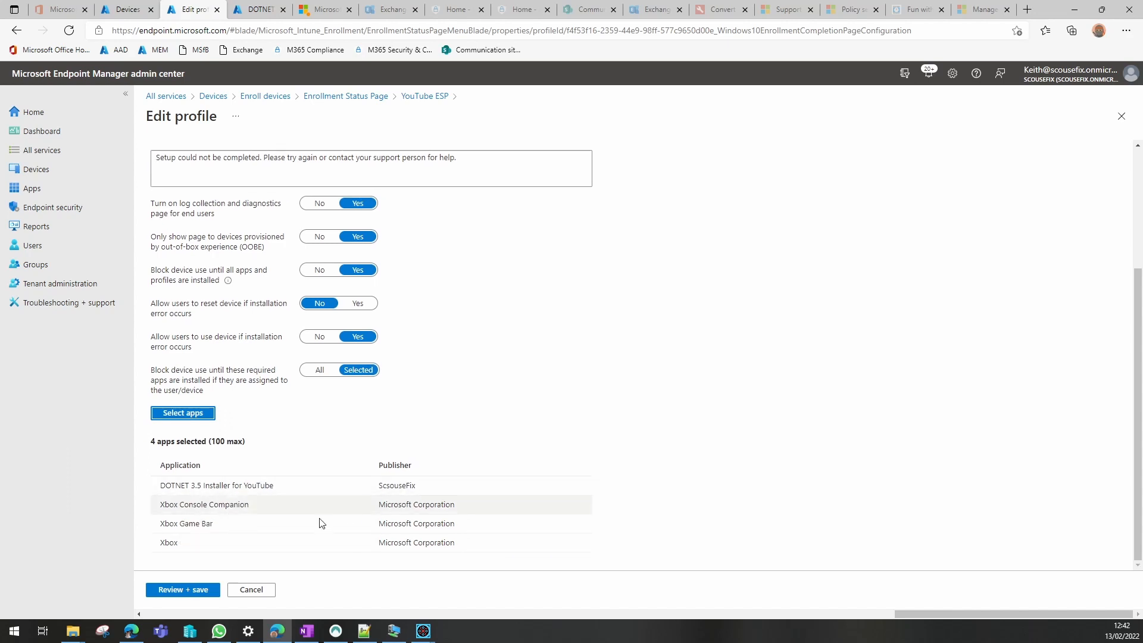
mouse_move(265, 594)
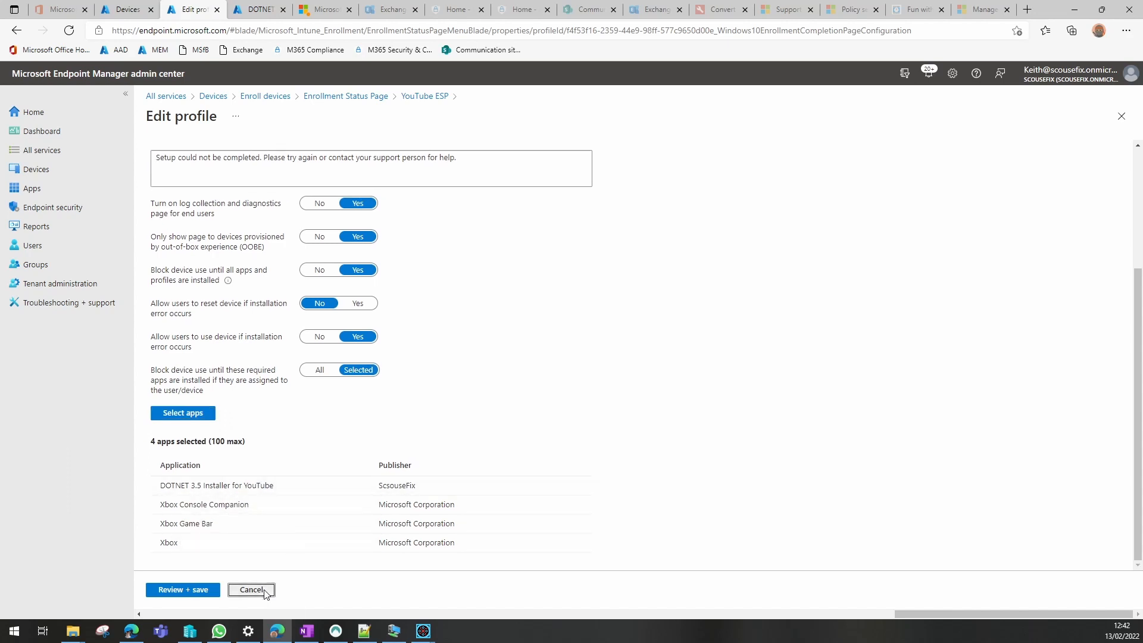
left_click(252, 589)
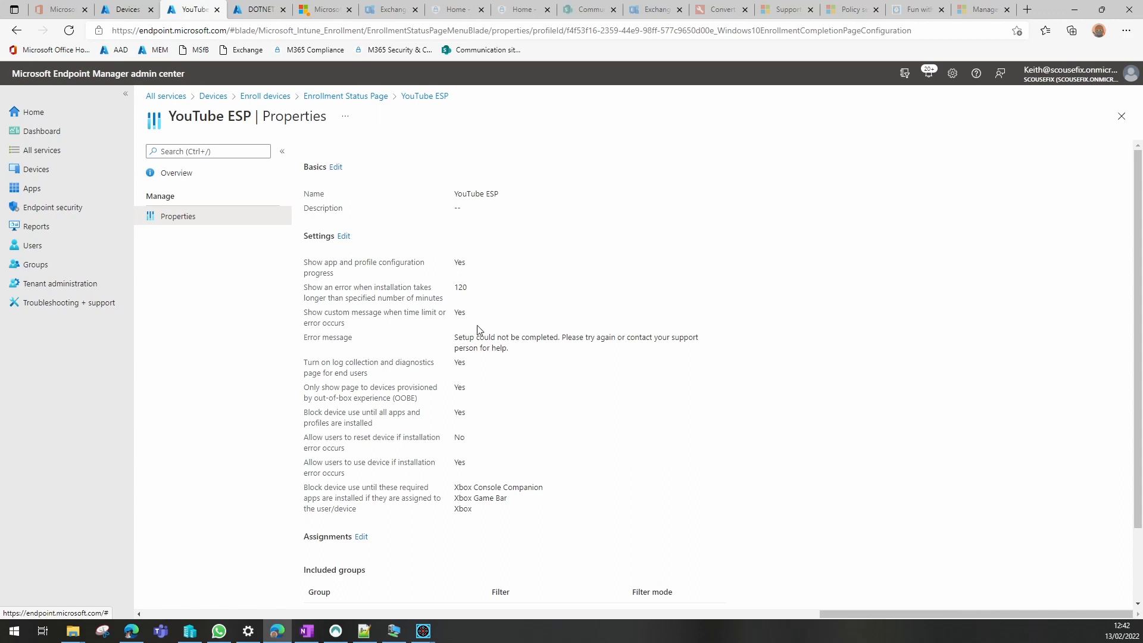
mouse_move(439, 583)
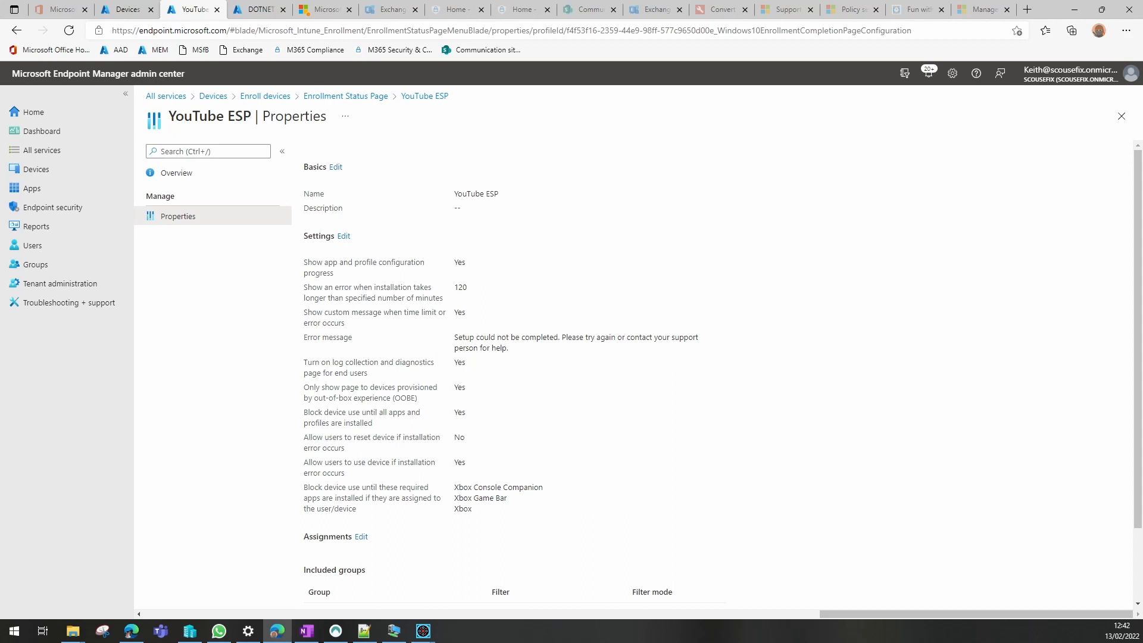
On the VM, sync the work account from Access work or school in Settings
left_click(395, 630)
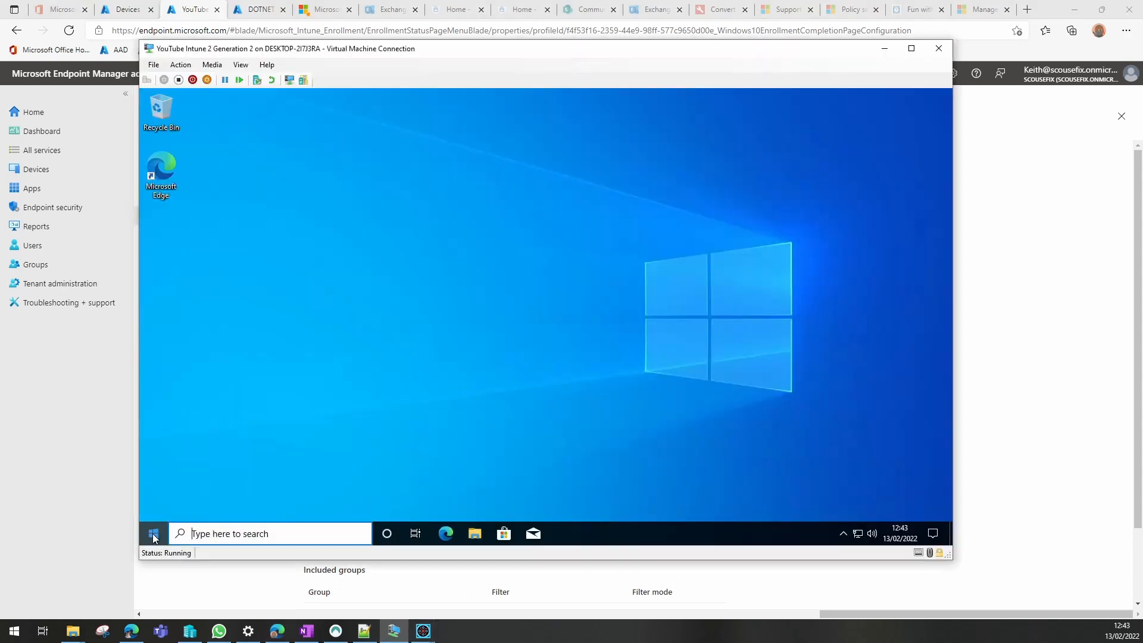
left_click(153, 534)
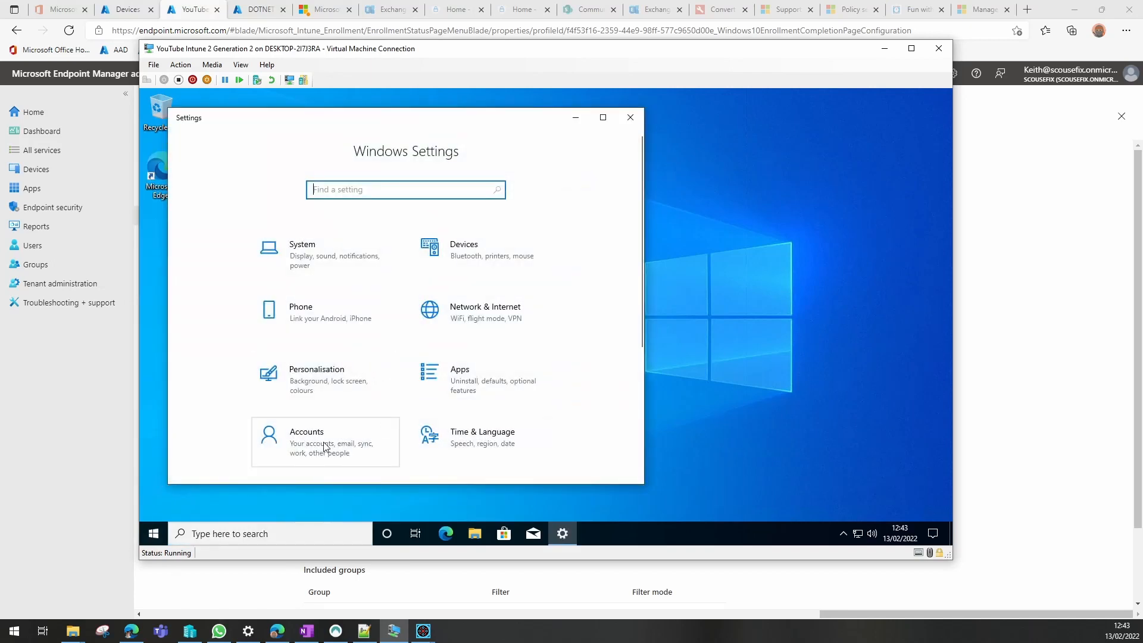
left_click(324, 442)
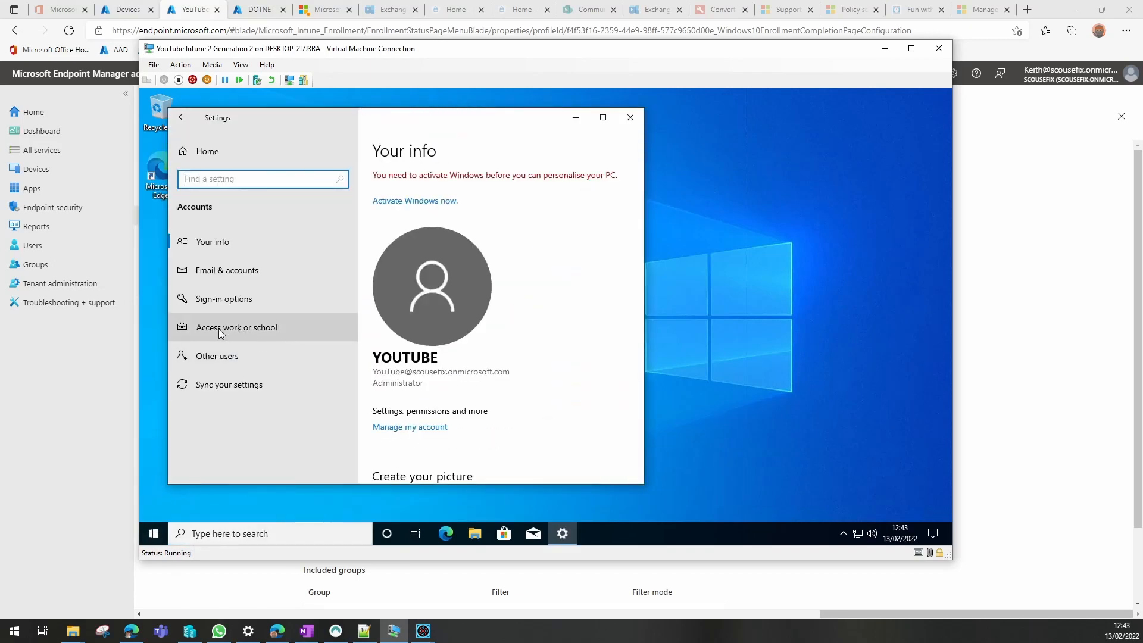
left_click(237, 327)
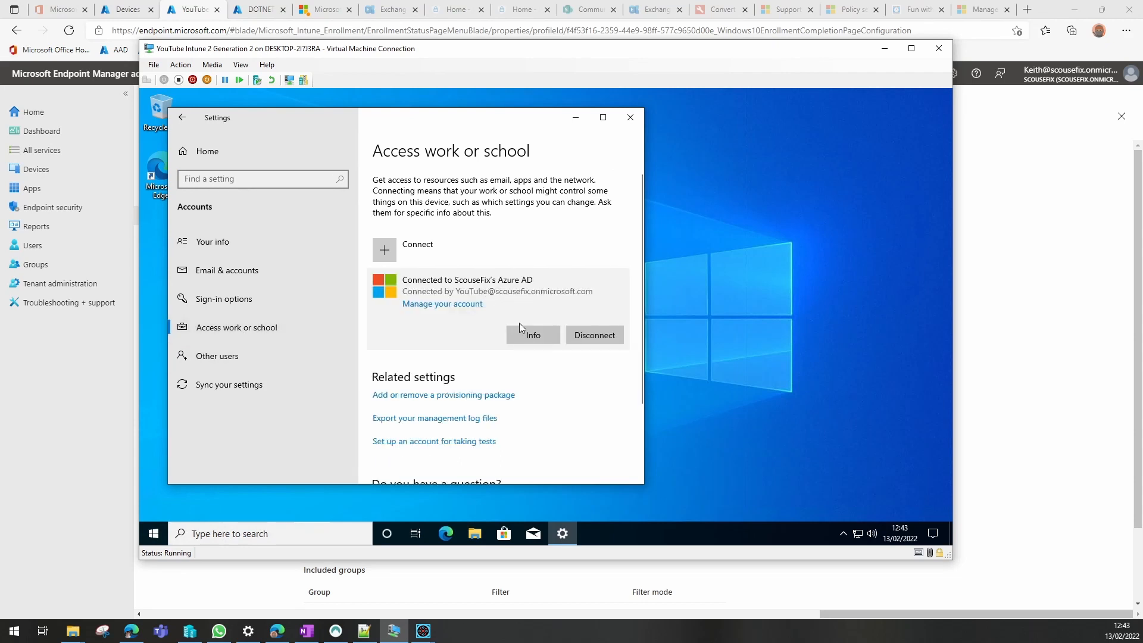
left_click(533, 336)
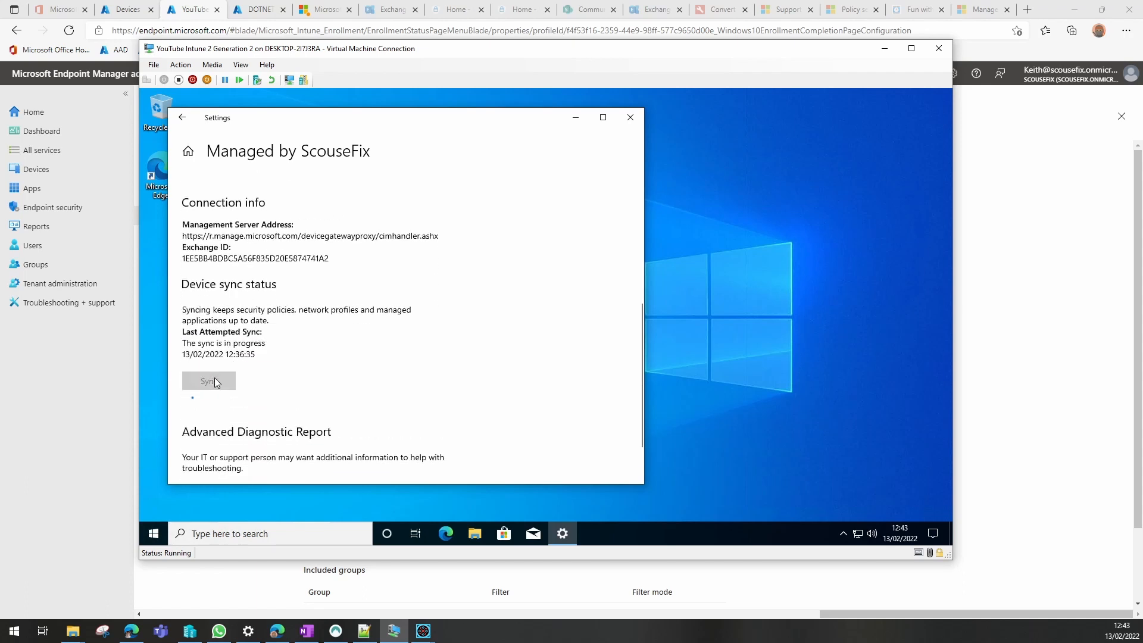
left_click(208, 380)
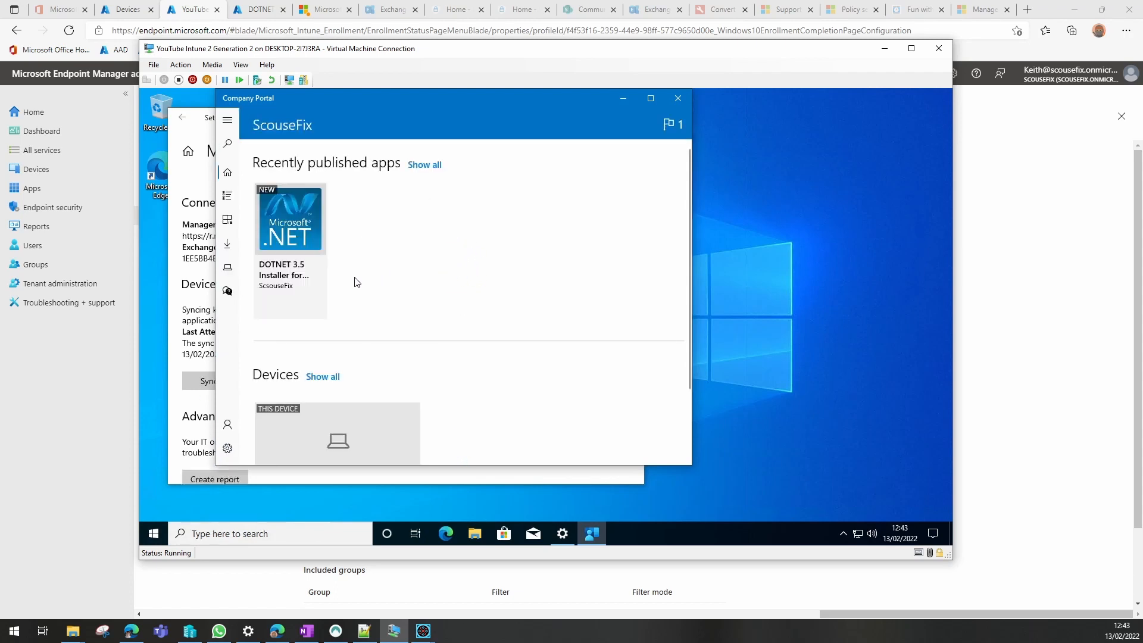
mouse_move(407, 284)
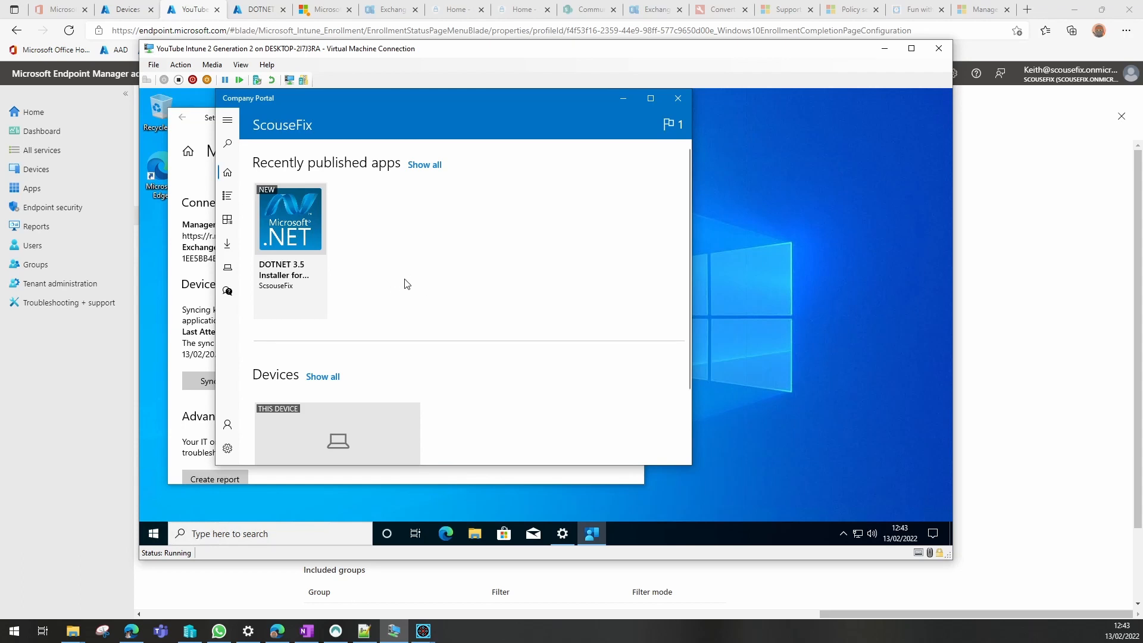
mouse_move(300, 223)
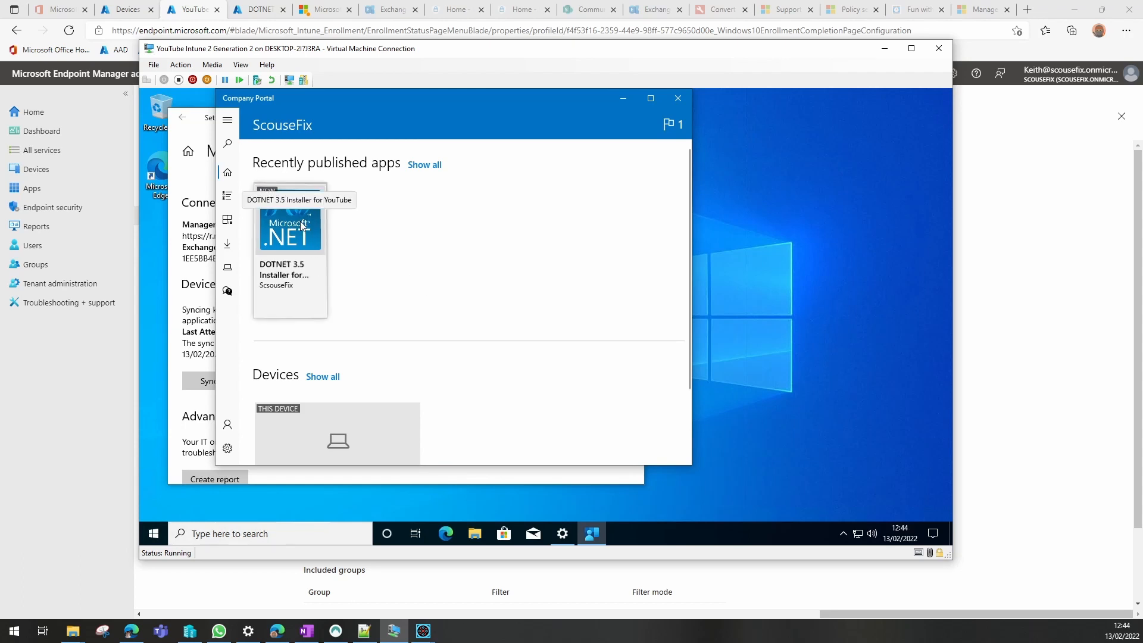
Install DOTNET 3.5 Installer for YouTube from Company Portal and check the Intune notification
left_click(289, 233)
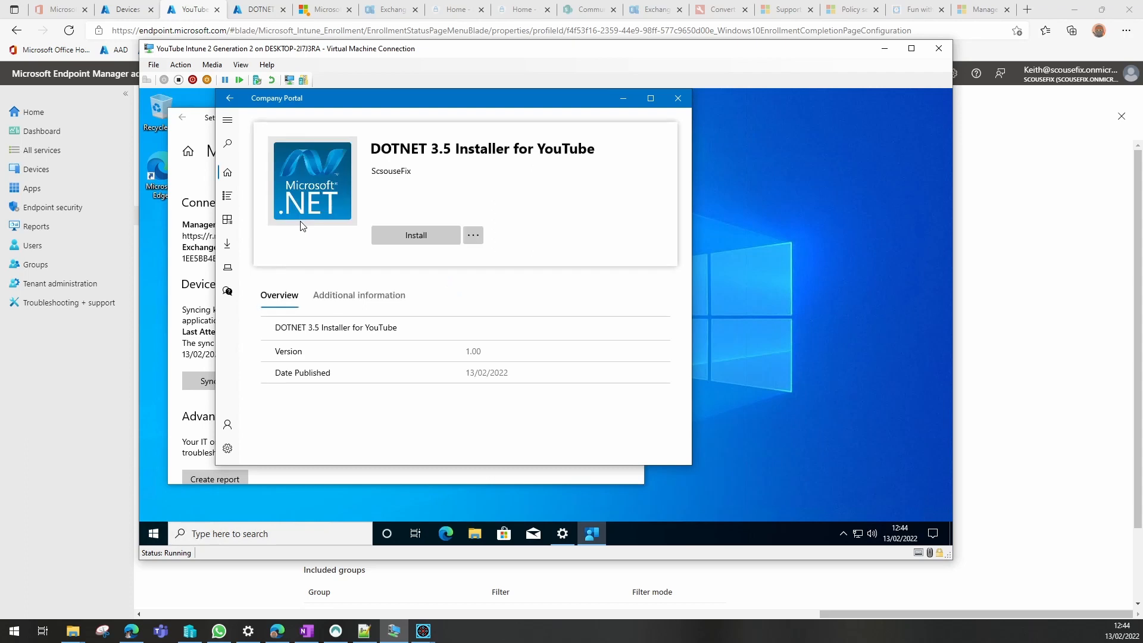
left_click(416, 235)
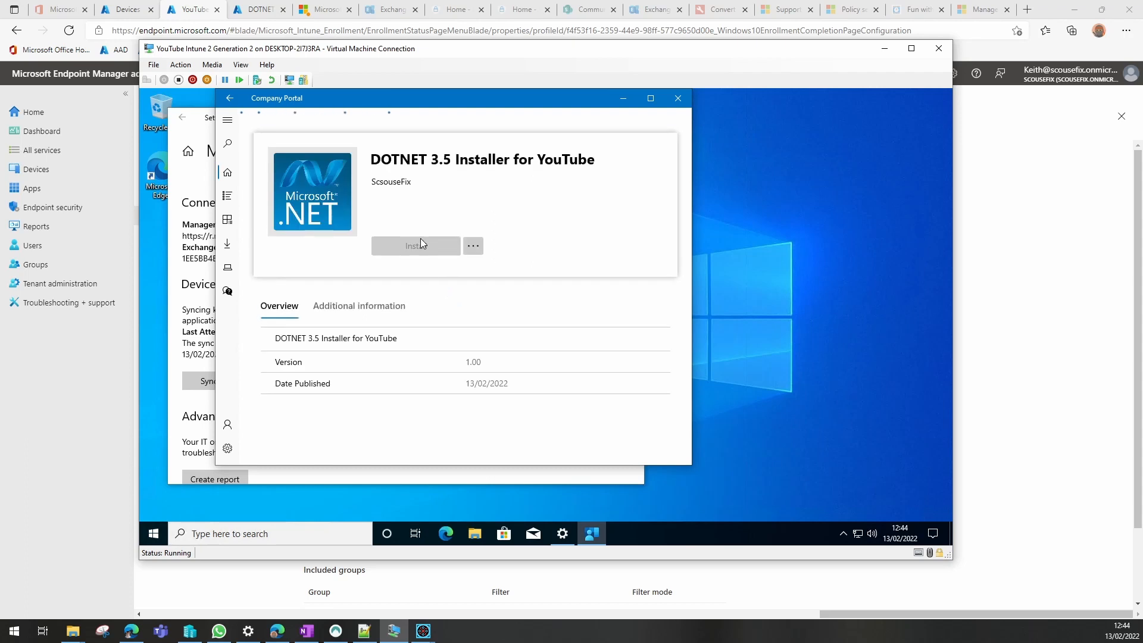
left_click(416, 246)
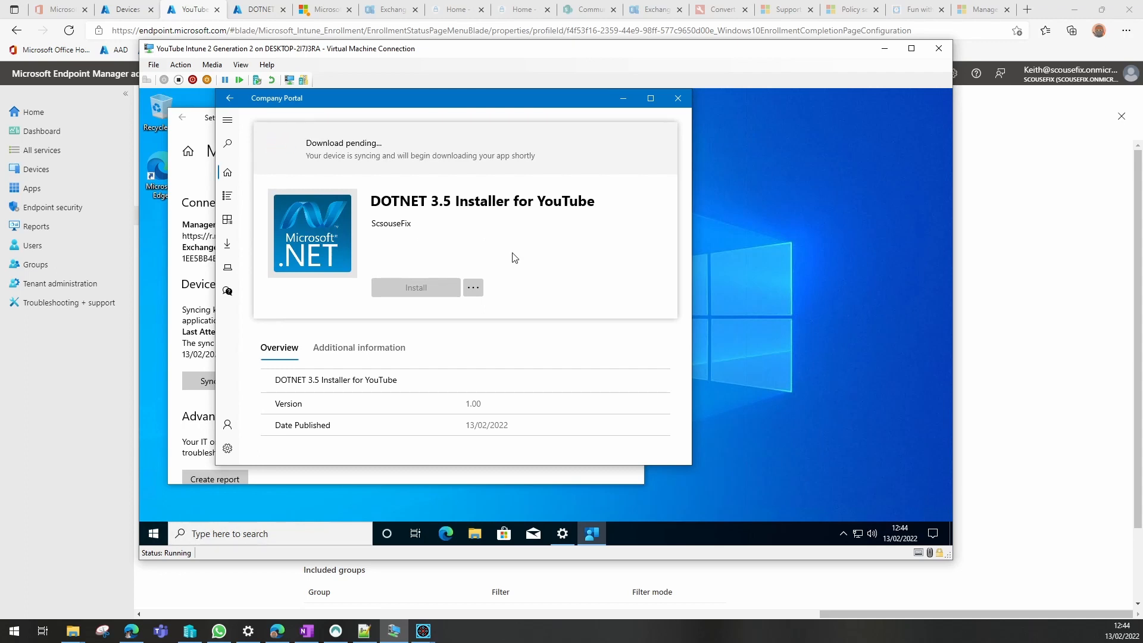
mouse_move(533, 338)
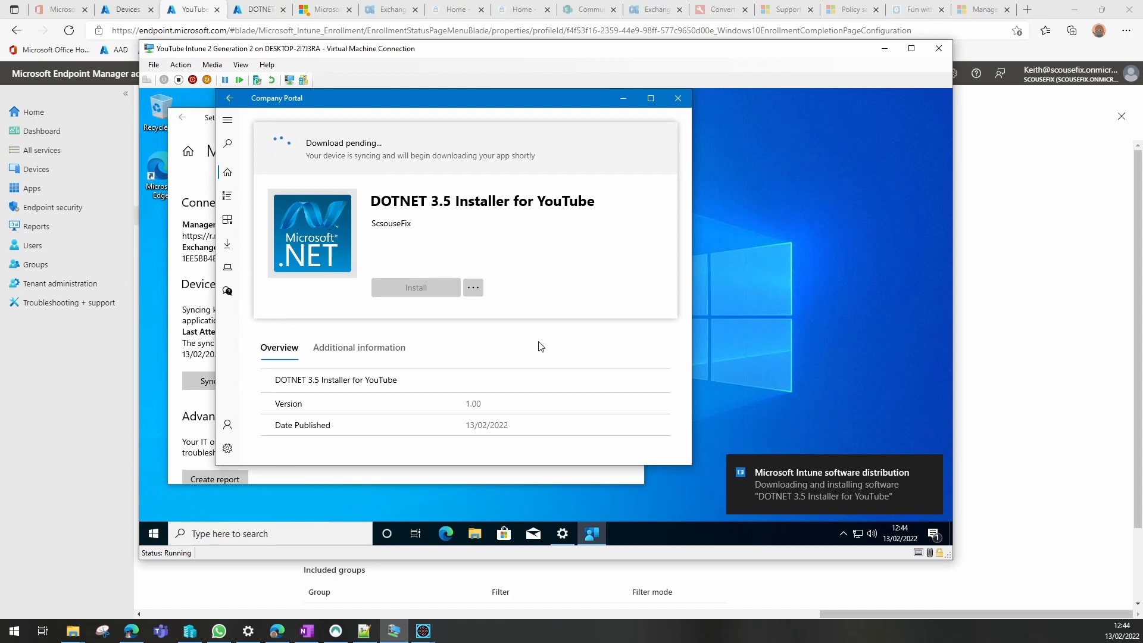
mouse_move(905, 489)
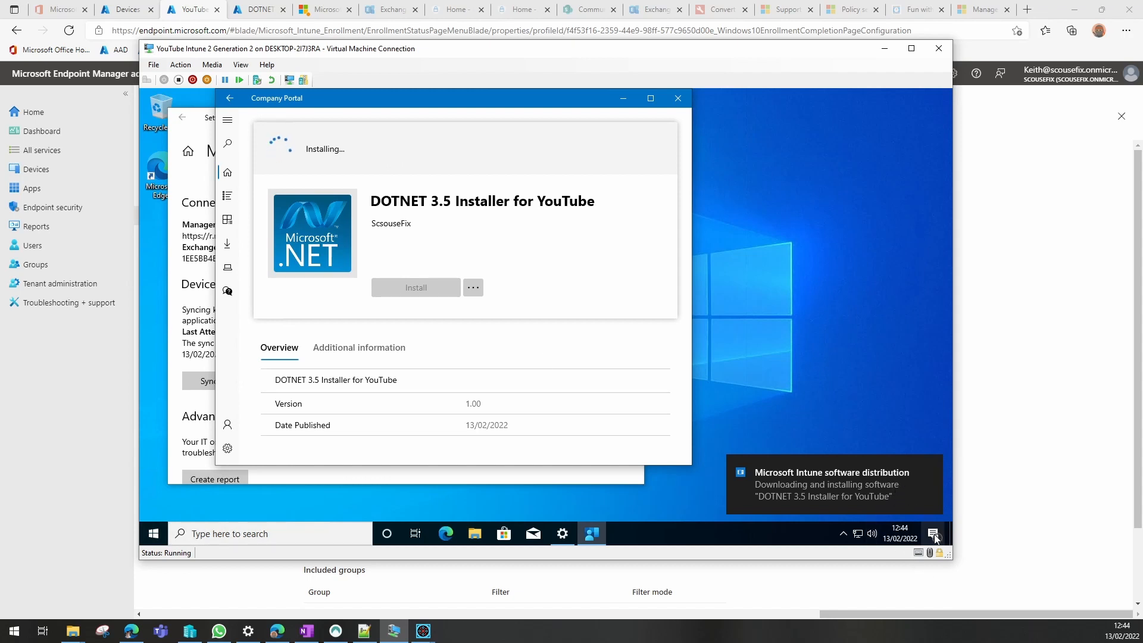
left_click(933, 534)
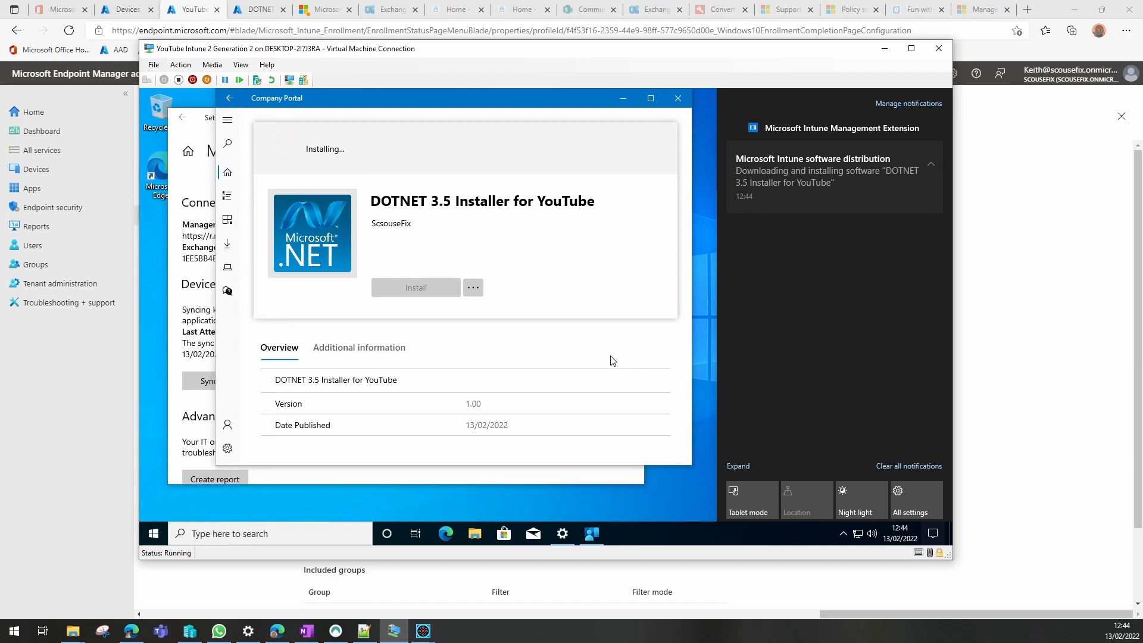
mouse_move(584, 316)
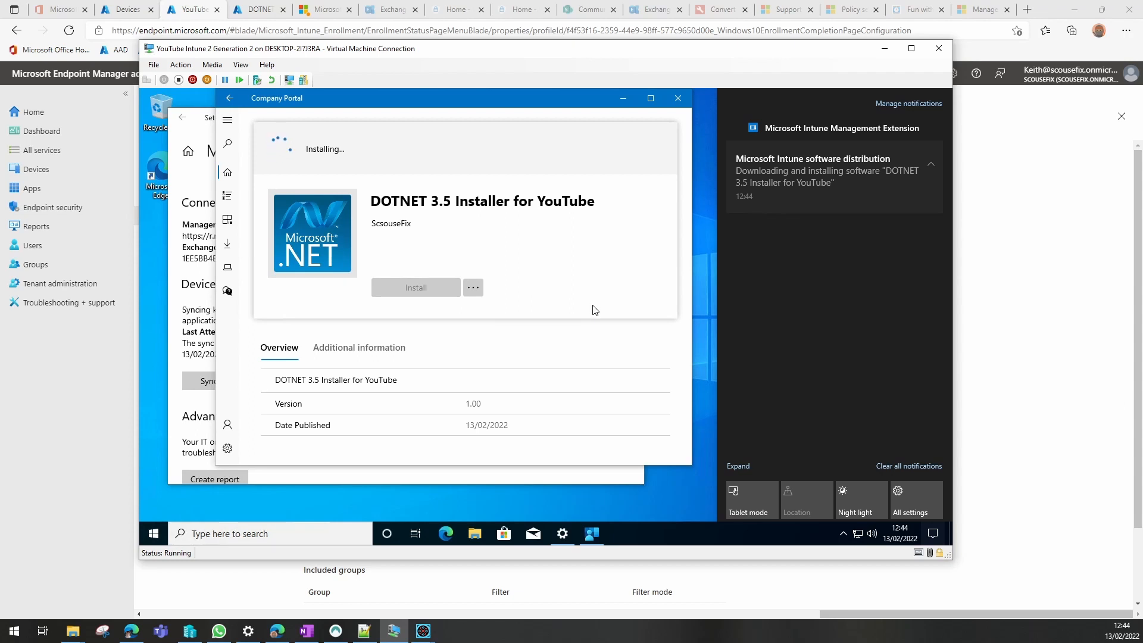
mouse_move(614, 366)
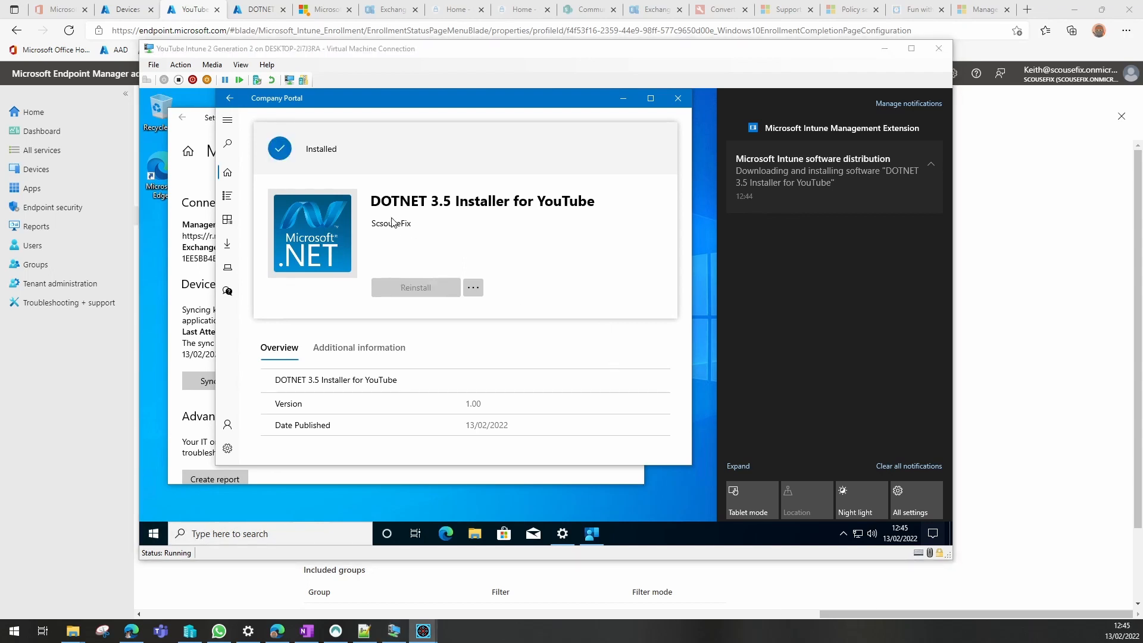
mouse_move(317, 531)
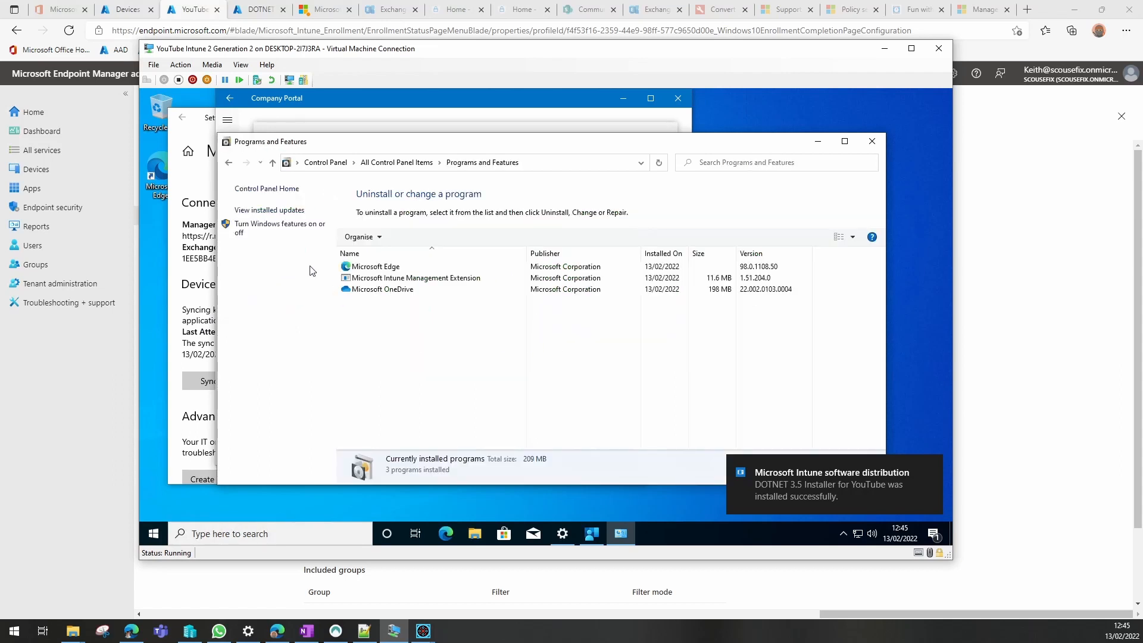
Check in Windows Features that .NET Framework 3.5 is turned on, then close the list
left_click(277, 224)
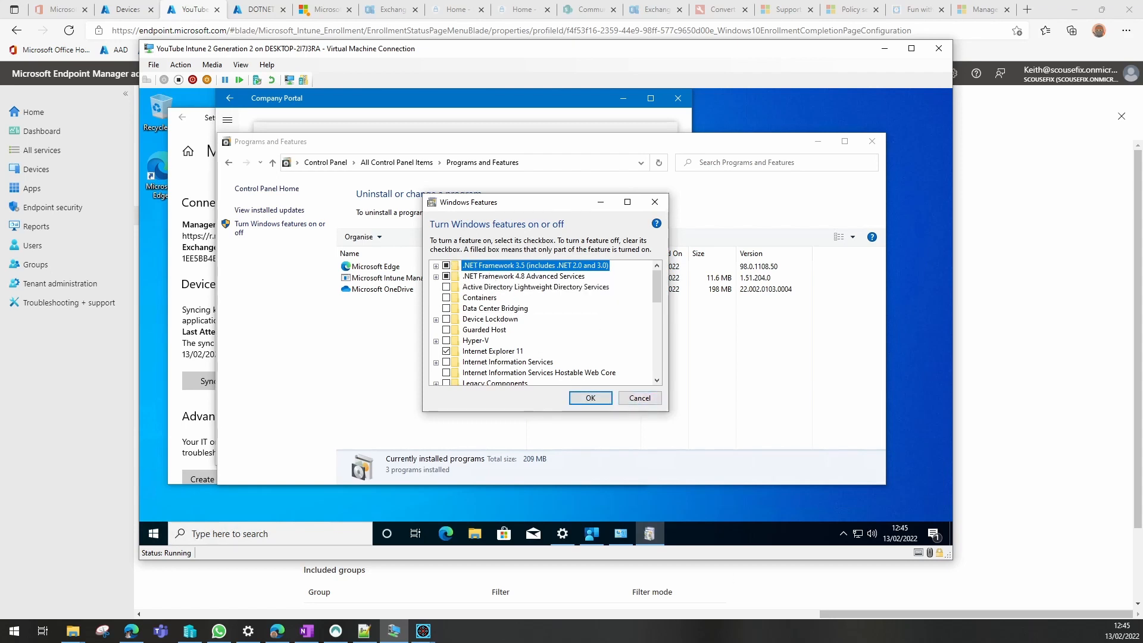
left_click(640, 398)
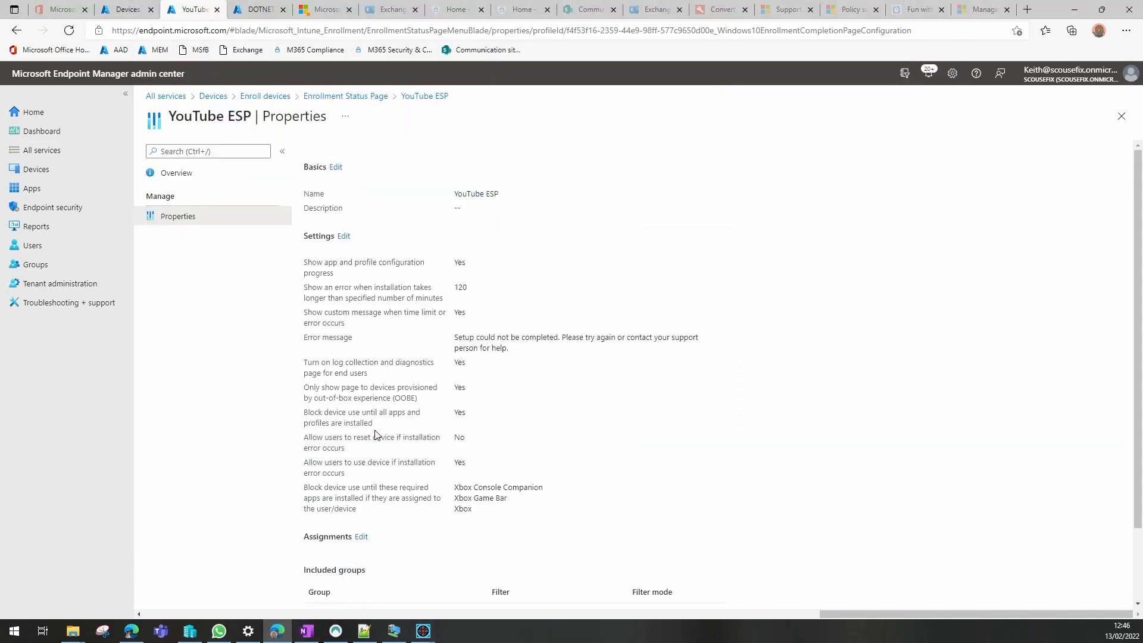
Edit the YouTube ESP profile's group assignments
left_click(362, 537)
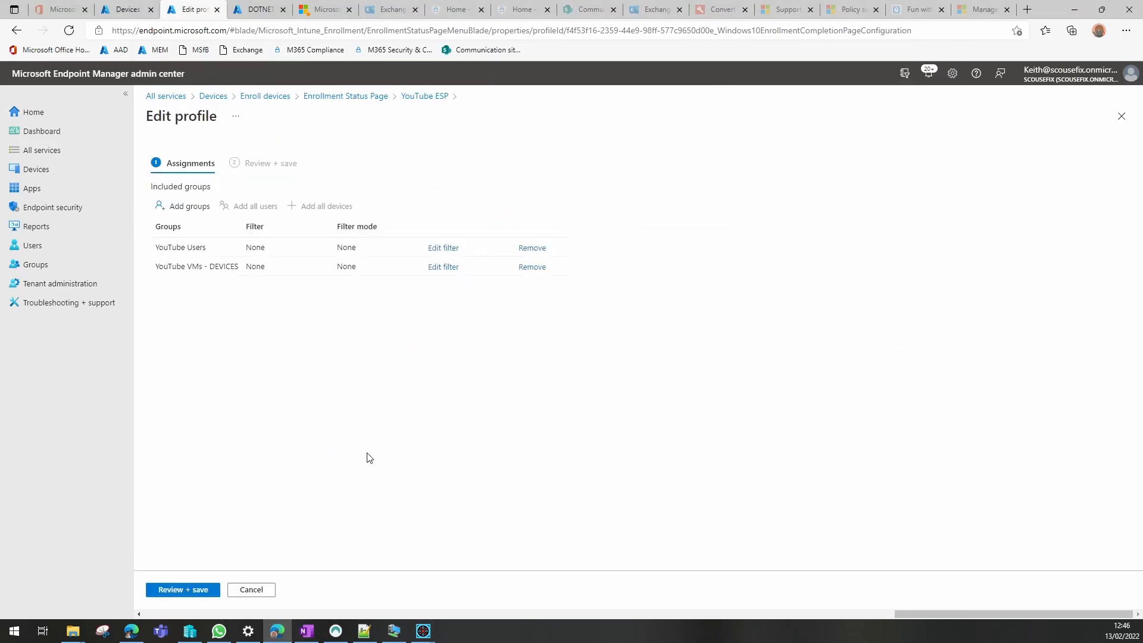
mouse_move(350, 330)
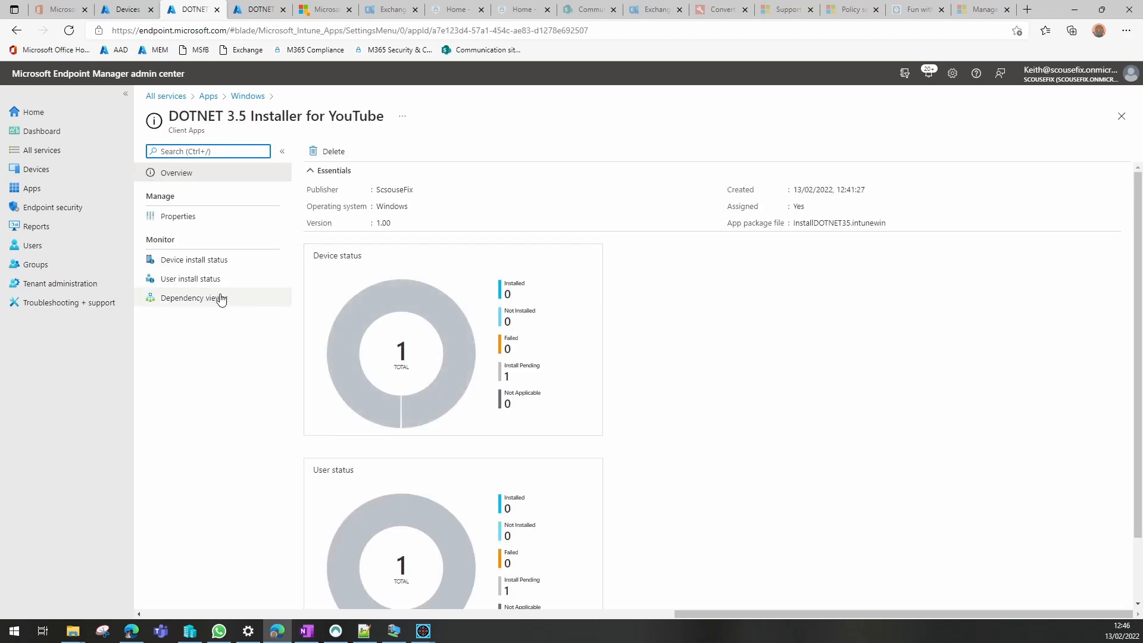
Remove the YouTube Users available assignment from the DOTNET 3.5 app
left_click(178, 216)
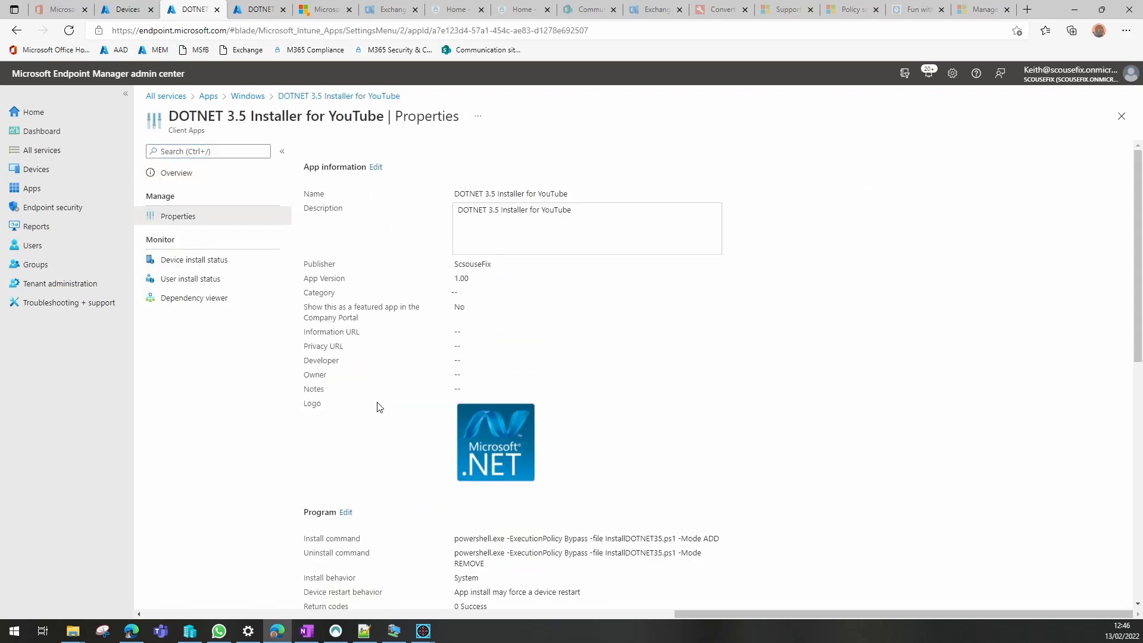
scroll("down", 3)
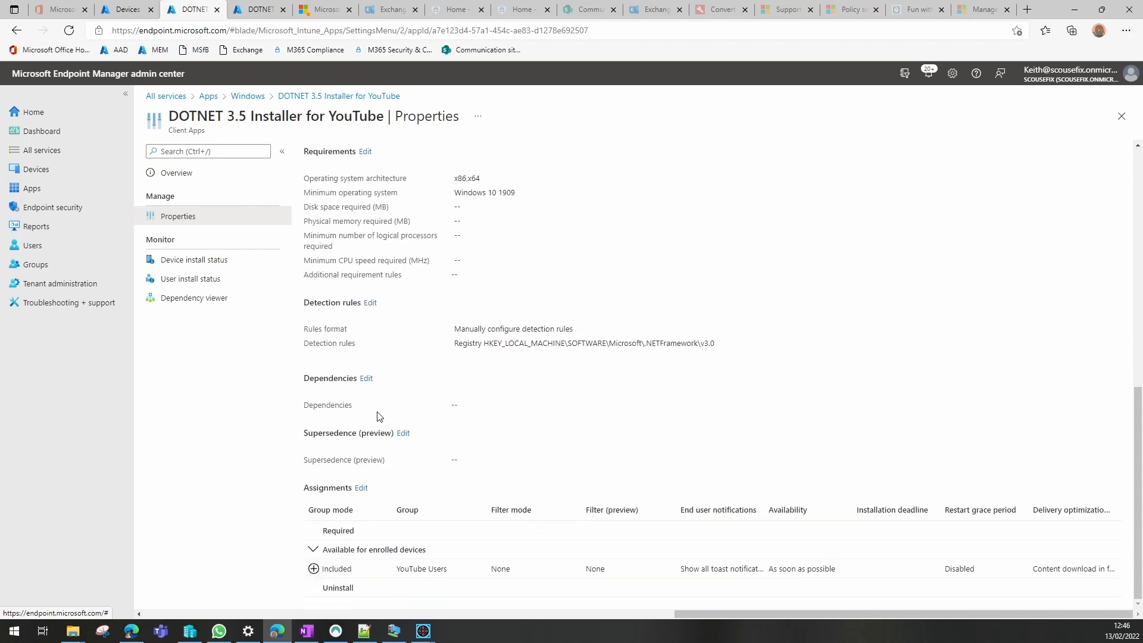
mouse_move(361, 488)
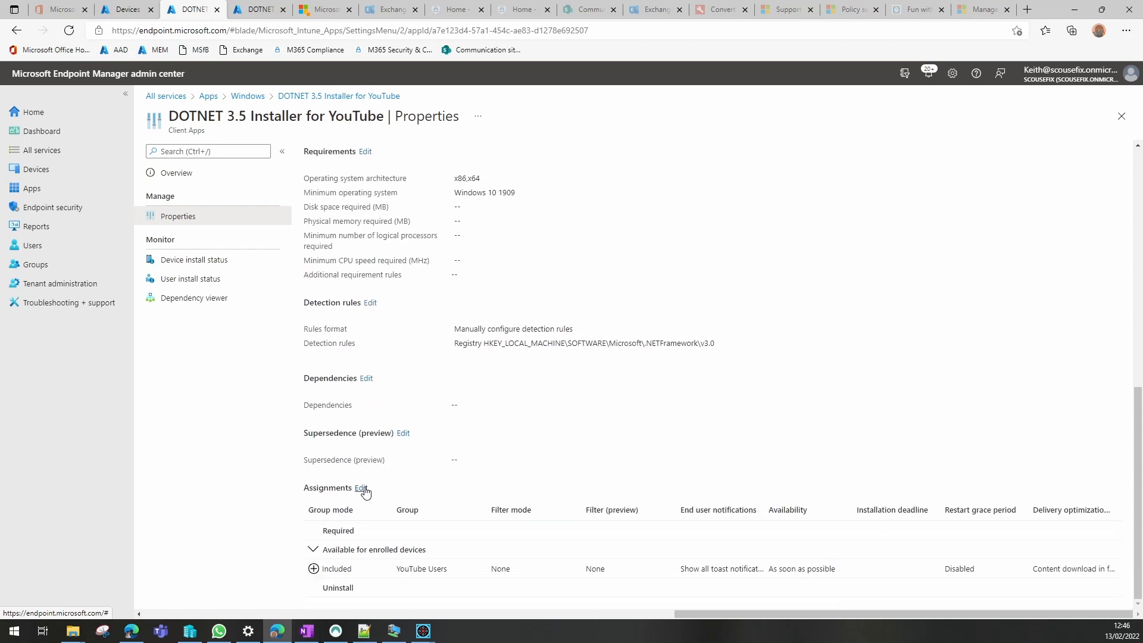
left_click(360, 488)
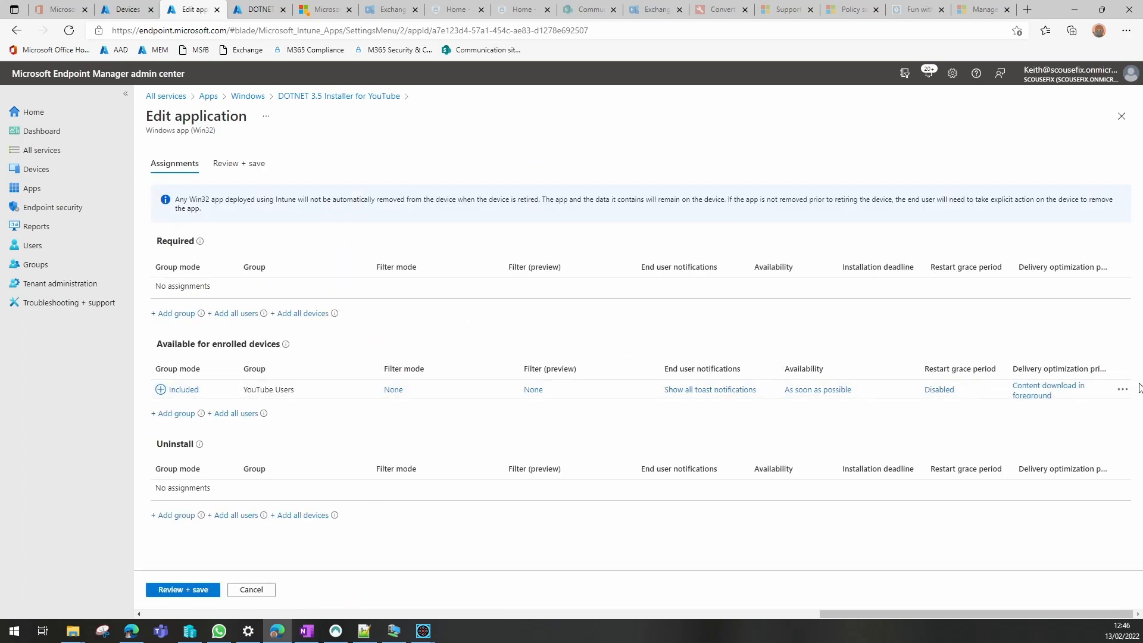
left_click(1122, 389)
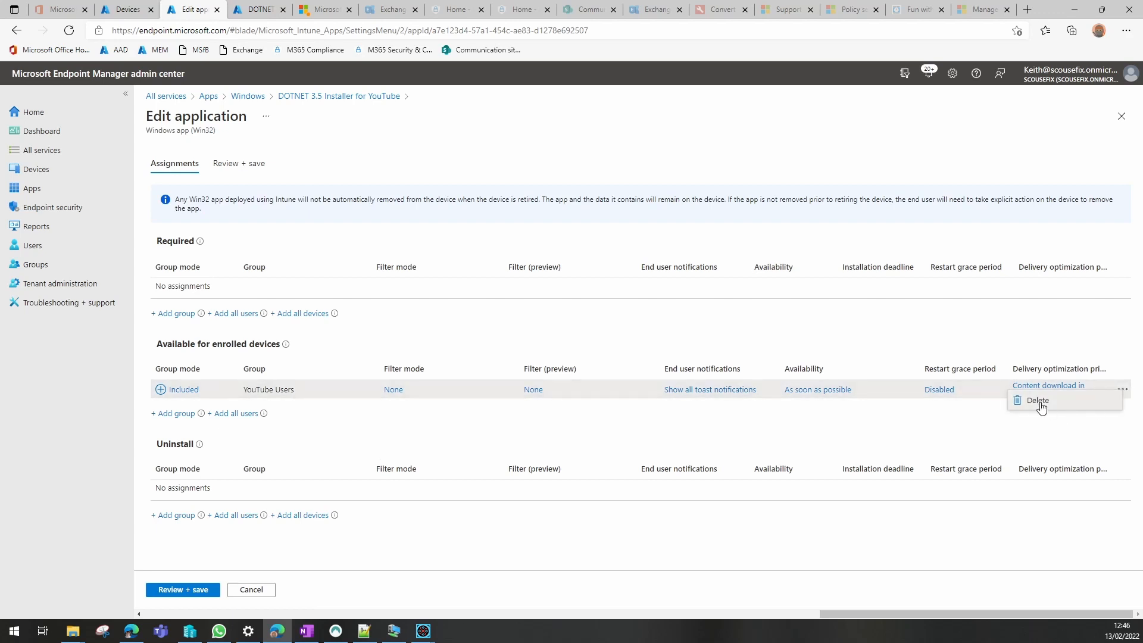
left_click(1038, 401)
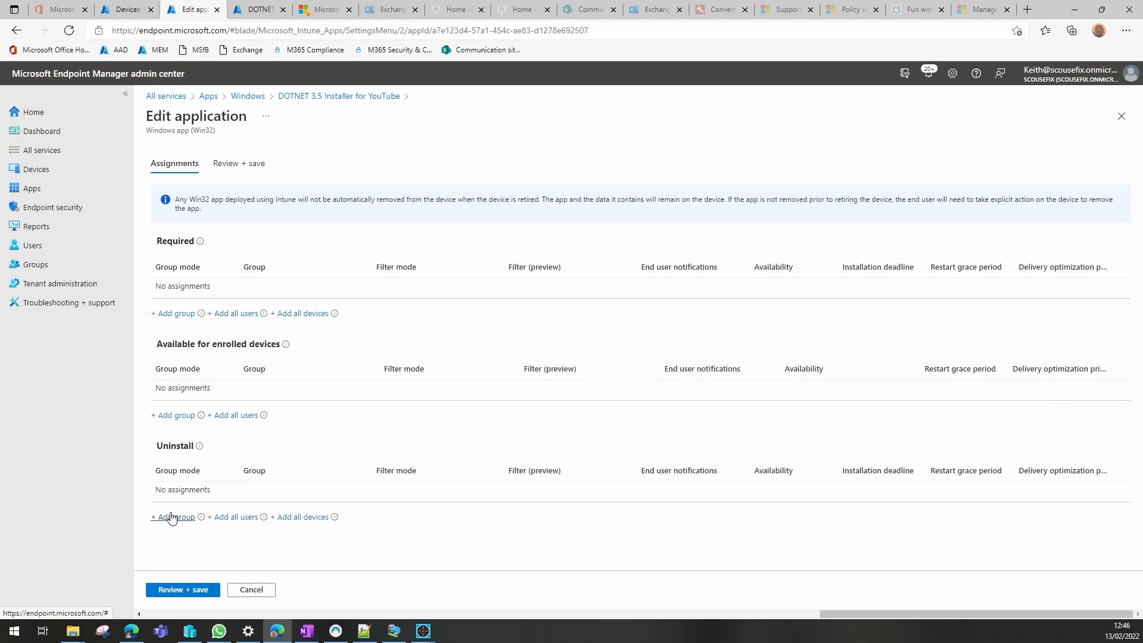
Add YouTube VMs - DEVICES as an Uninstall assignment and save
left_click(174, 517)
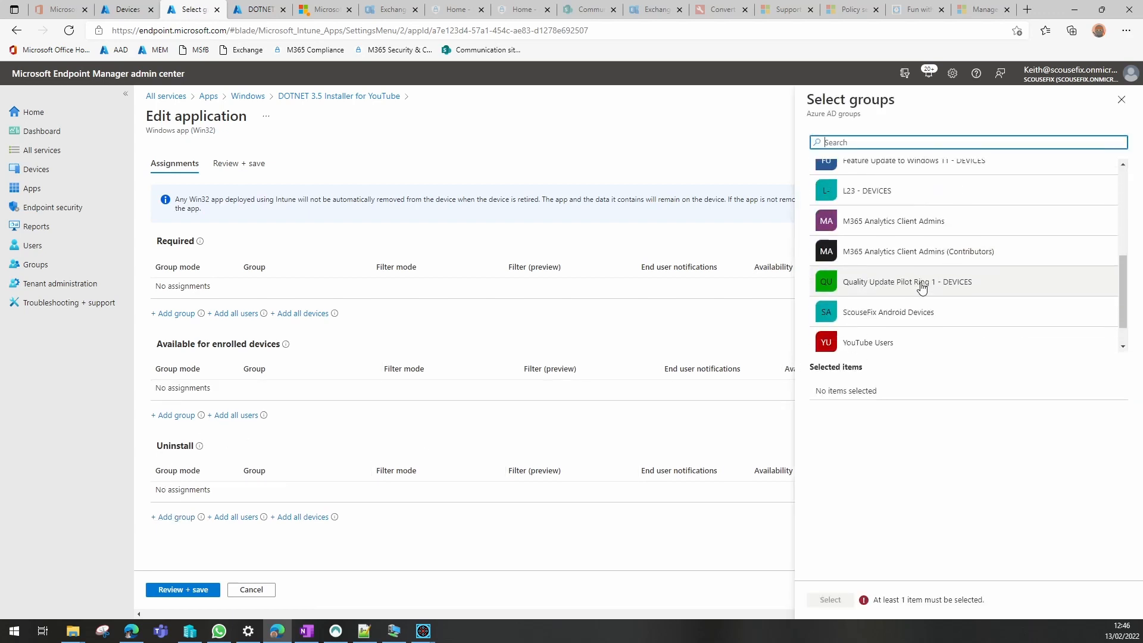
left_click(913, 337)
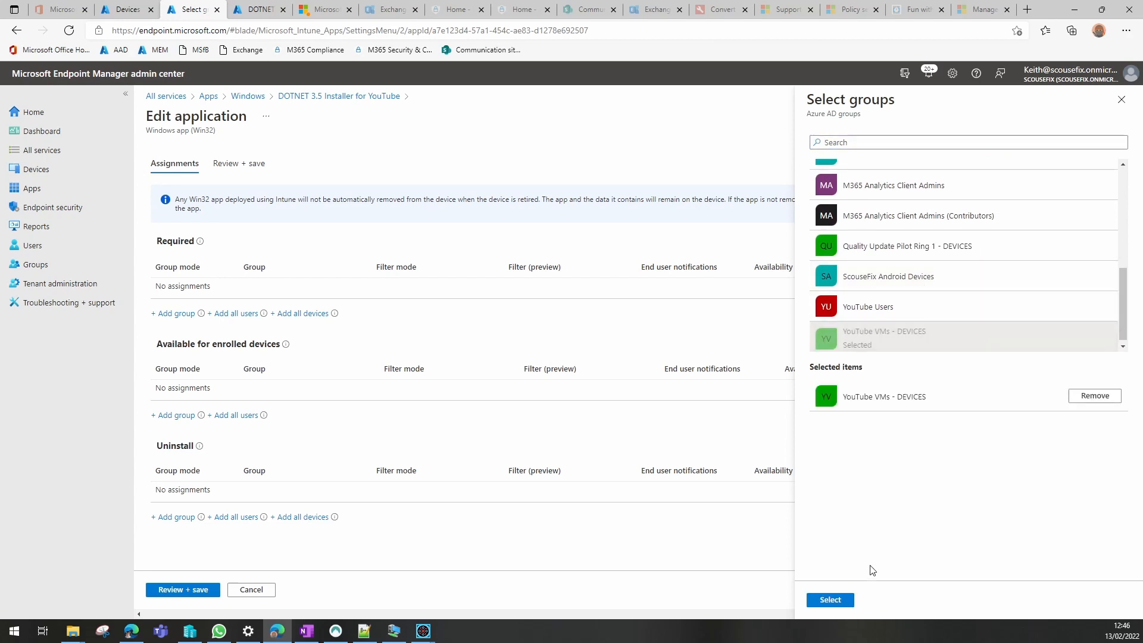
left_click(831, 600)
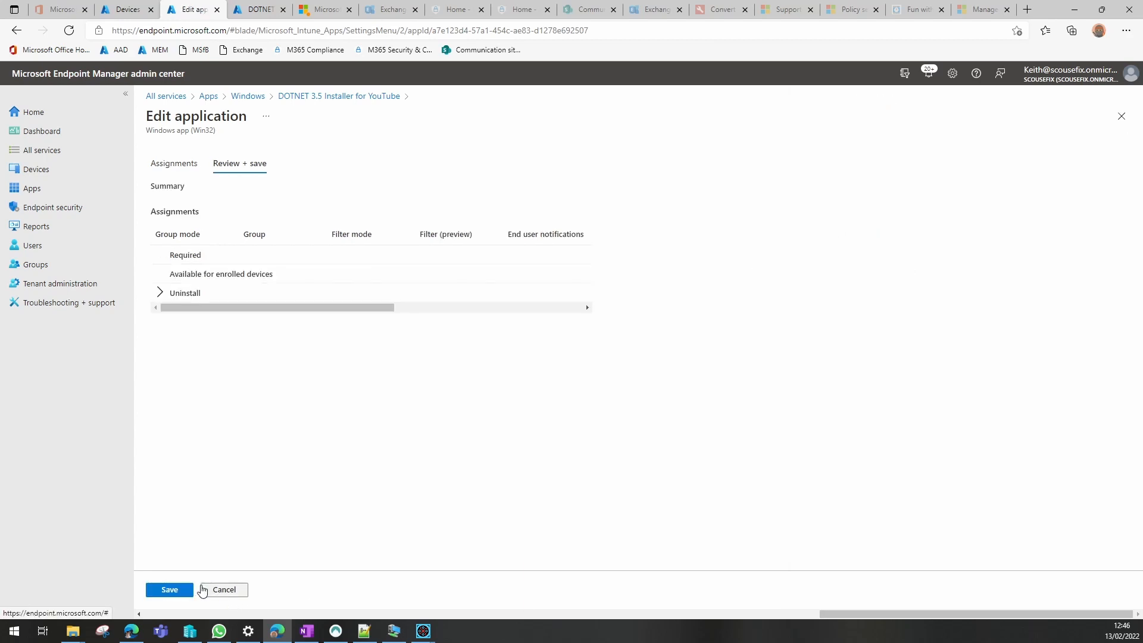
left_click(169, 590)
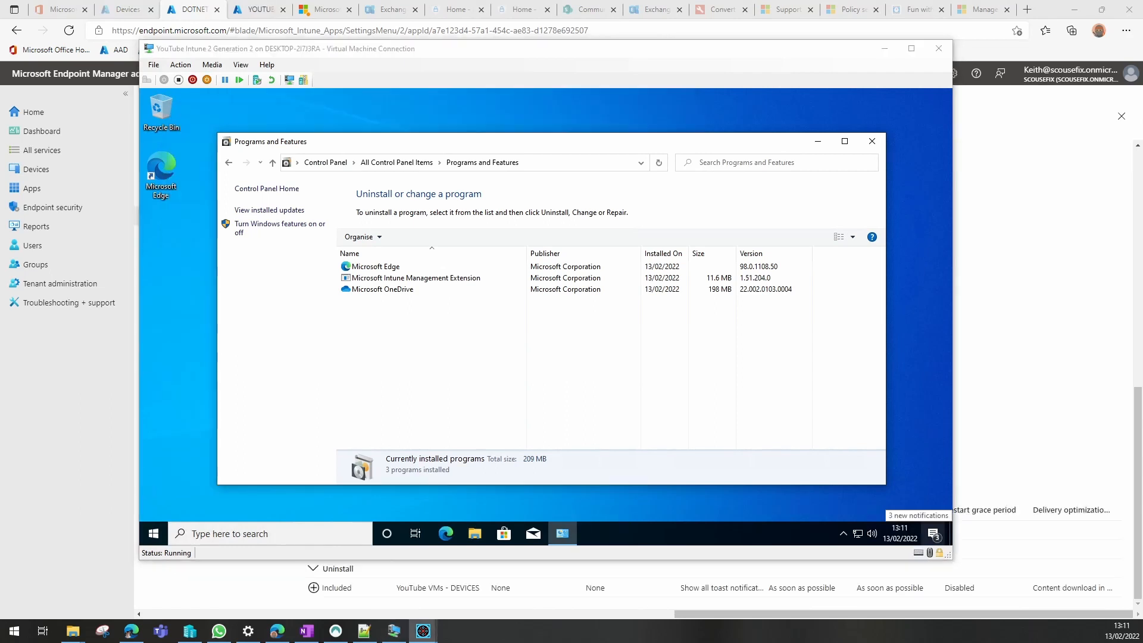
mouse_move(523, 360)
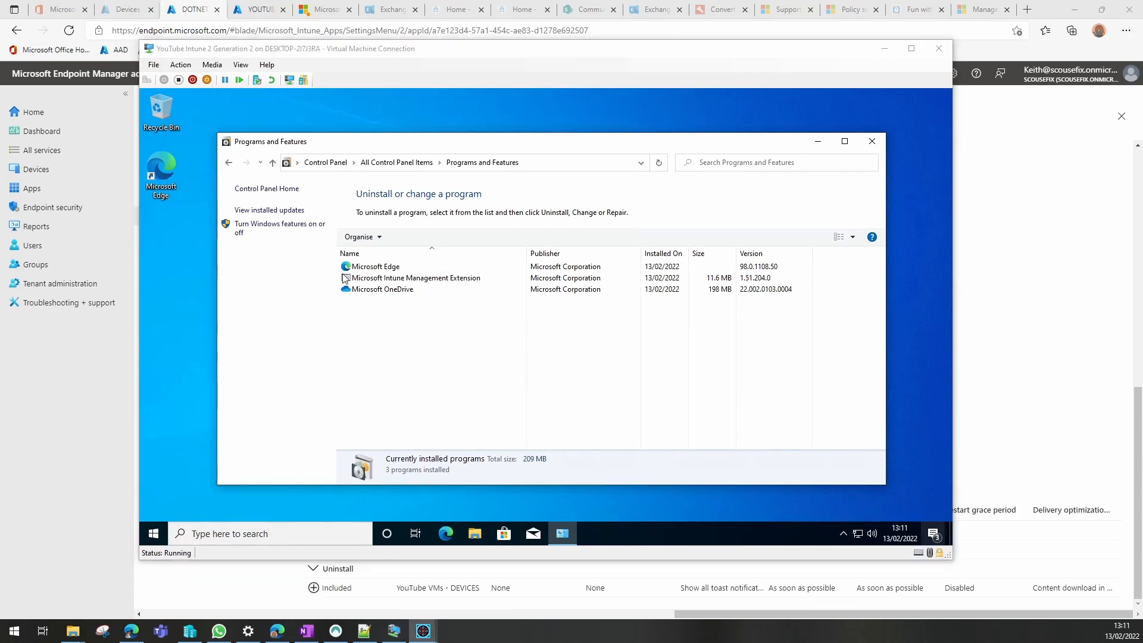
Open Turn Windows features on or off to check .NET Framework 3.5
left_click(279, 228)
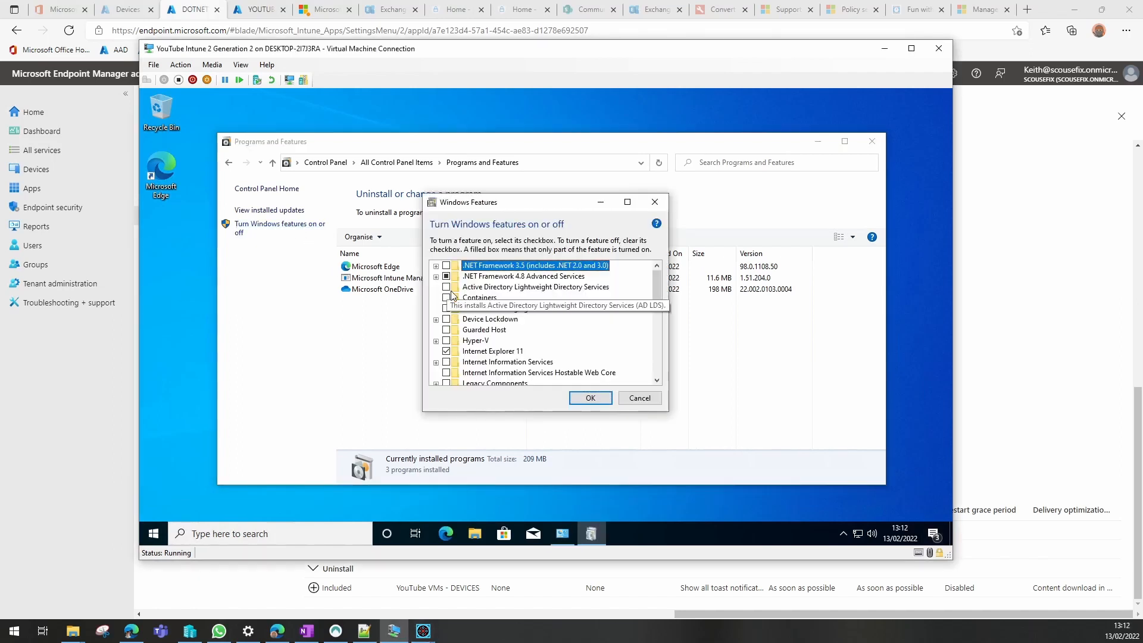